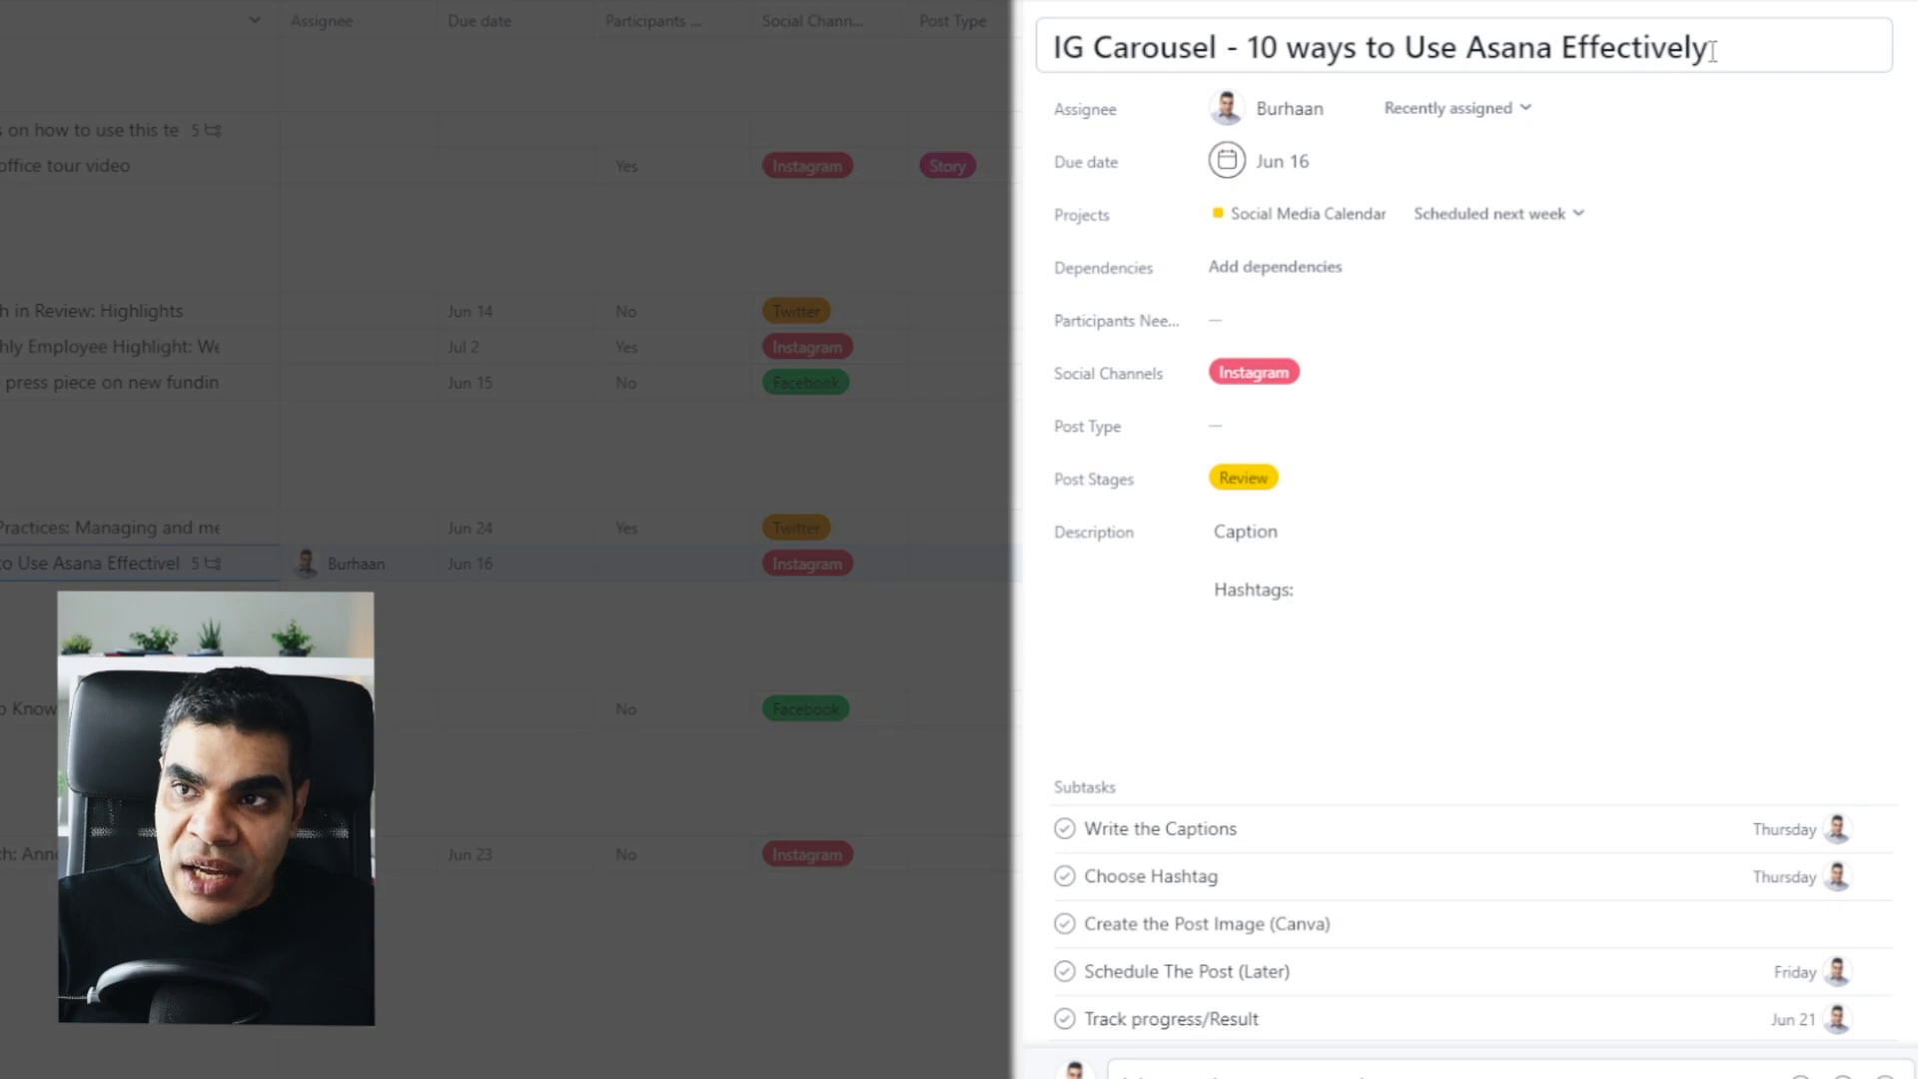
# Step: Finish the '10 Ways' title edit and close the carousel task's detail pane
pyautogui.scroll(-3)
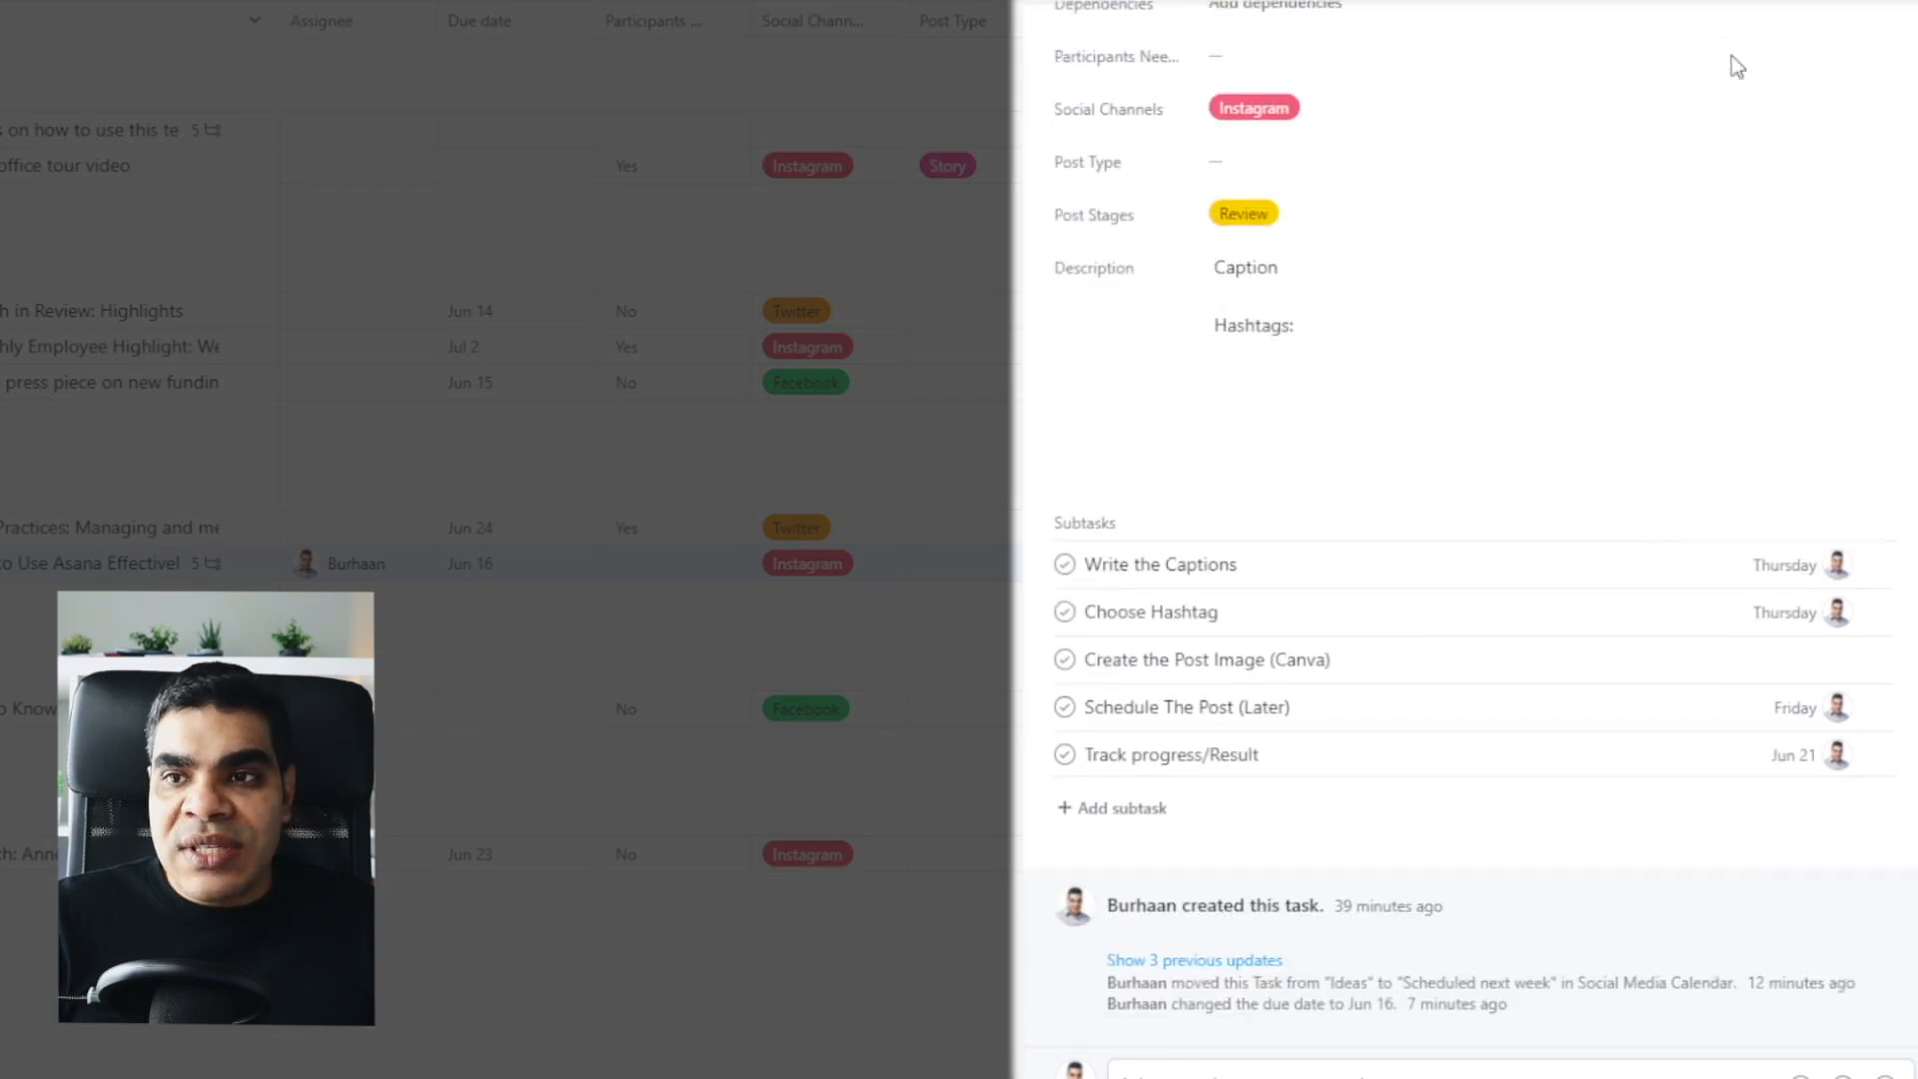
pyautogui.moveTo(1169, 565)
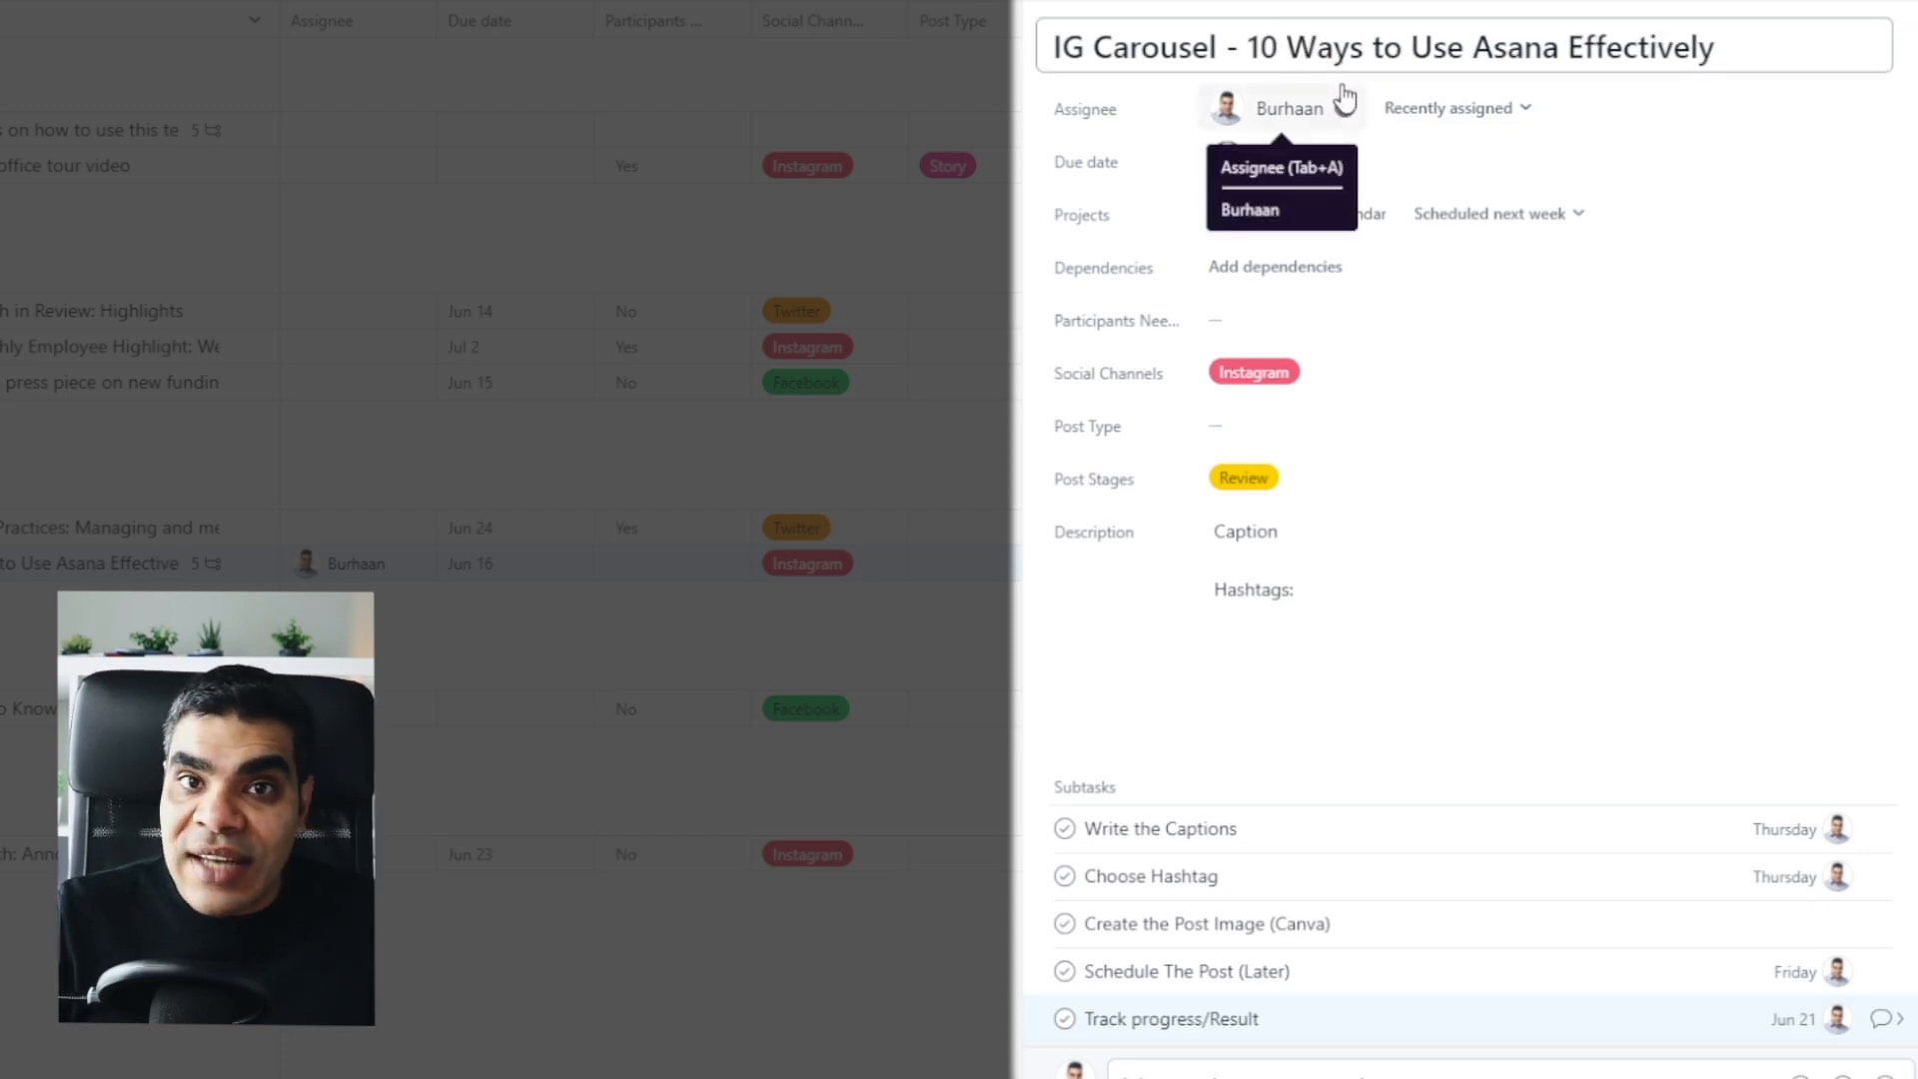
pyautogui.click(1841, 62)
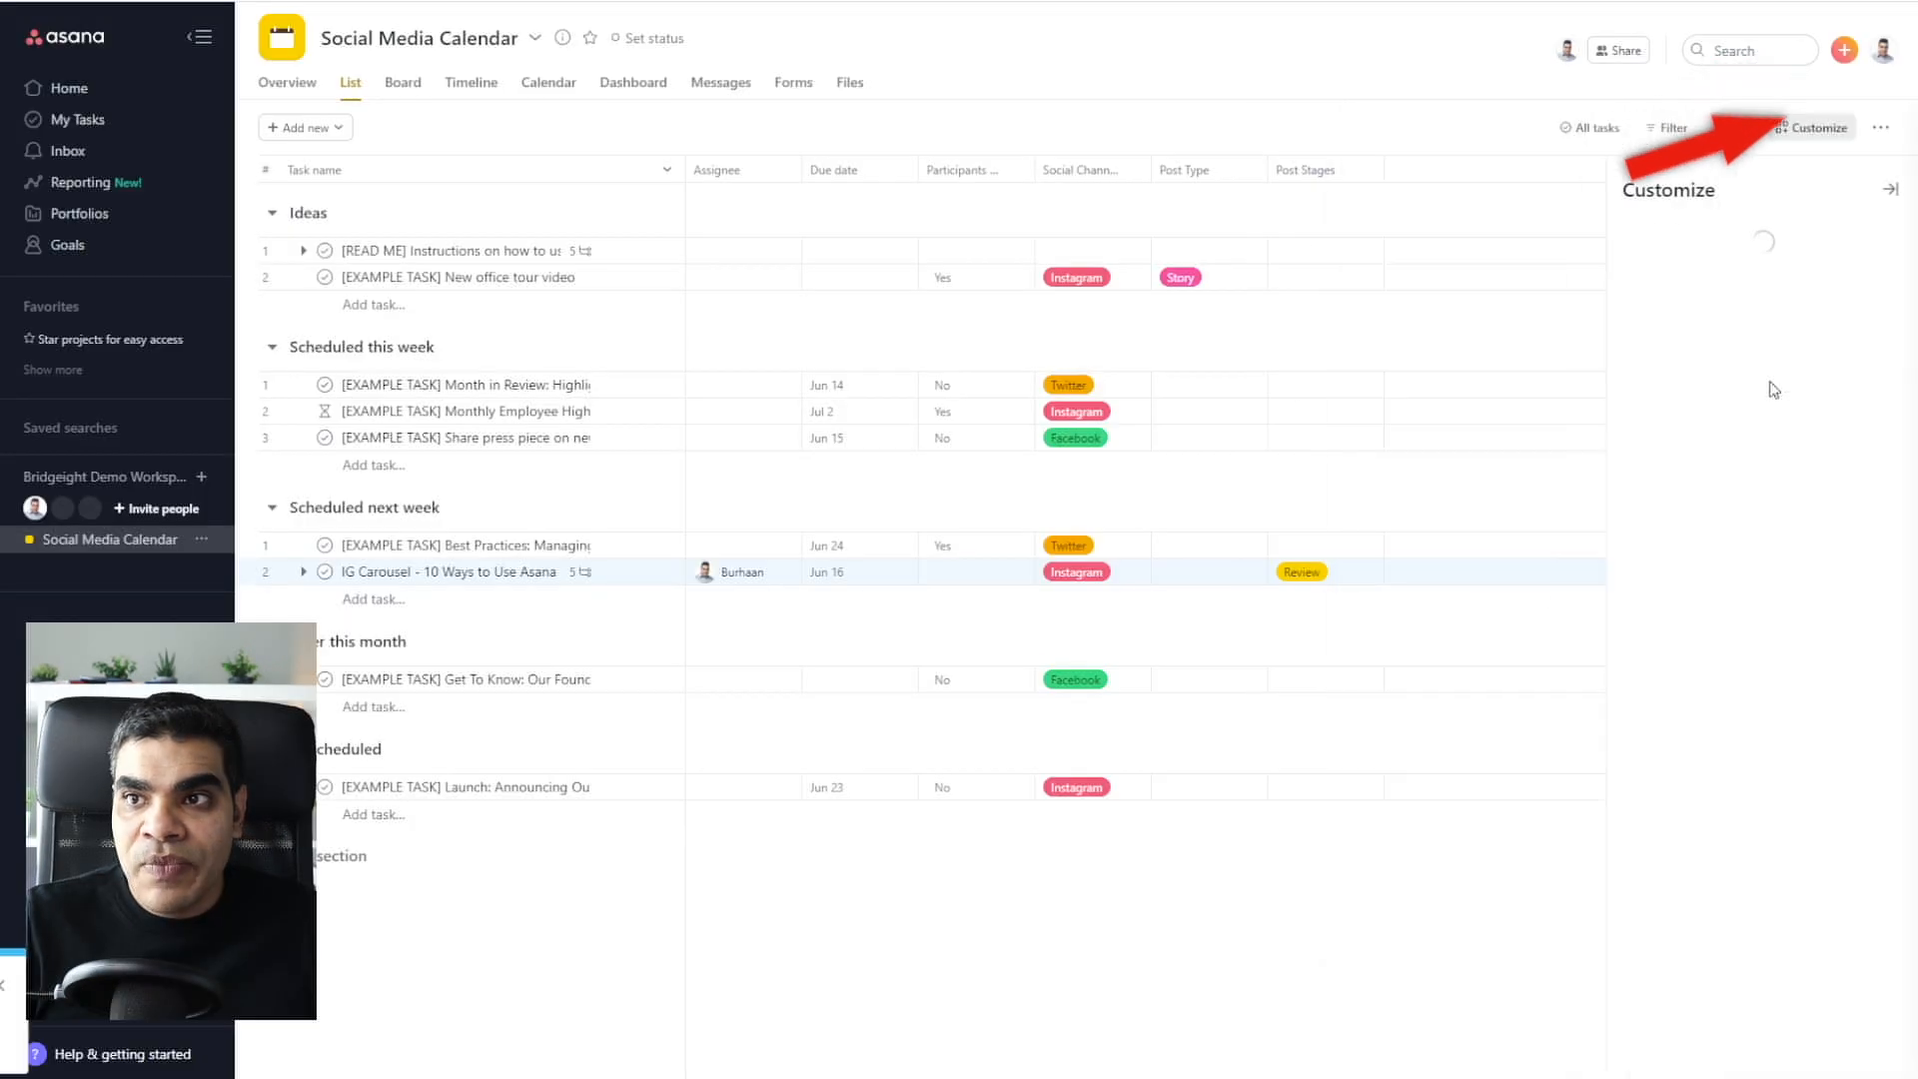
# Step: Add the IG Carousel task under Task templates and open the converted original task
pyautogui.click(1814, 127)
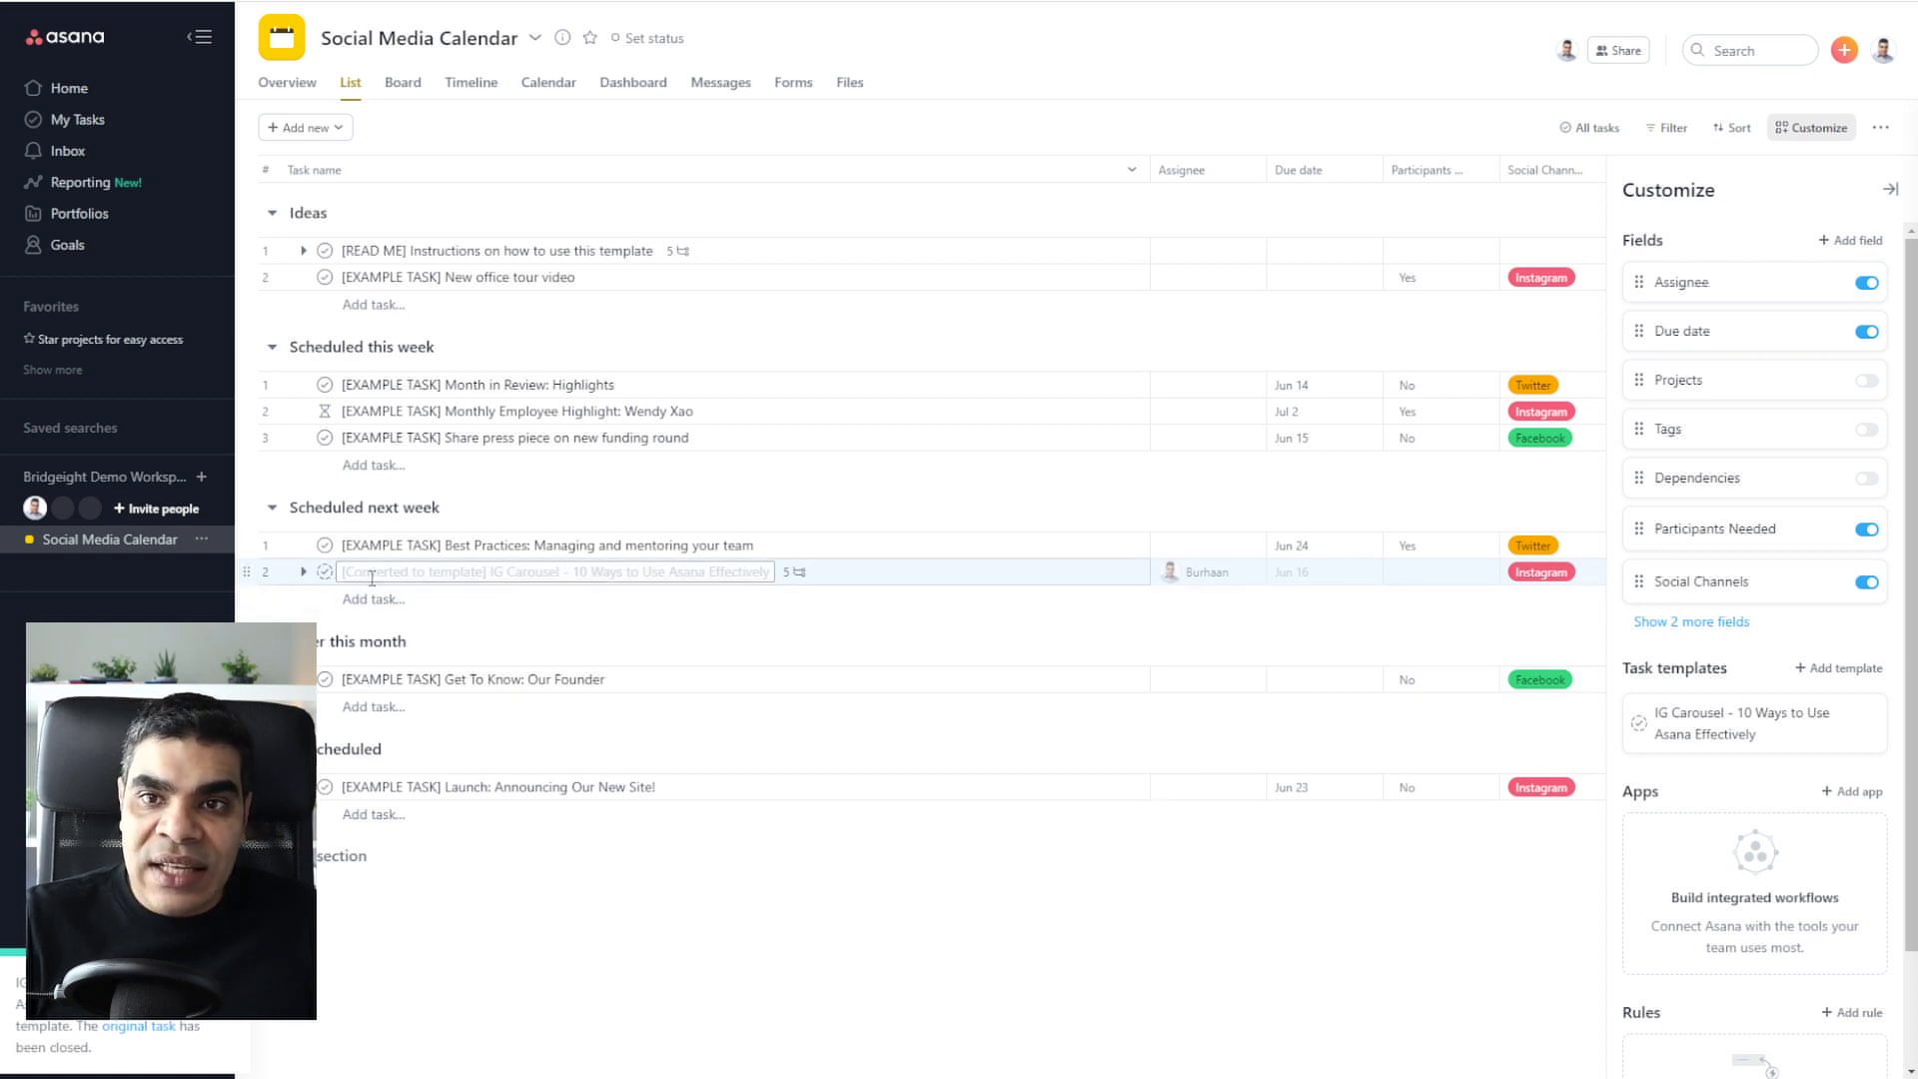
pyautogui.click(555, 571)
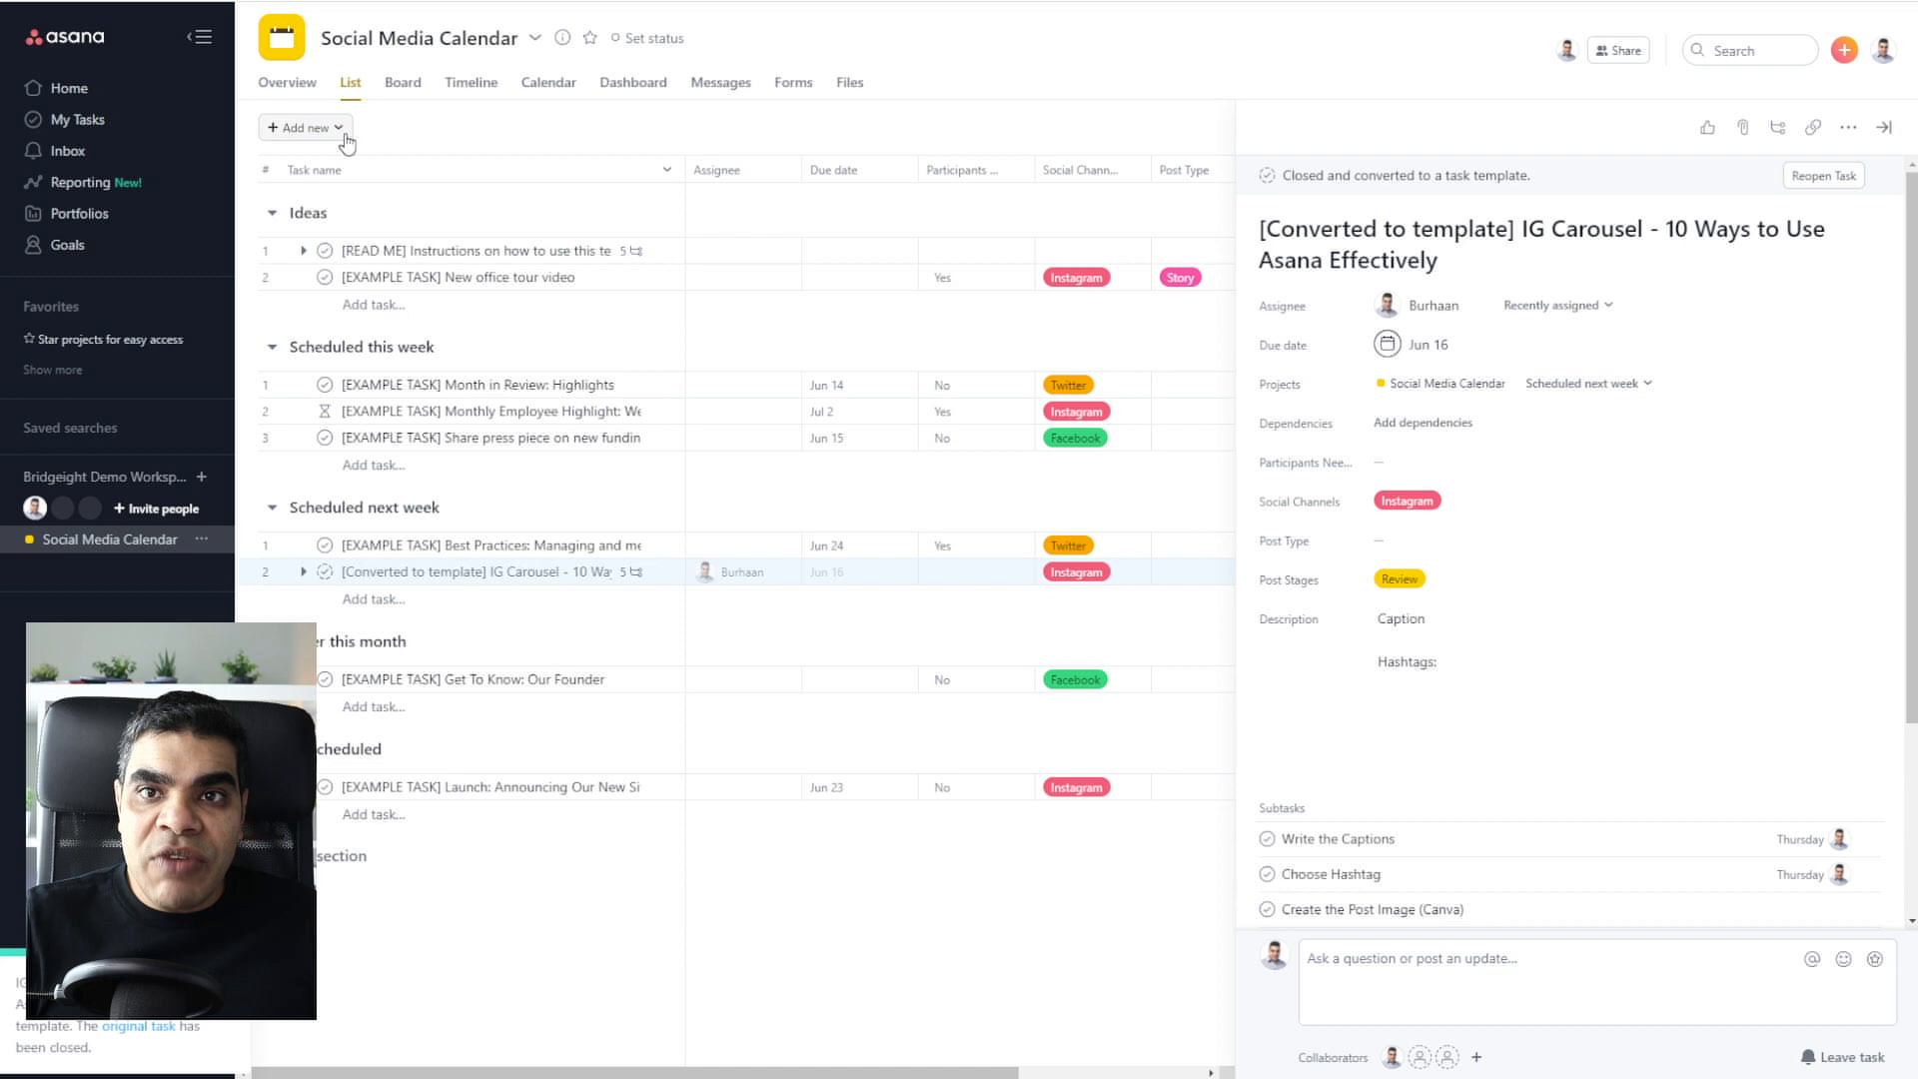
# Step: Add a new task from the 'IG Carousel - 10 Ways to Use Asana Effectively' template
pyautogui.click(307, 127)
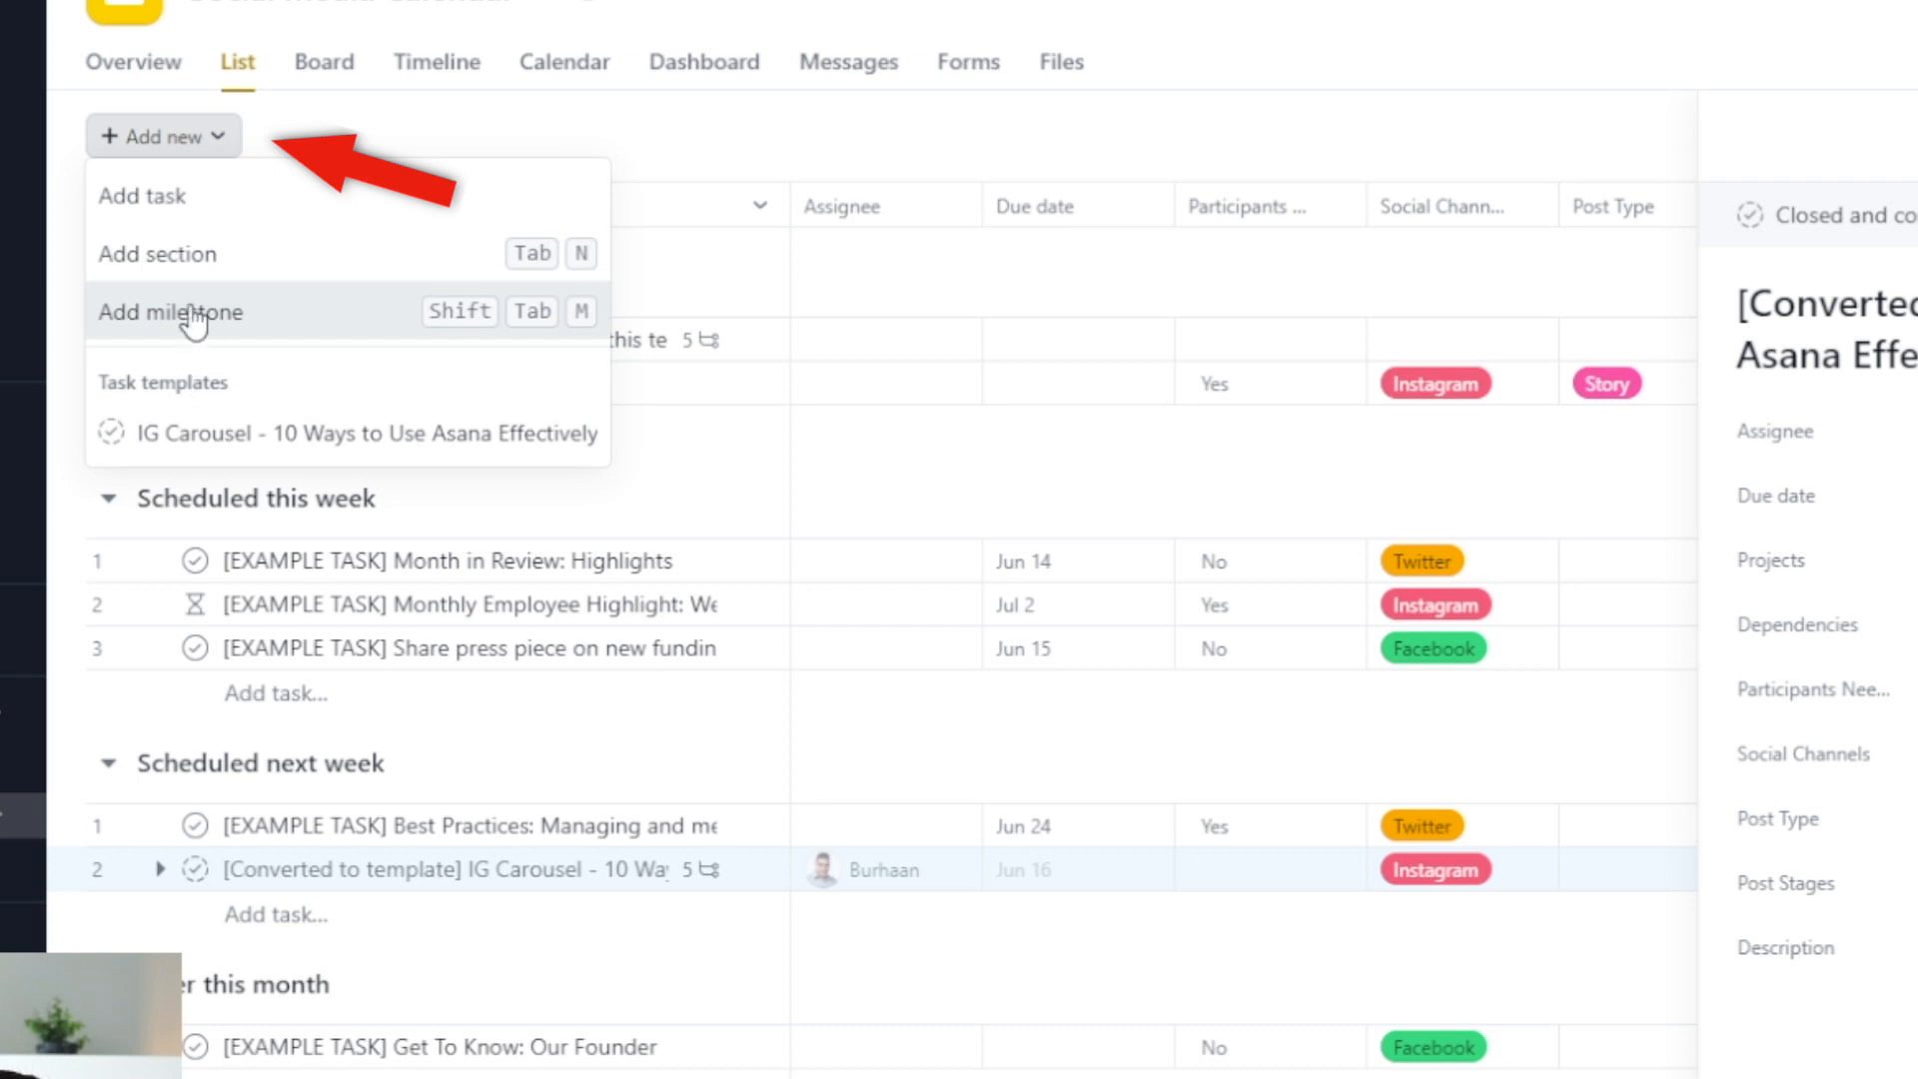
pyautogui.moveTo(205, 411)
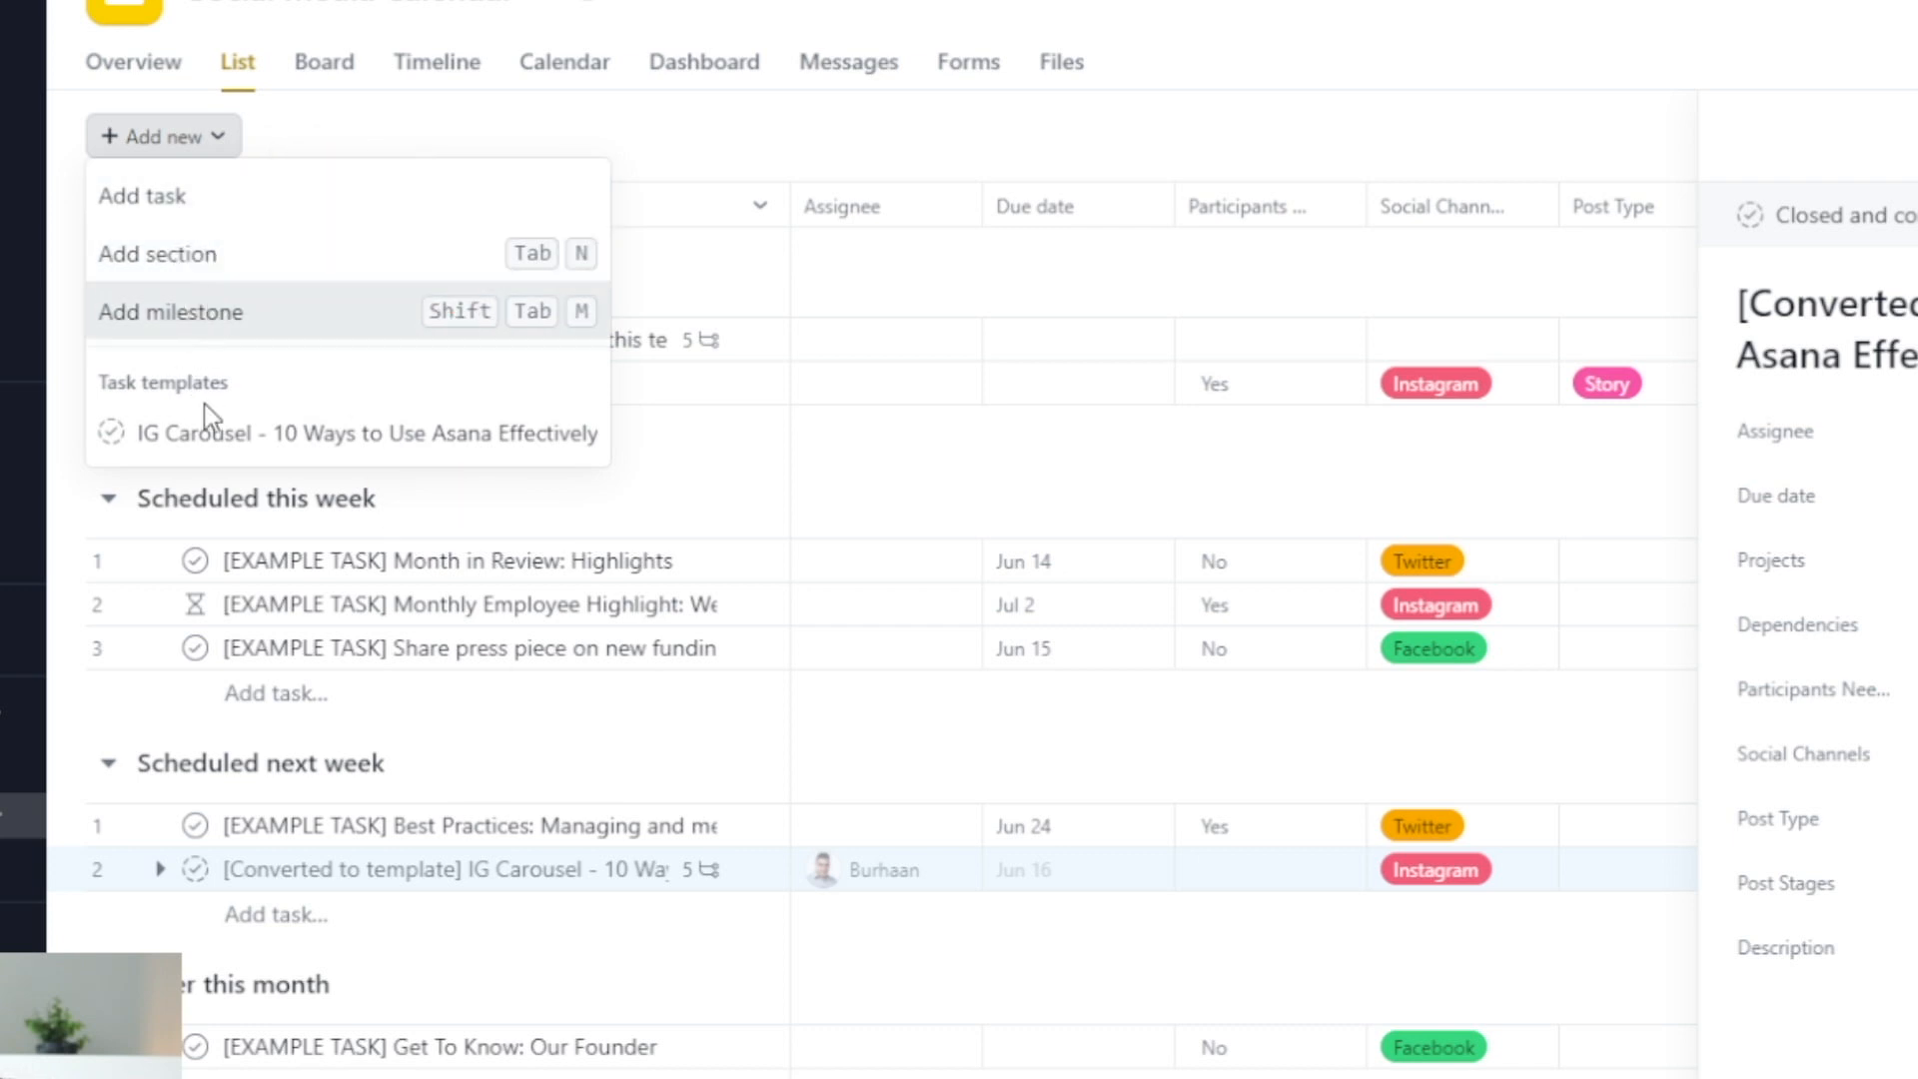
pyautogui.click(344, 433)
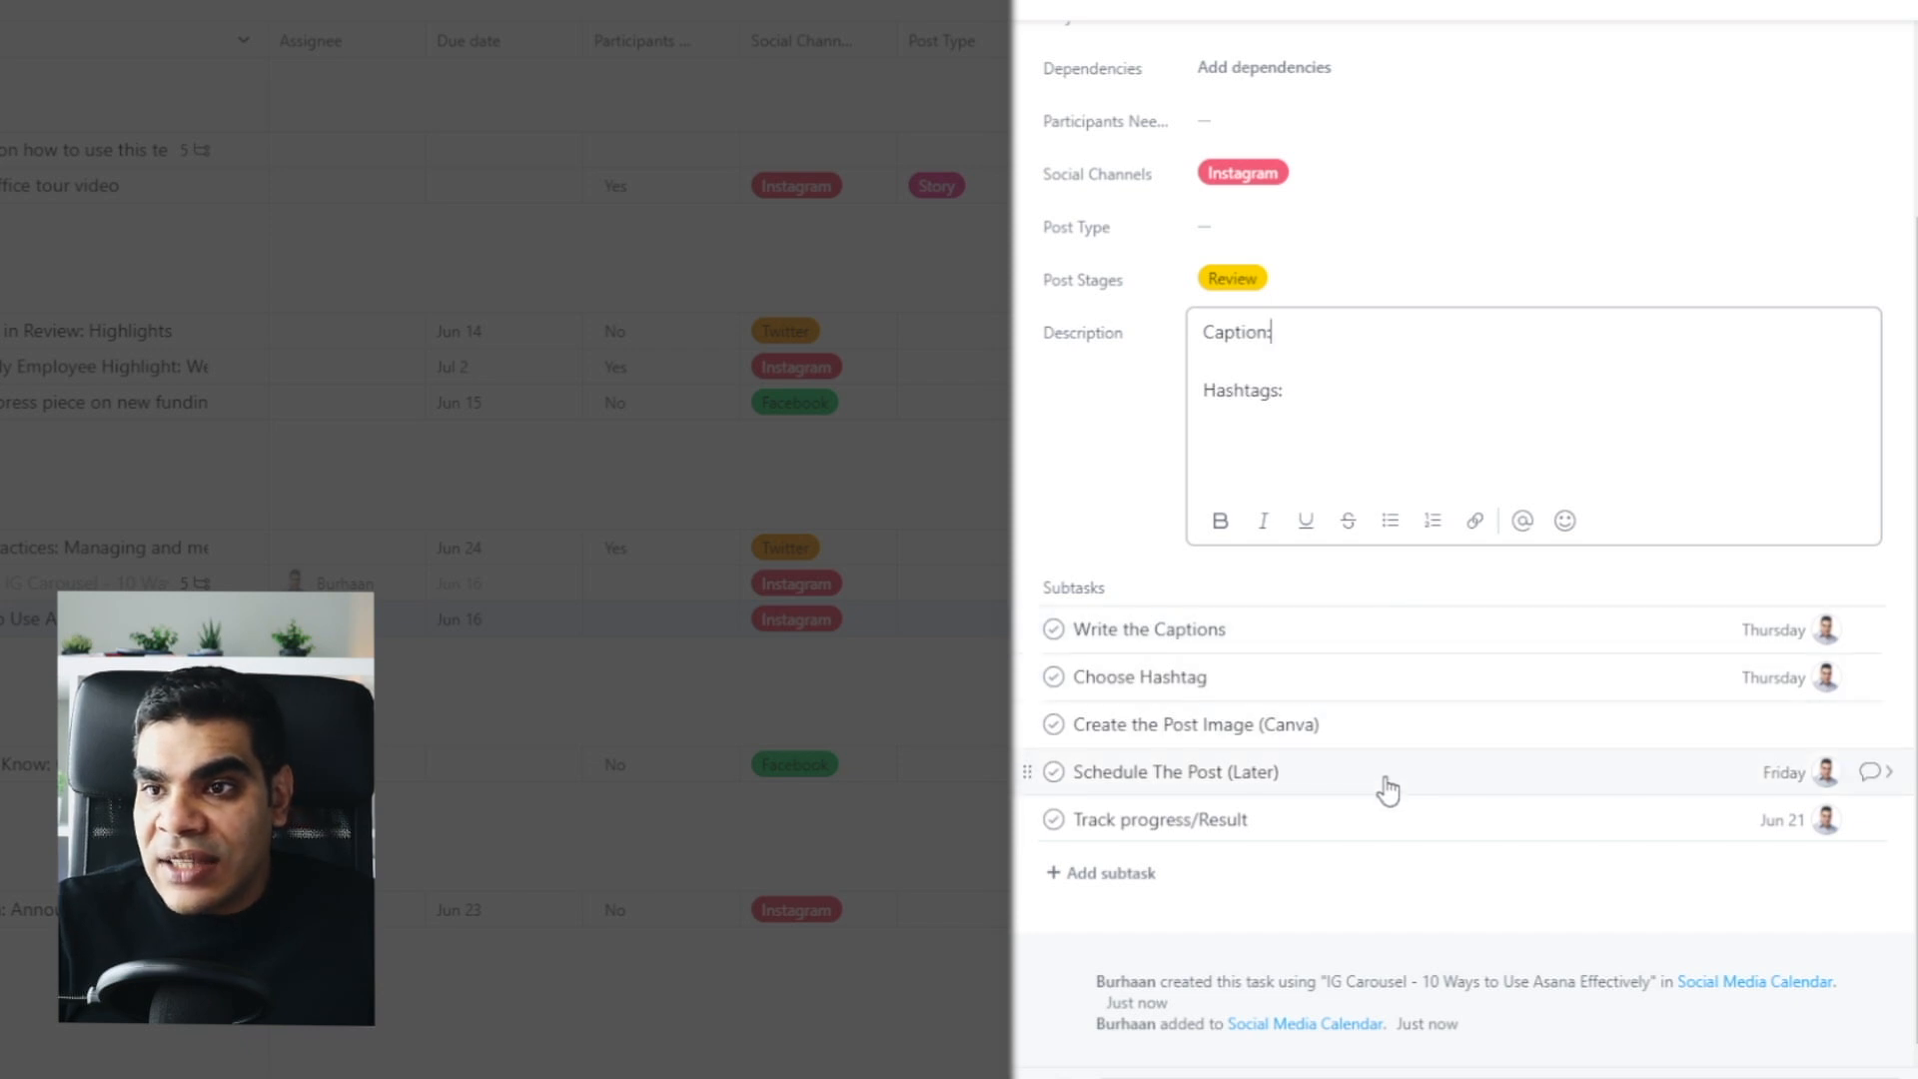
pyautogui.moveTo(1840, 648)
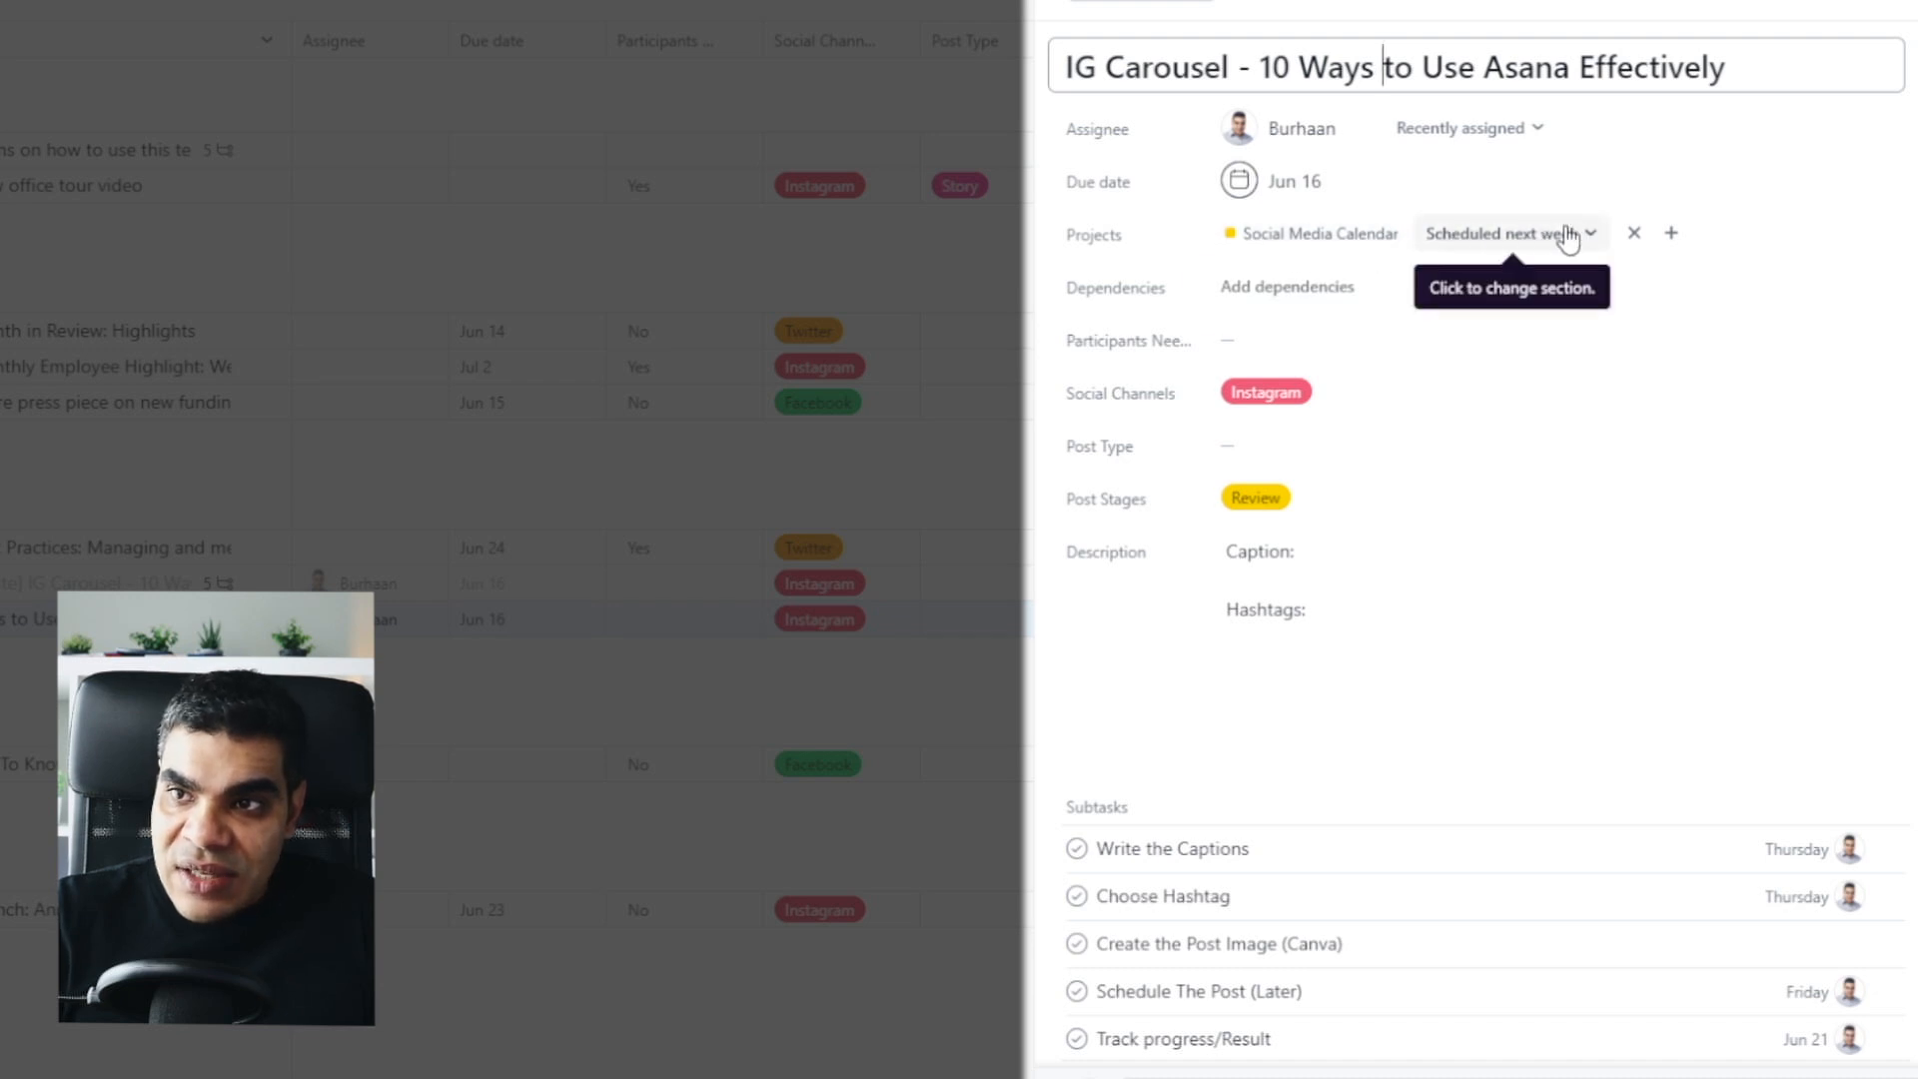
pyautogui.moveTo(1310, 510)
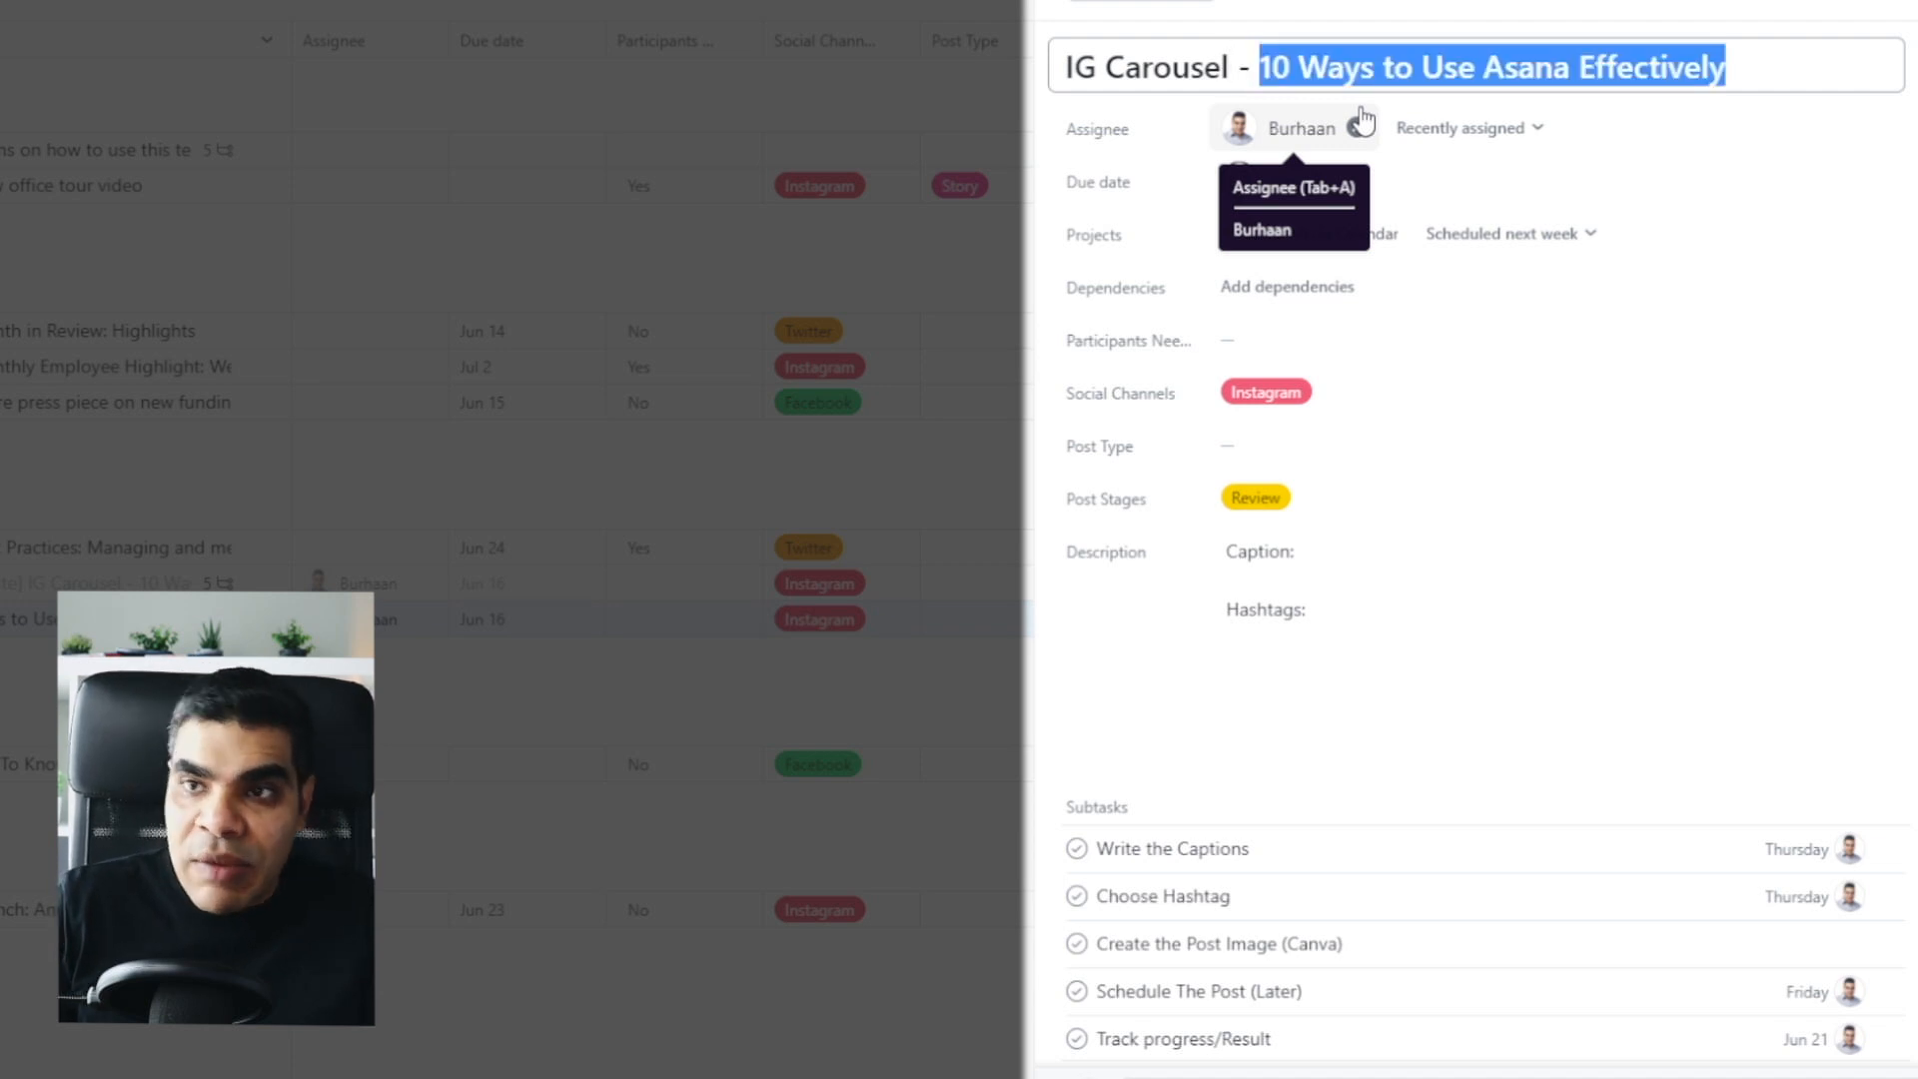
# Step: Retitle to 'IG Carousel - <Title>', clear subtask due dates, and set post stage to Idea
pyautogui.write('<Titl')
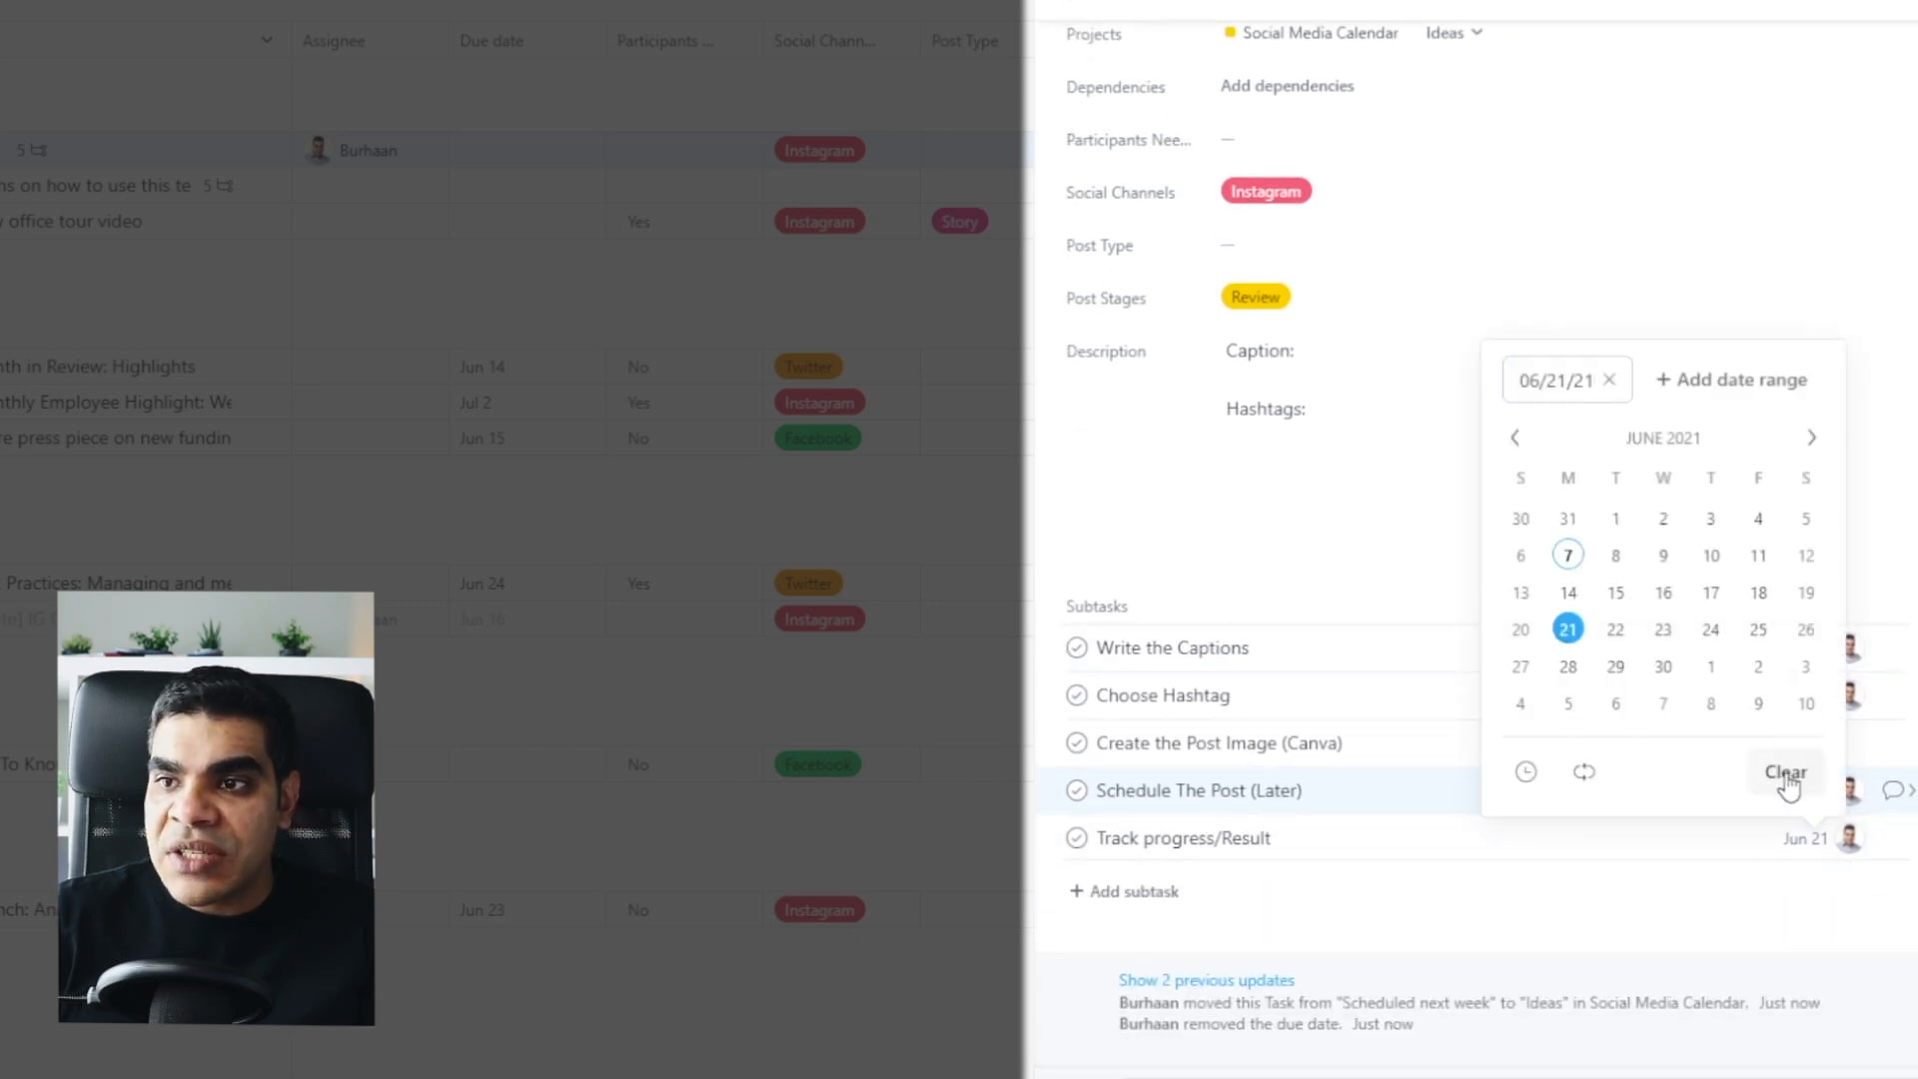
pyautogui.click(1785, 772)
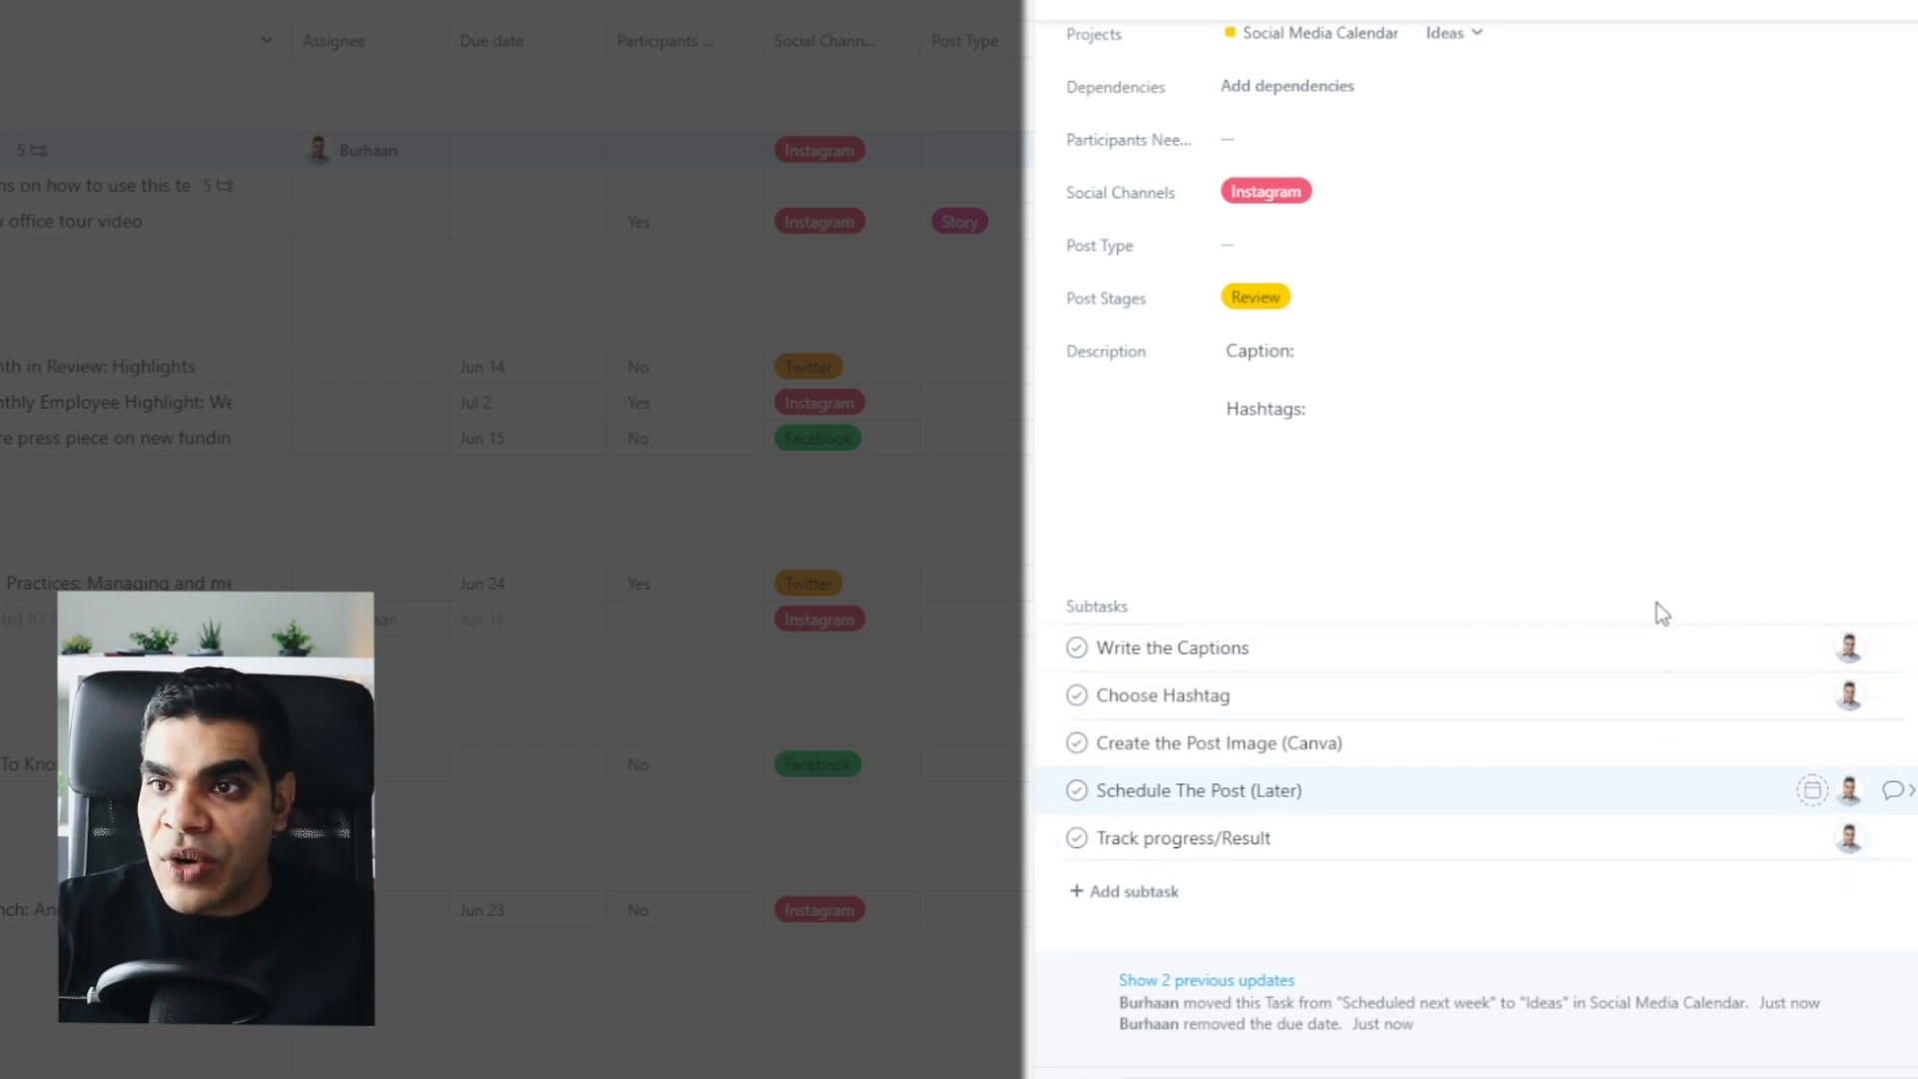
pyautogui.click(1254, 296)
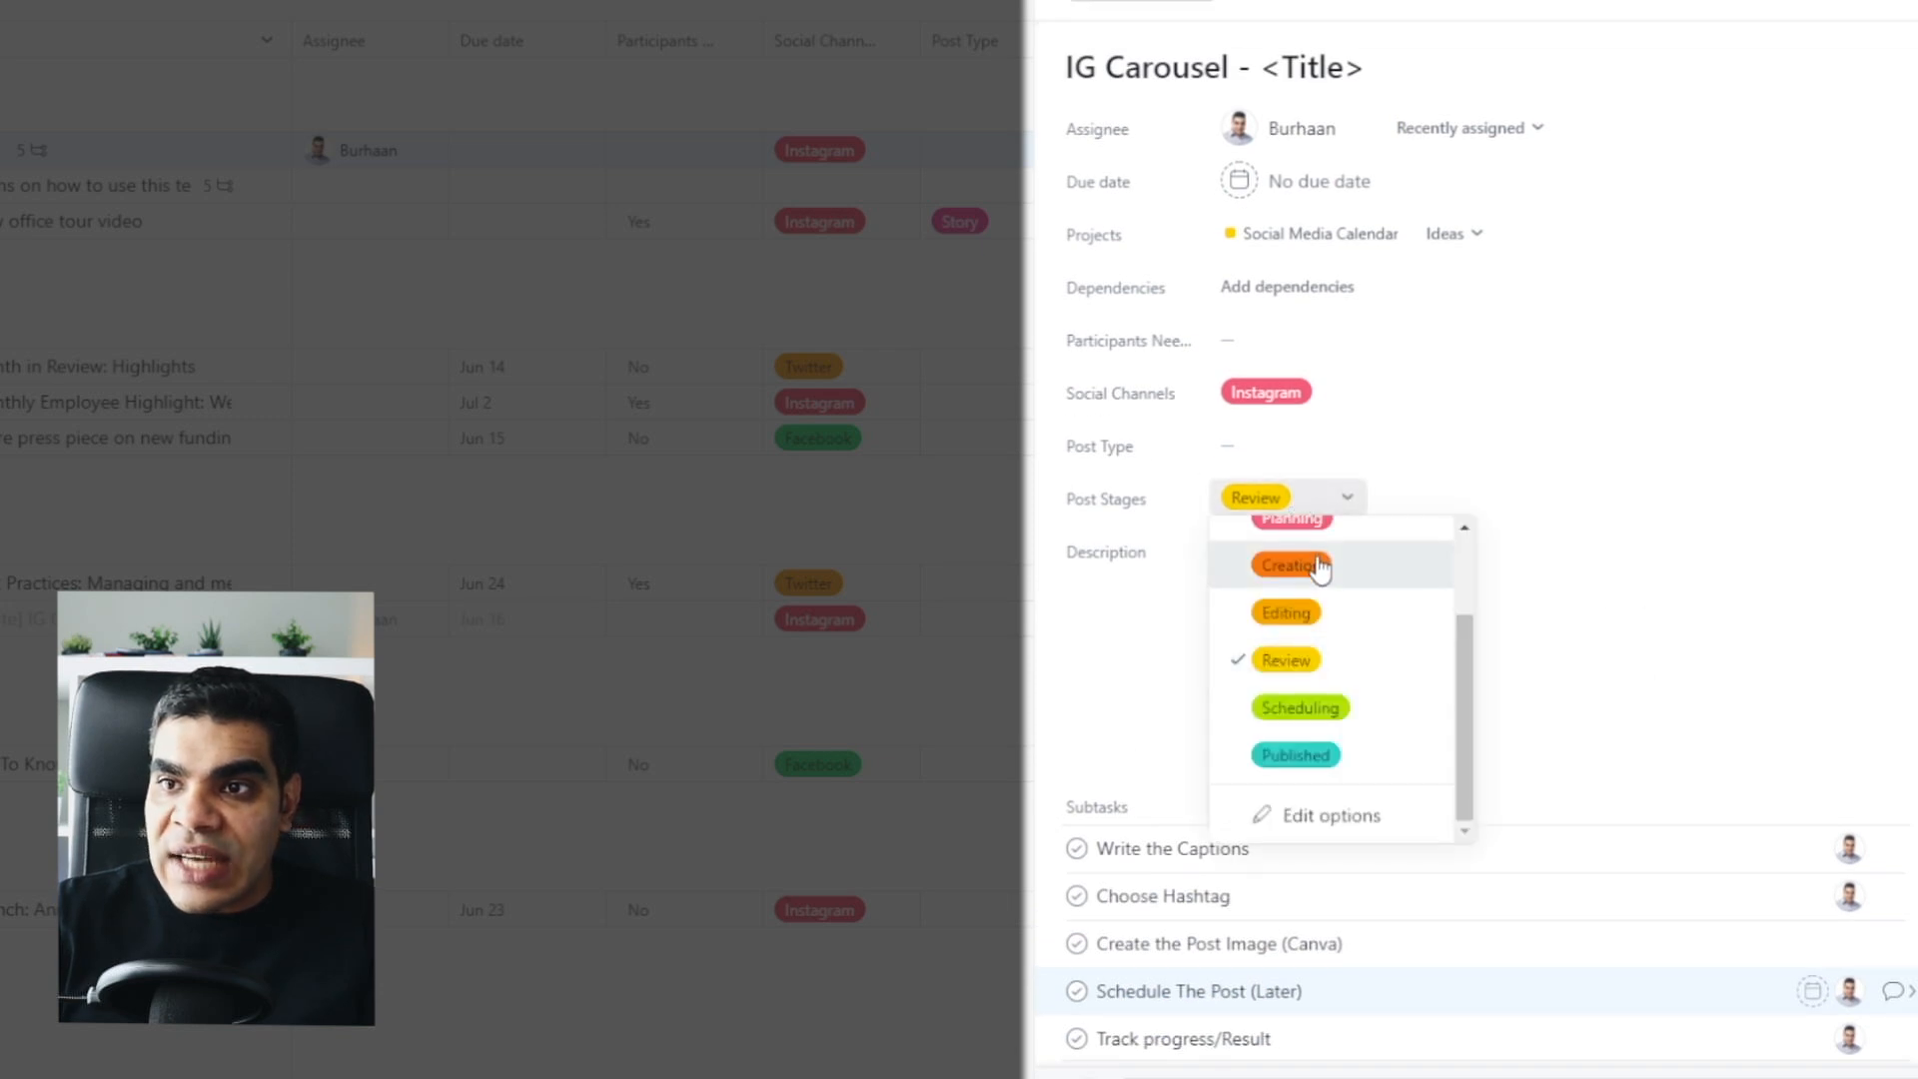
pyautogui.click(1290, 565)
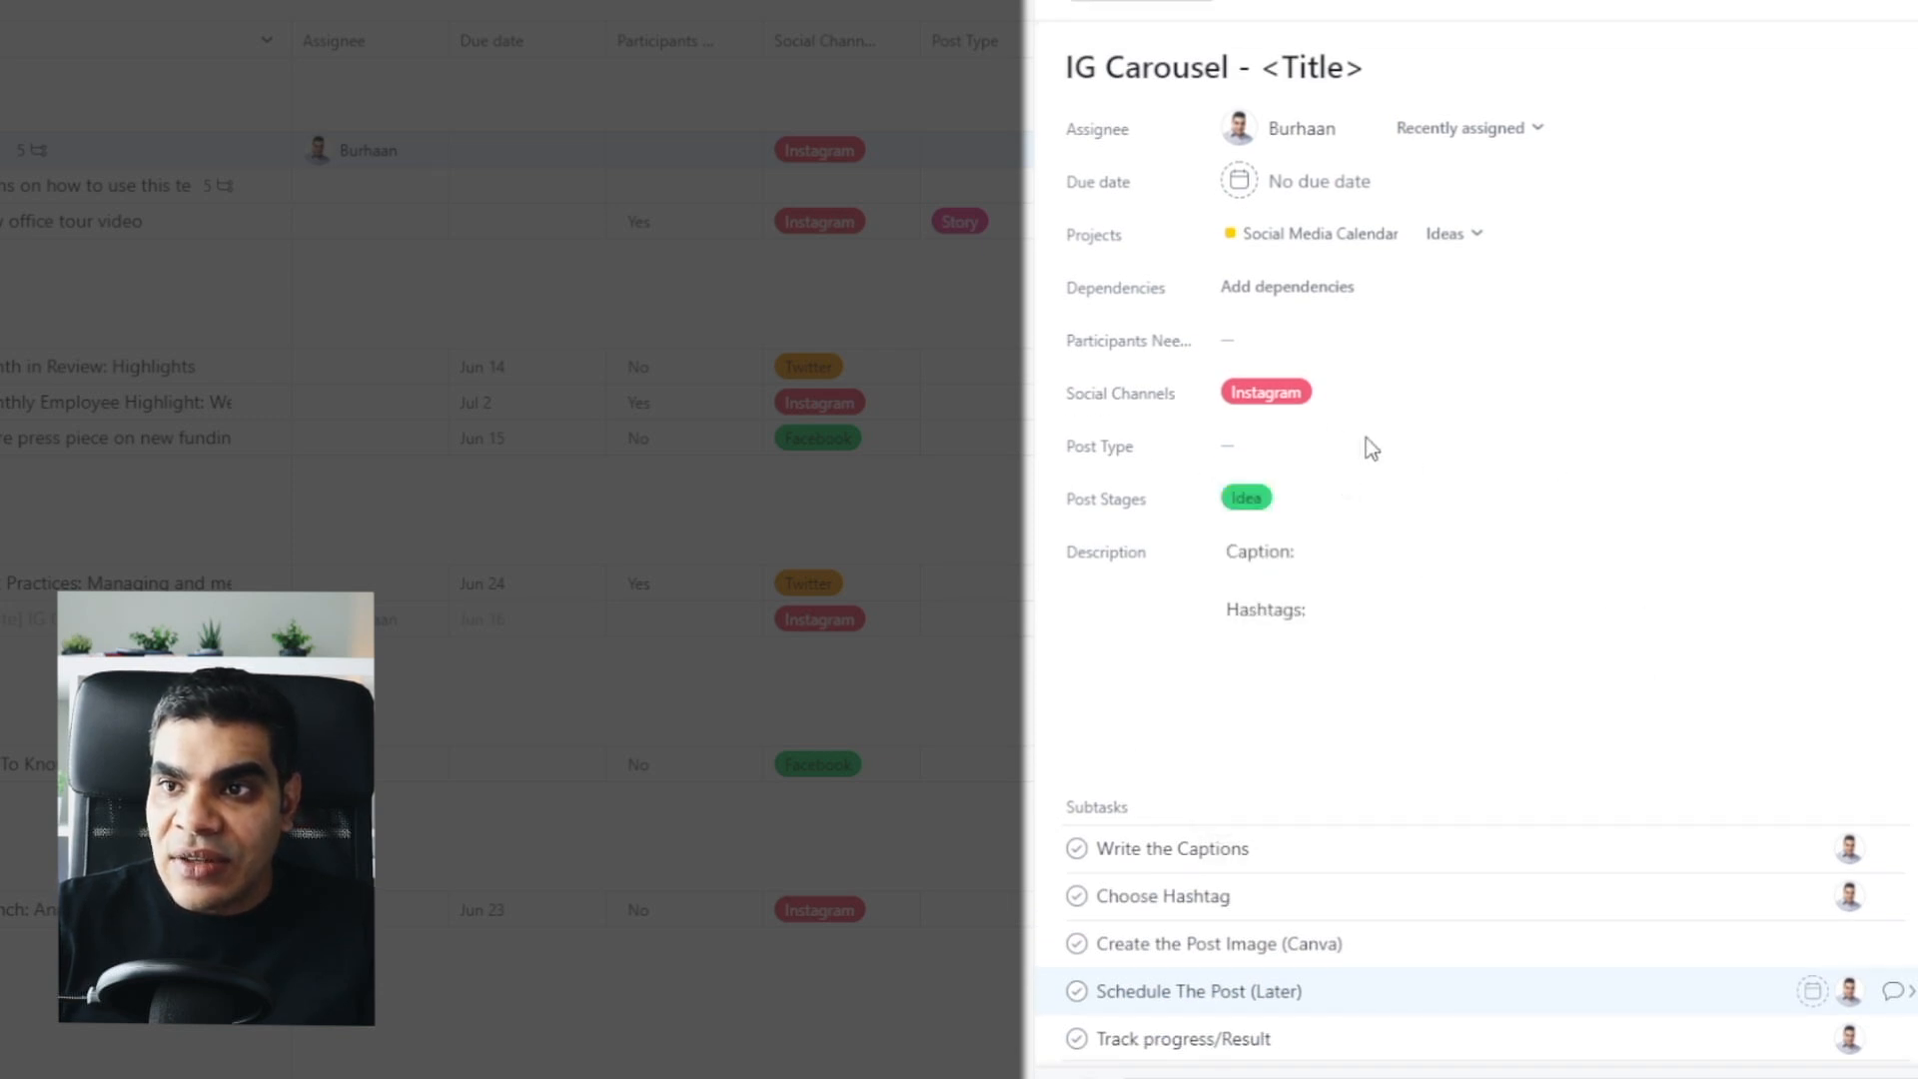
pyautogui.click(1266, 392)
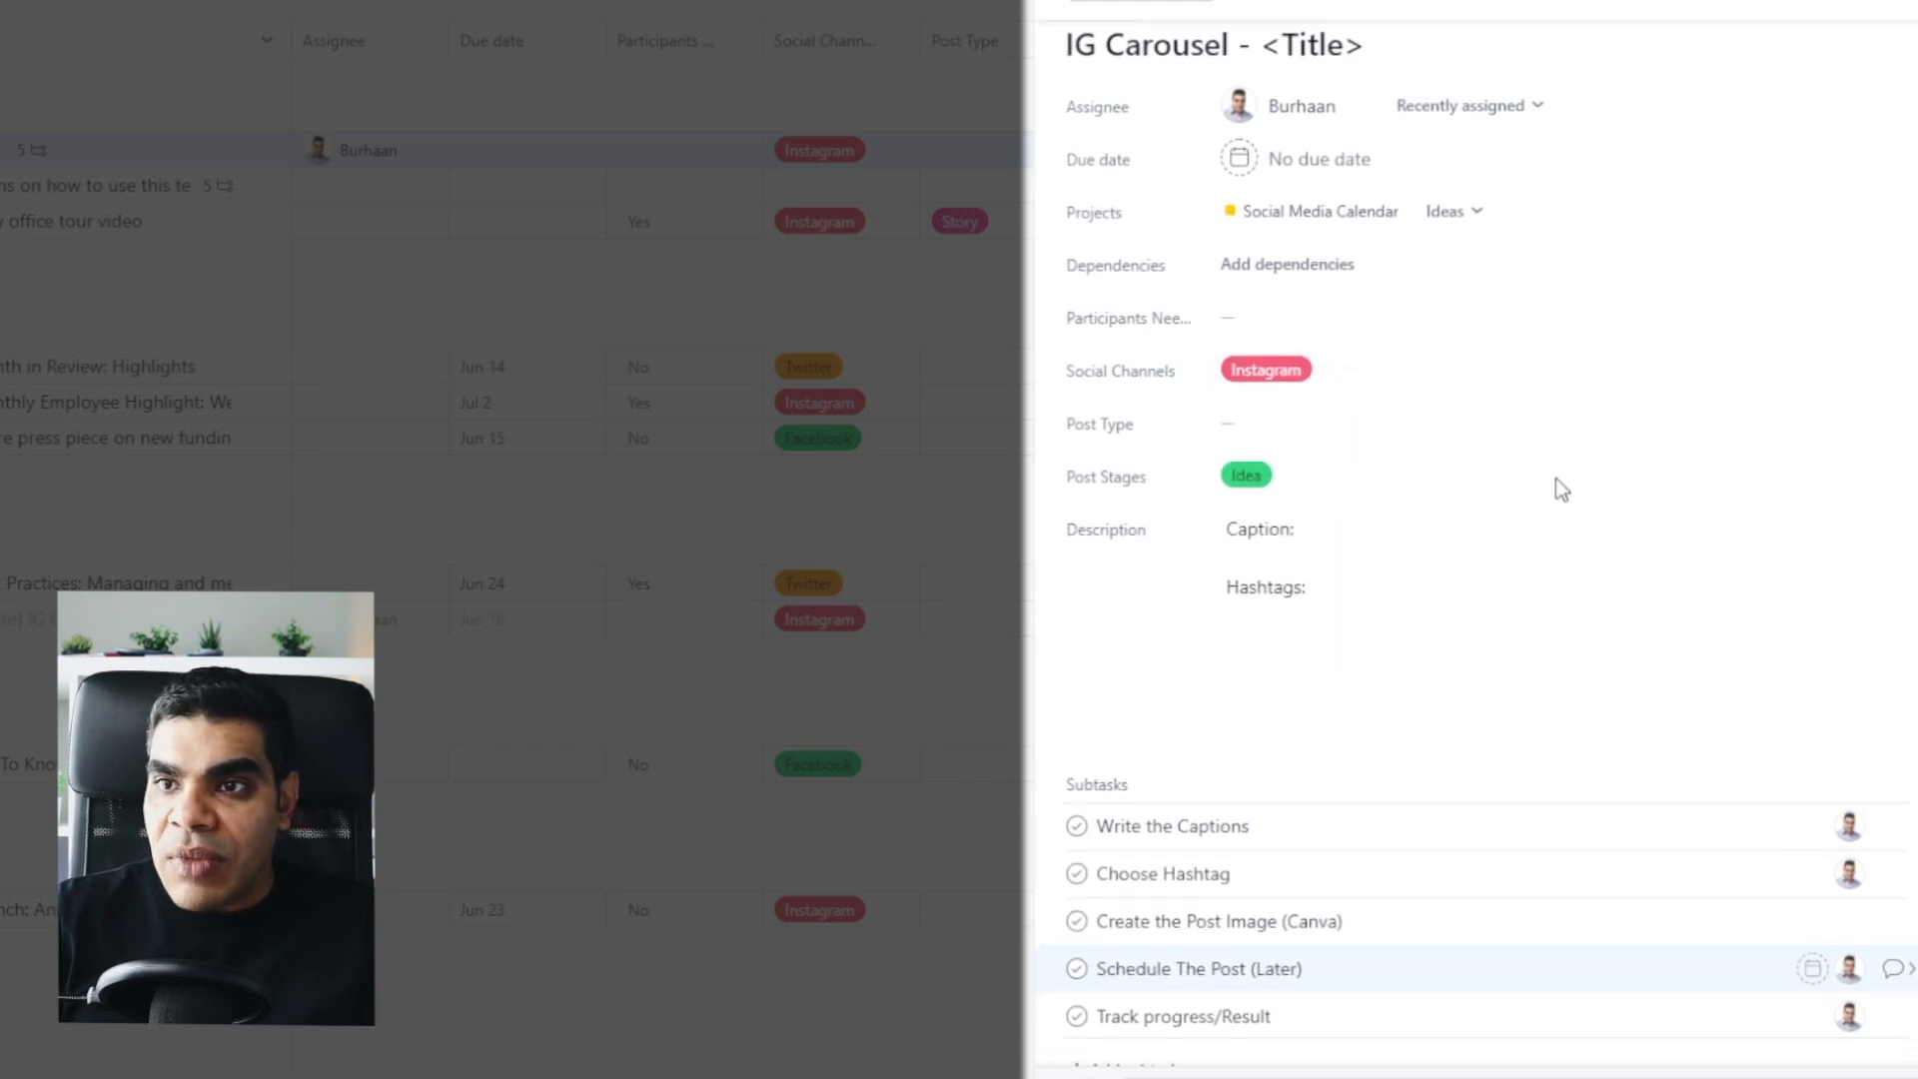
# Step: Set the post type to Carousel and add Caption and Hashtags to the description
pyautogui.click(1284, 421)
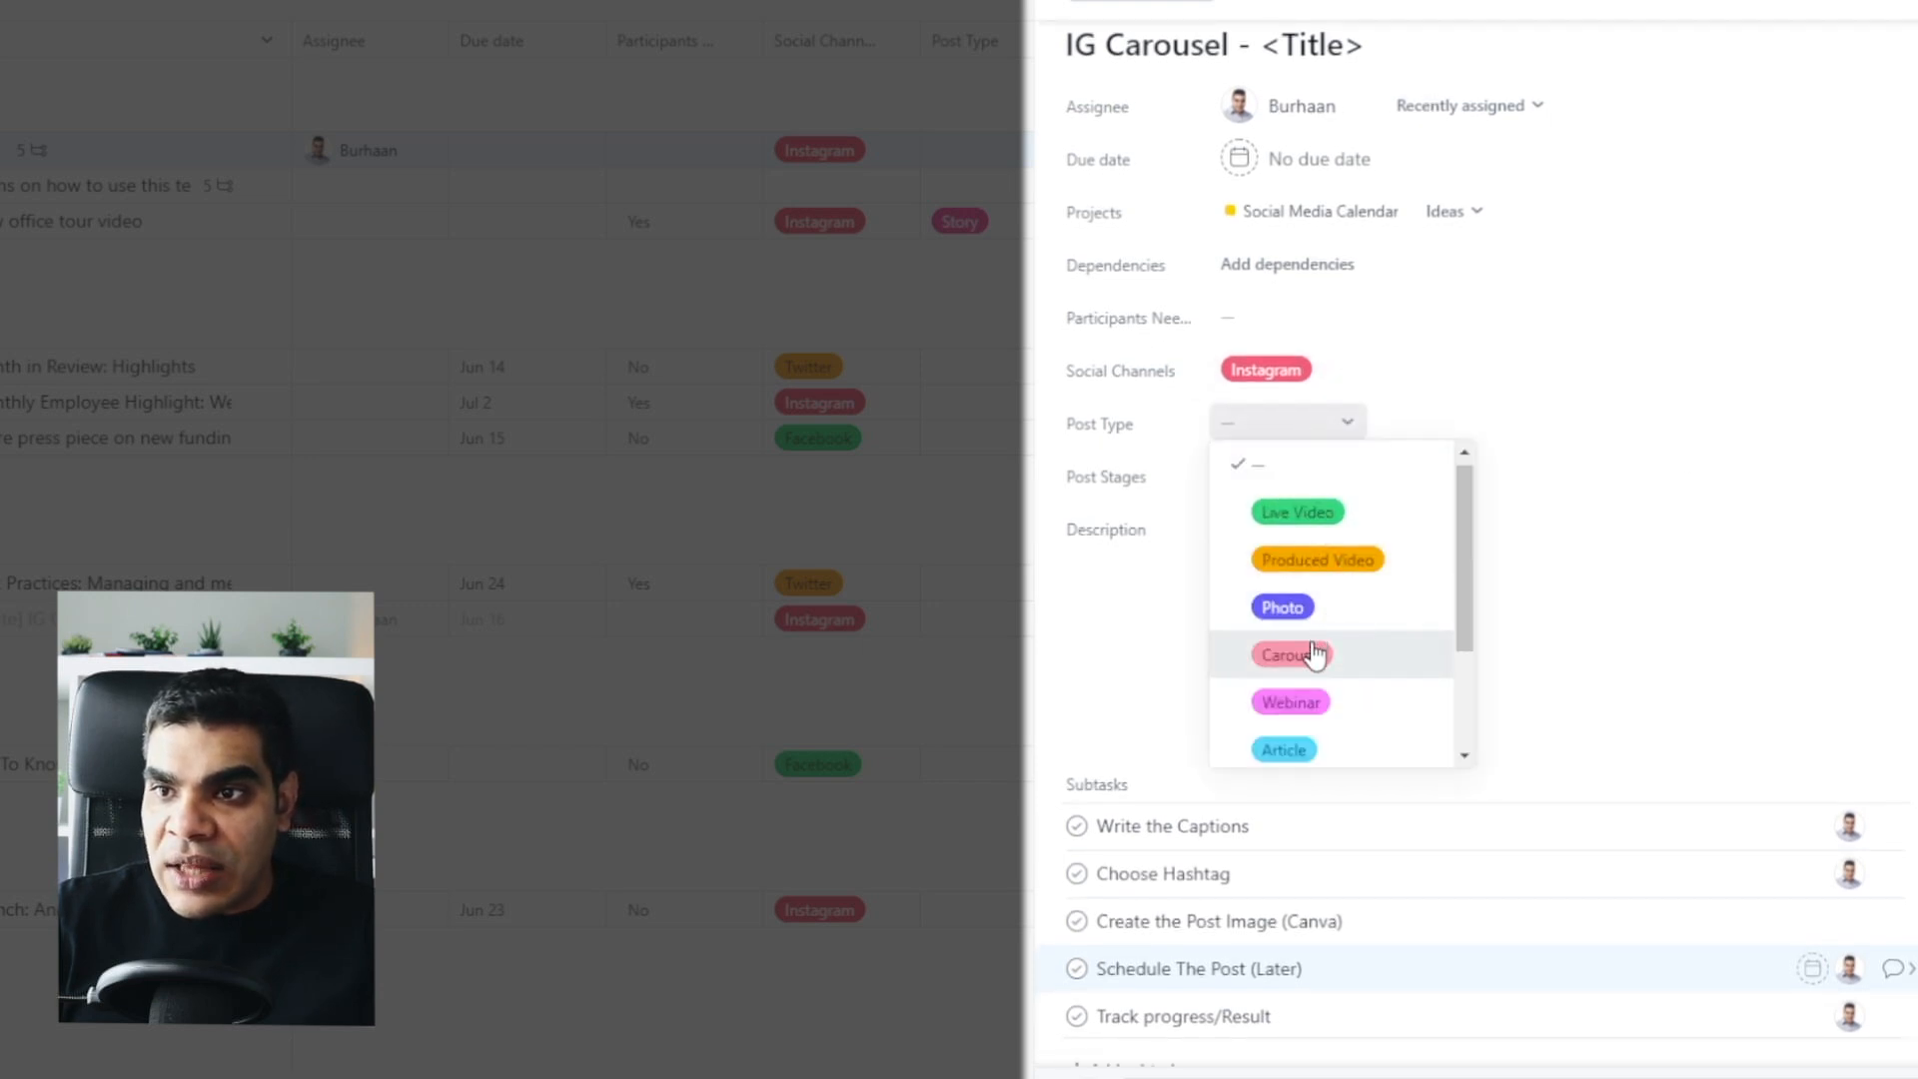
pyautogui.click(1287, 654)
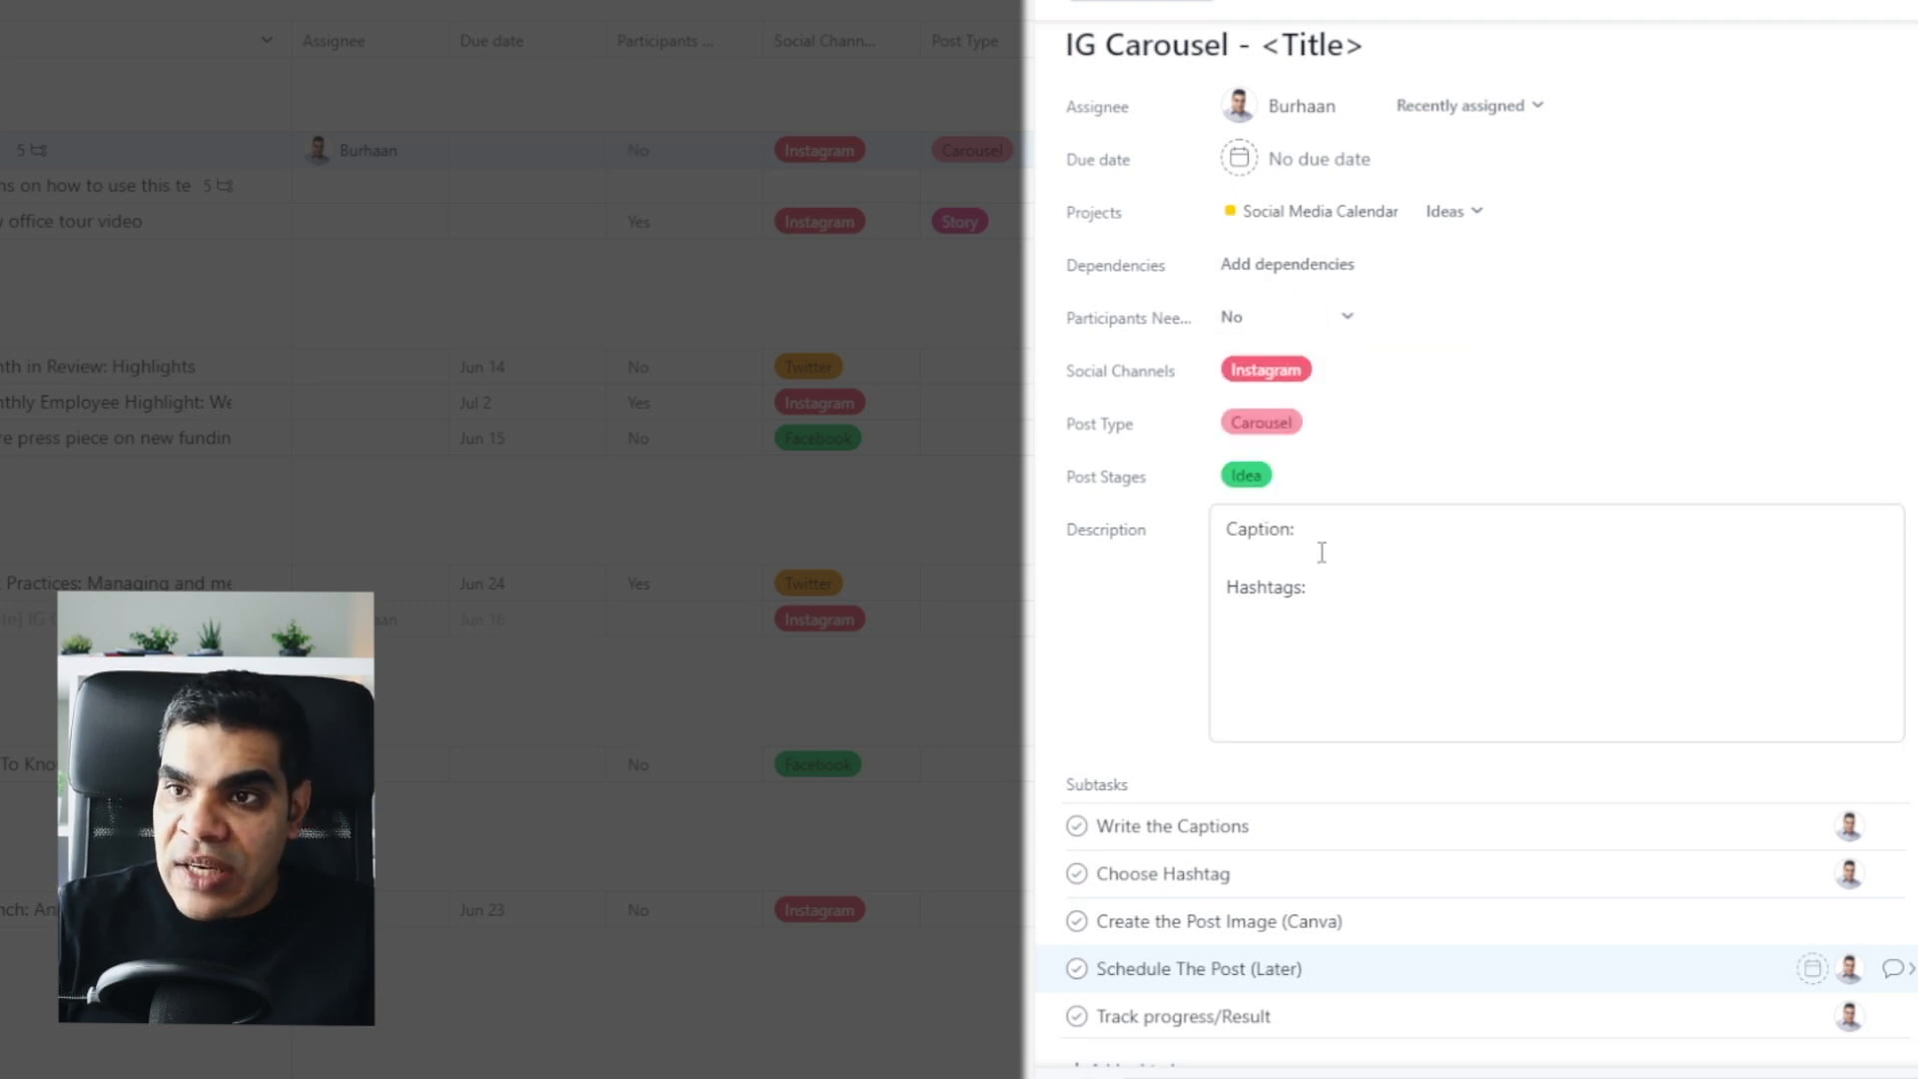
pyautogui.click(1345, 533)
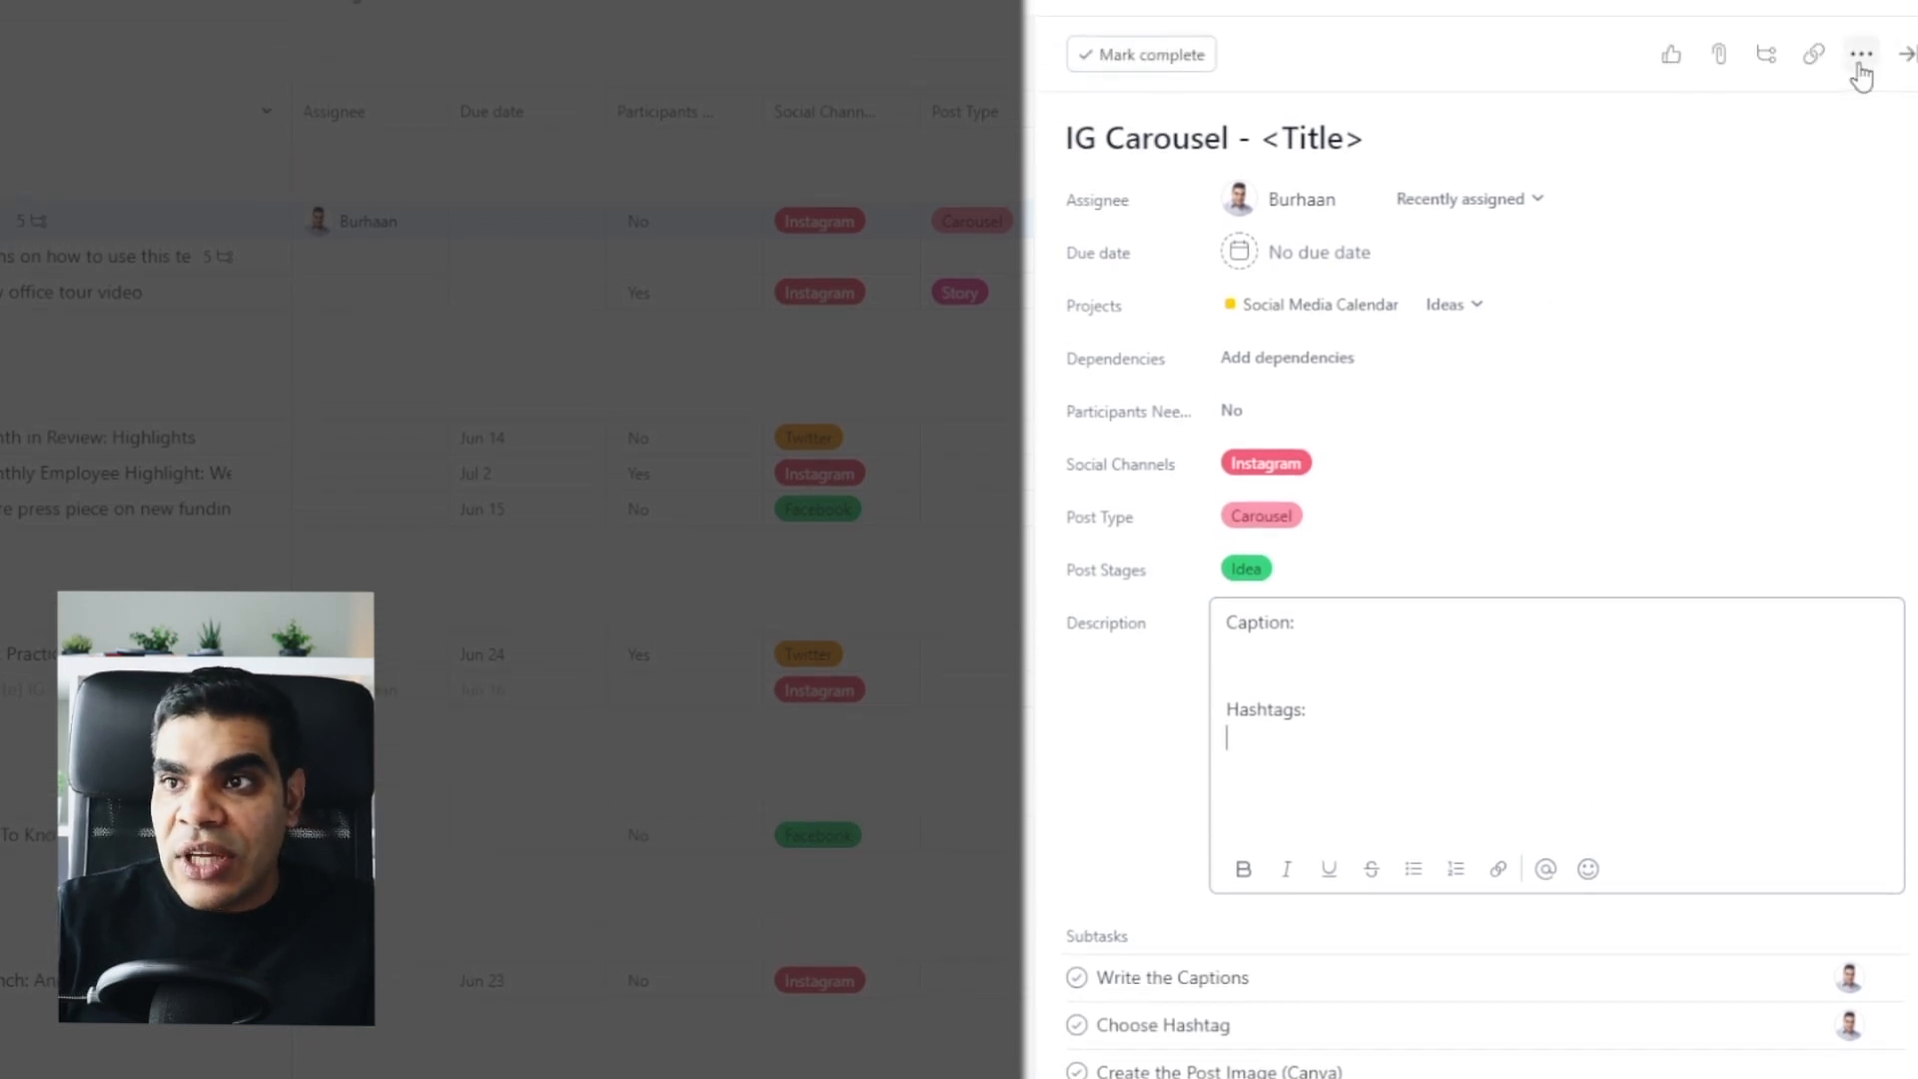
# Step: Convert the IG Carousel - <Title> task to a template from its ••• menu
pyautogui.click(1862, 54)
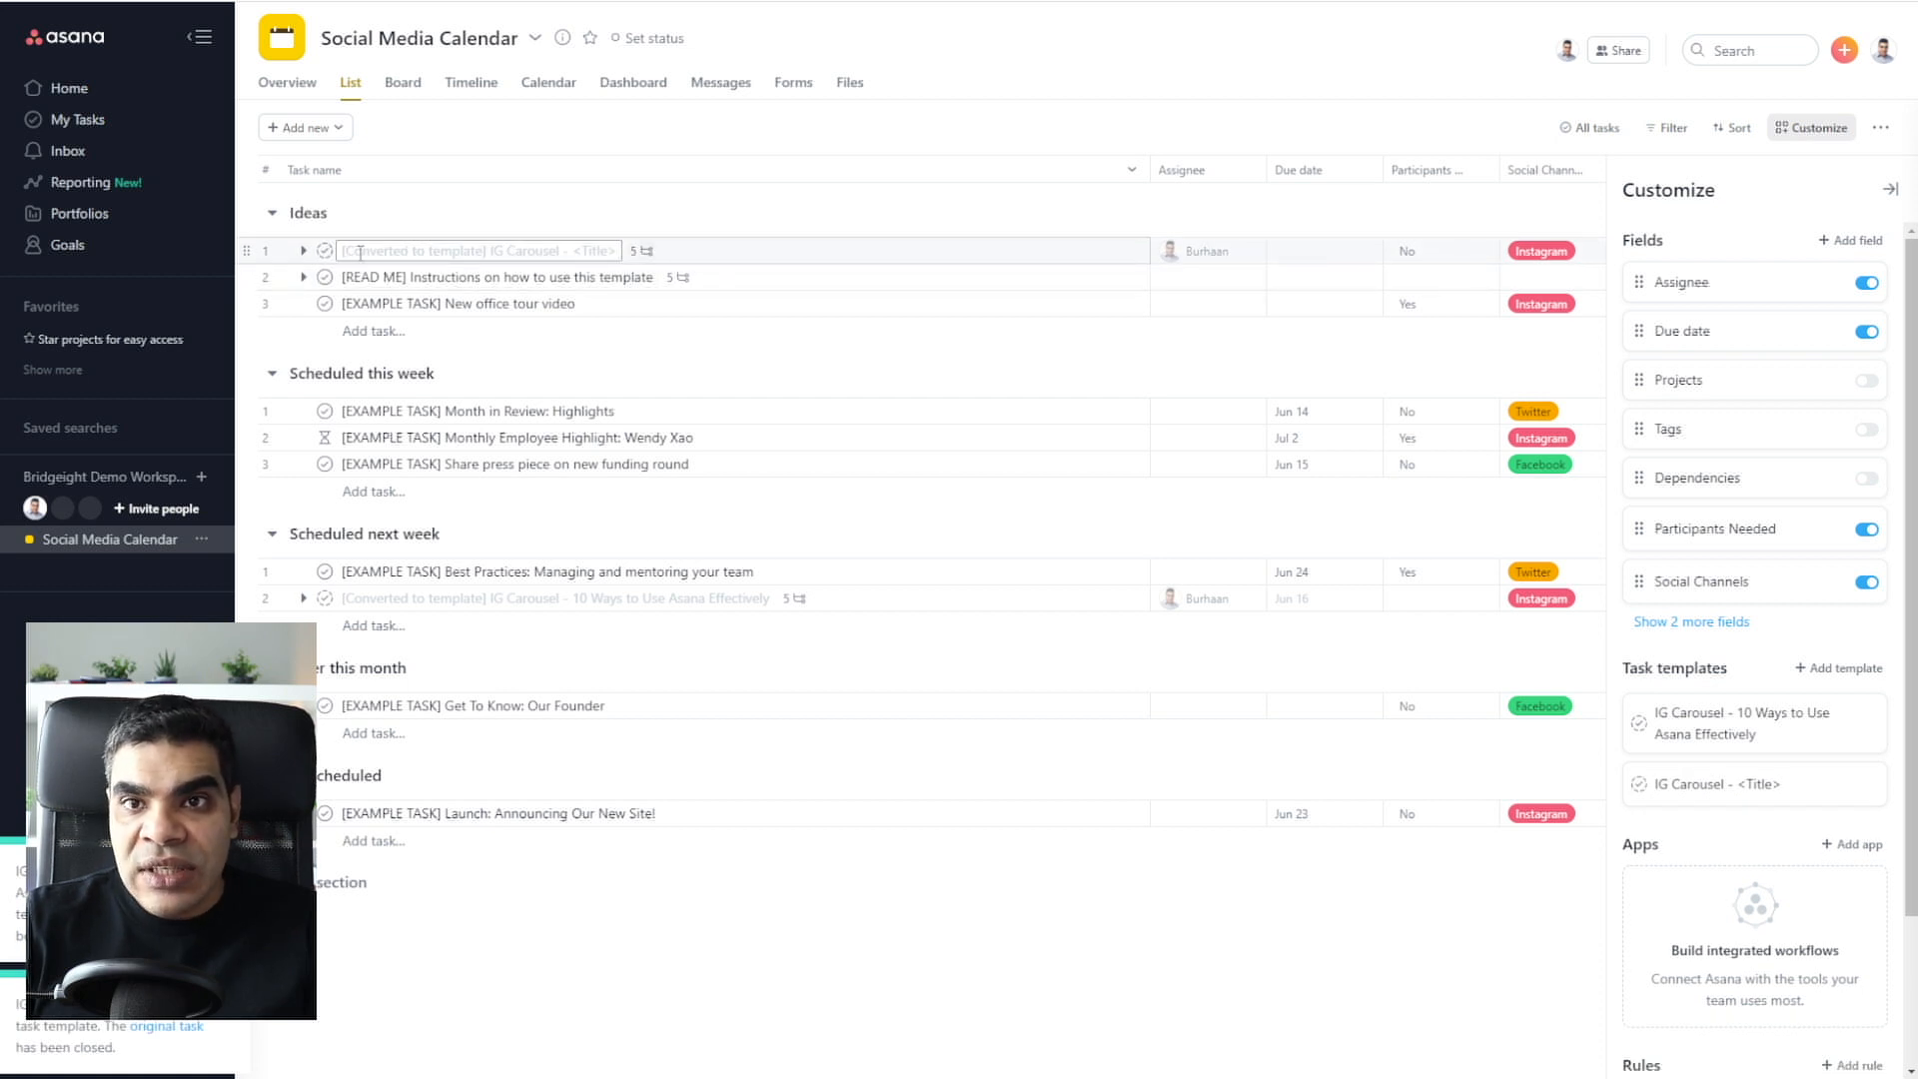
pyautogui.moveTo(768, 254)
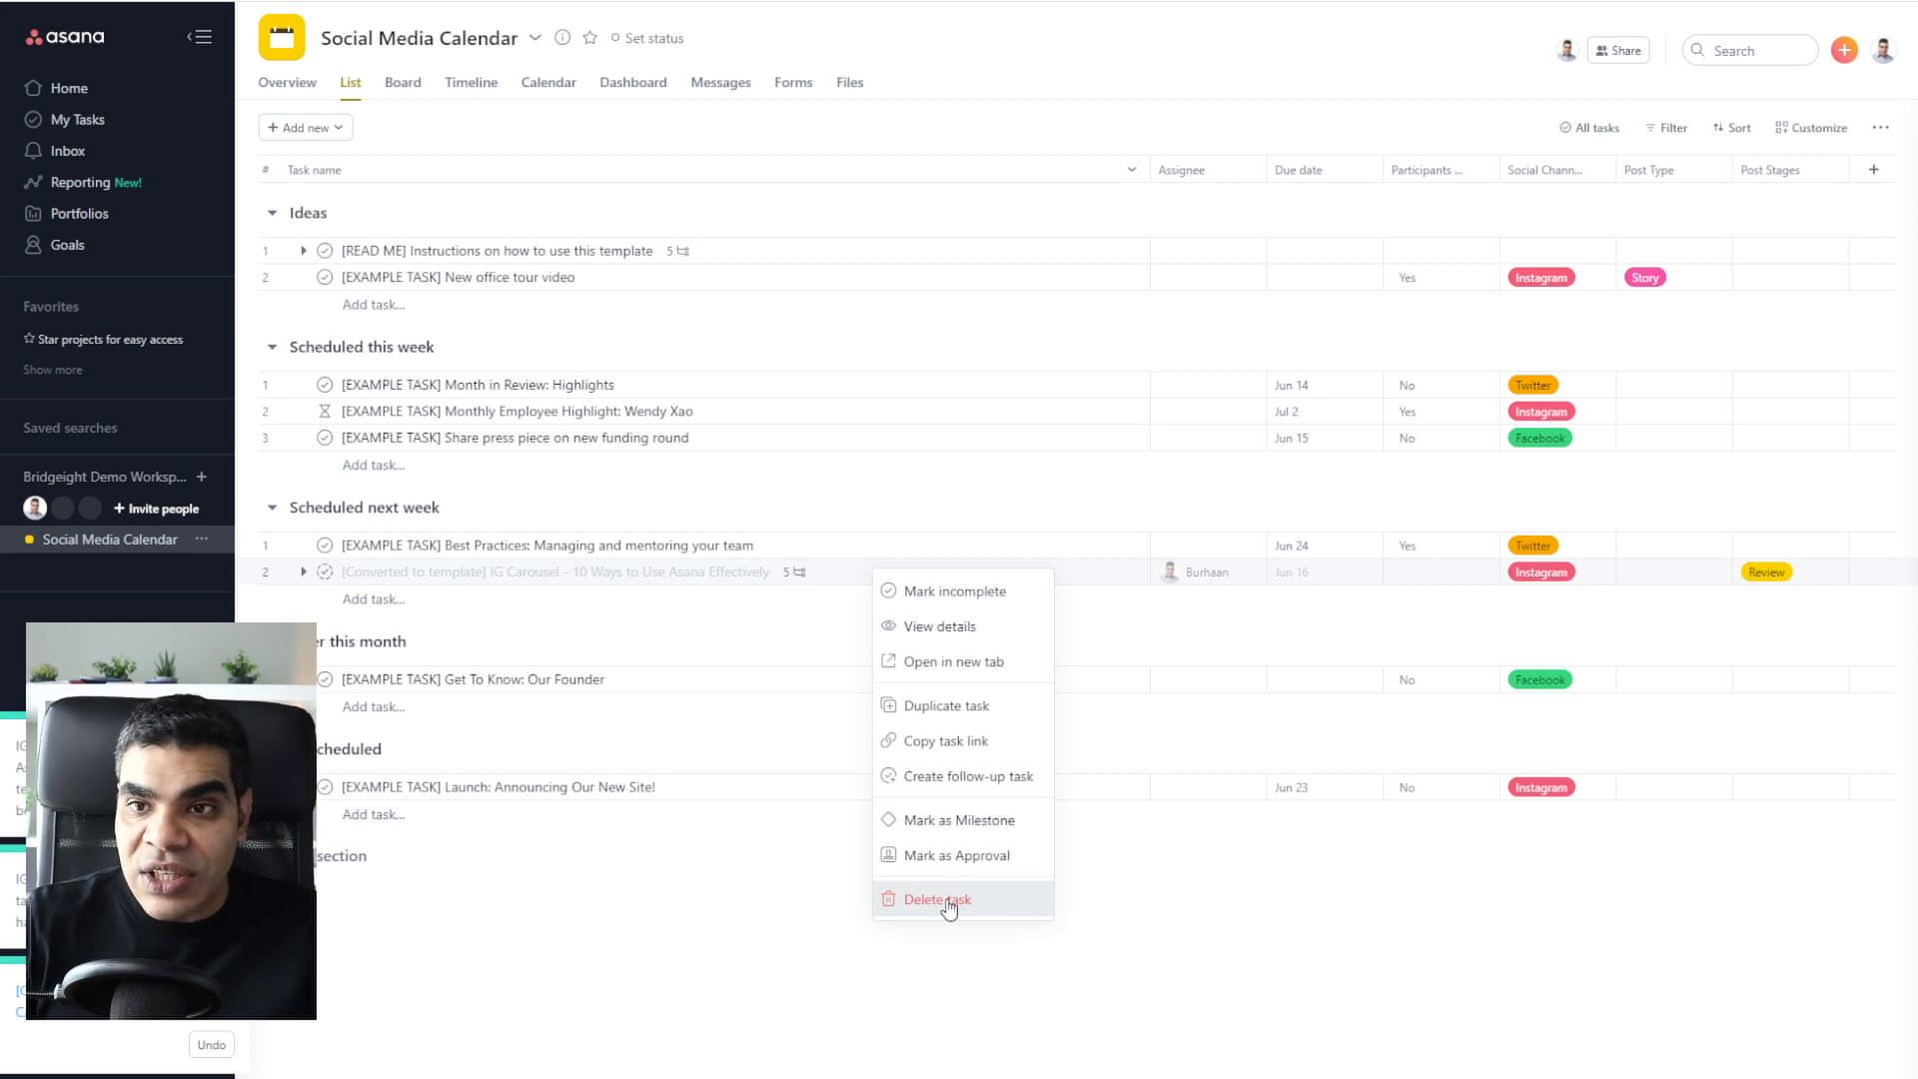
# Step: Delete the converted '10 Ways' task and open the Add new dropdown
pyautogui.click(937, 900)
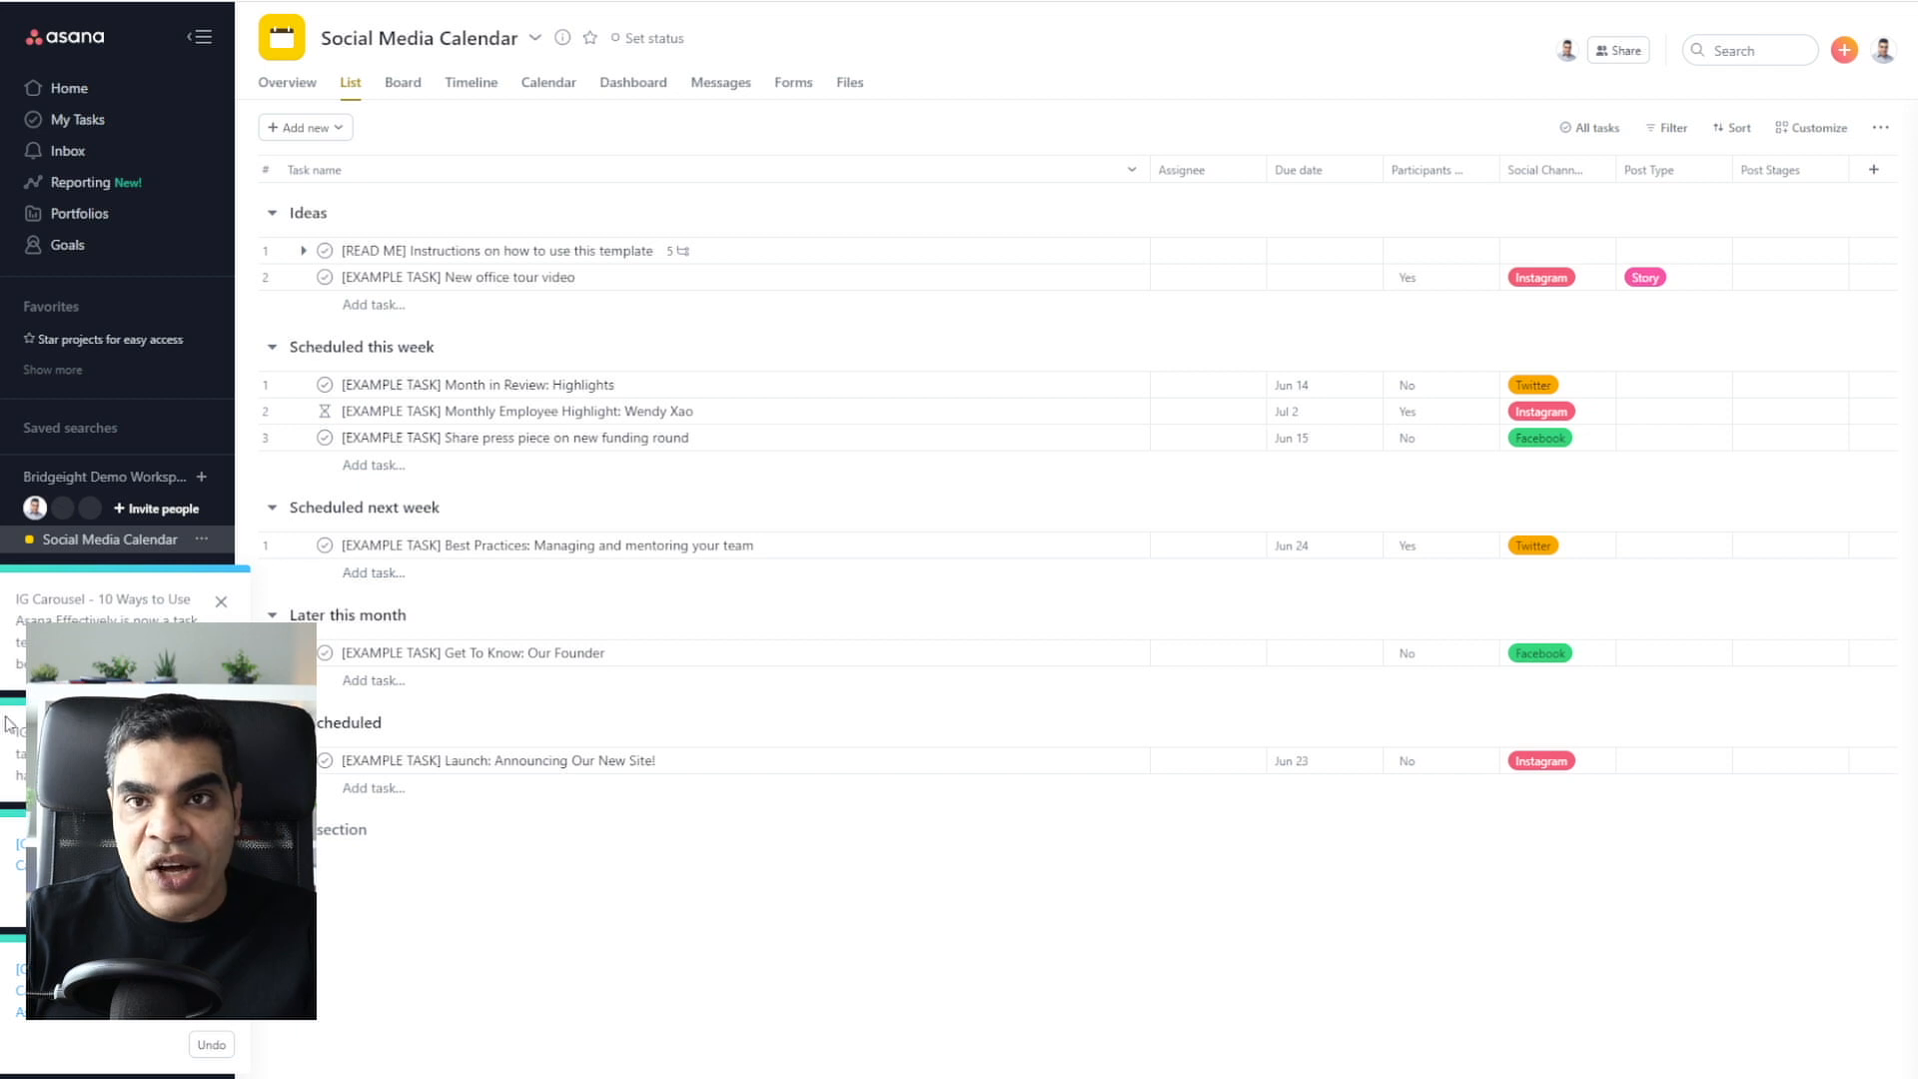
pyautogui.click(305, 128)
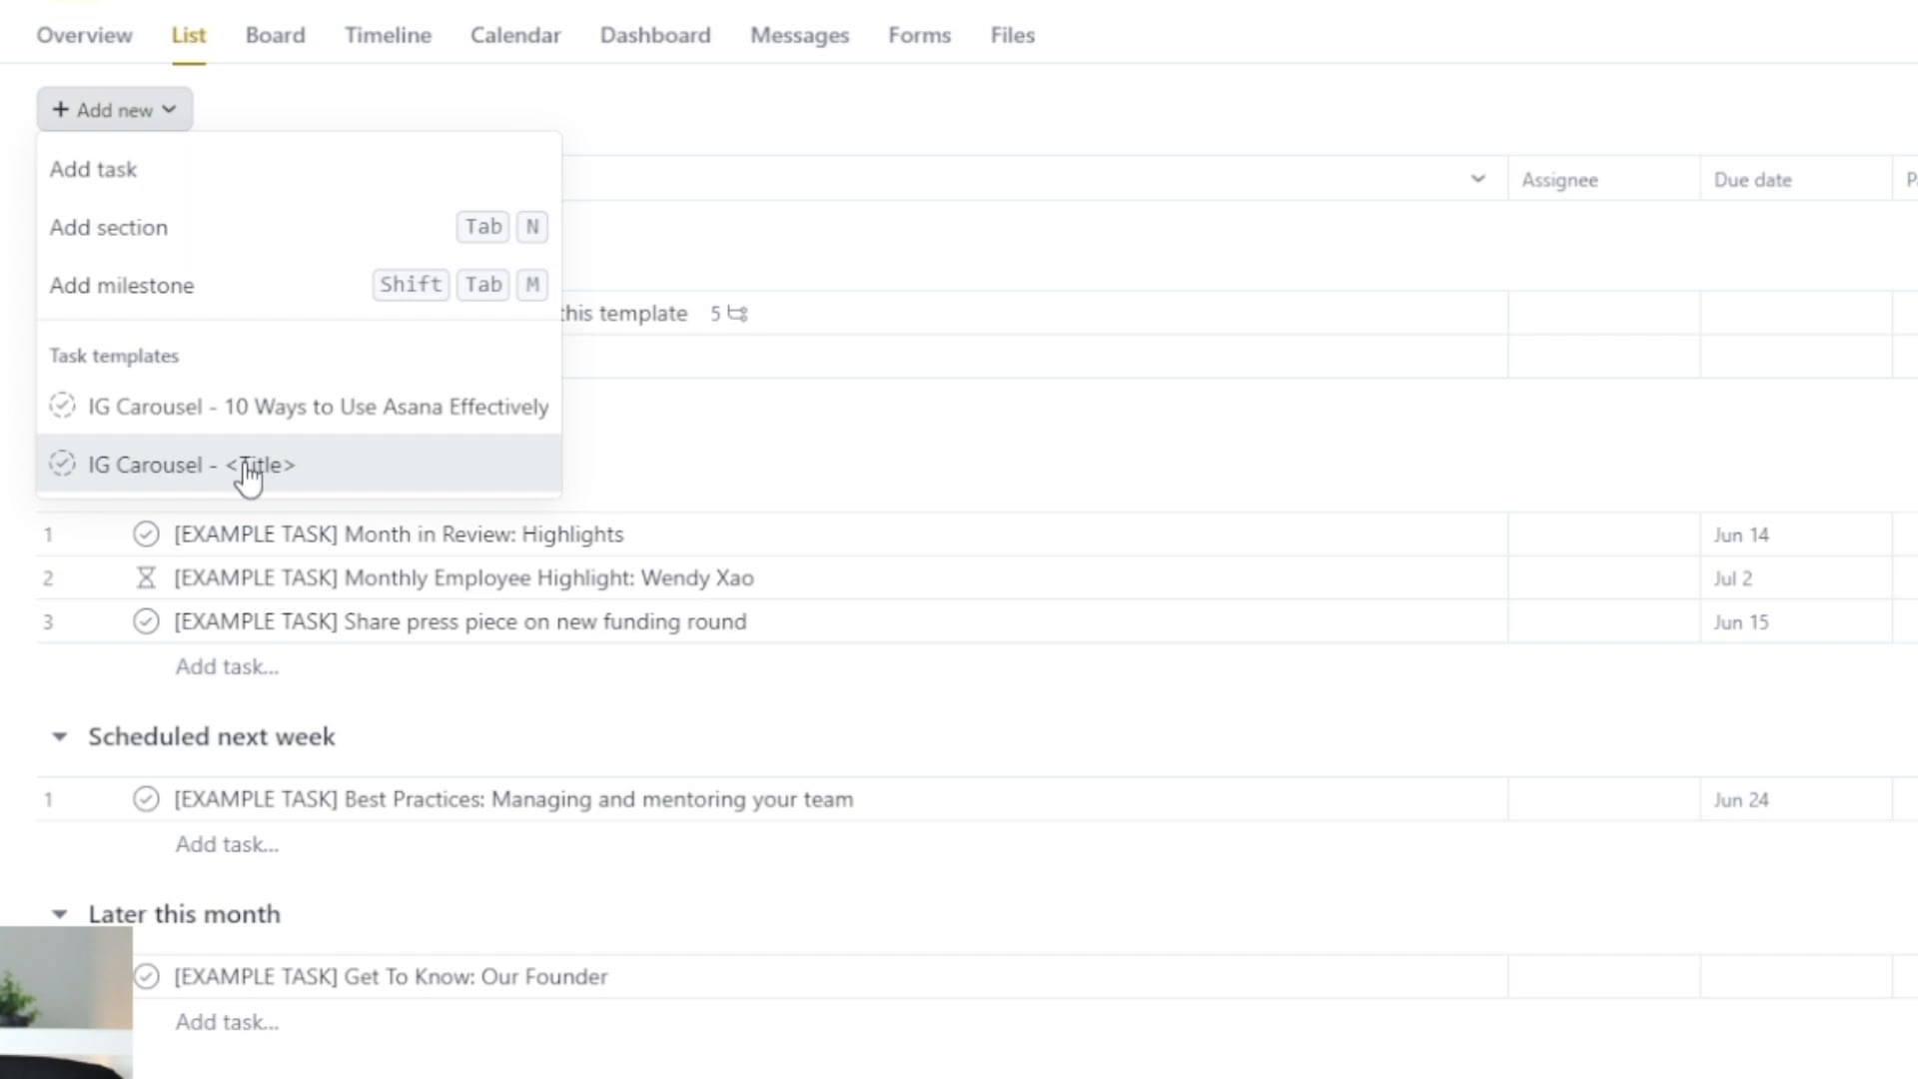
# Step: Create a <Title>-template task titled 'IG Carousel - 9 ways to get more followers using IG Reels'
pyautogui.click(195, 465)
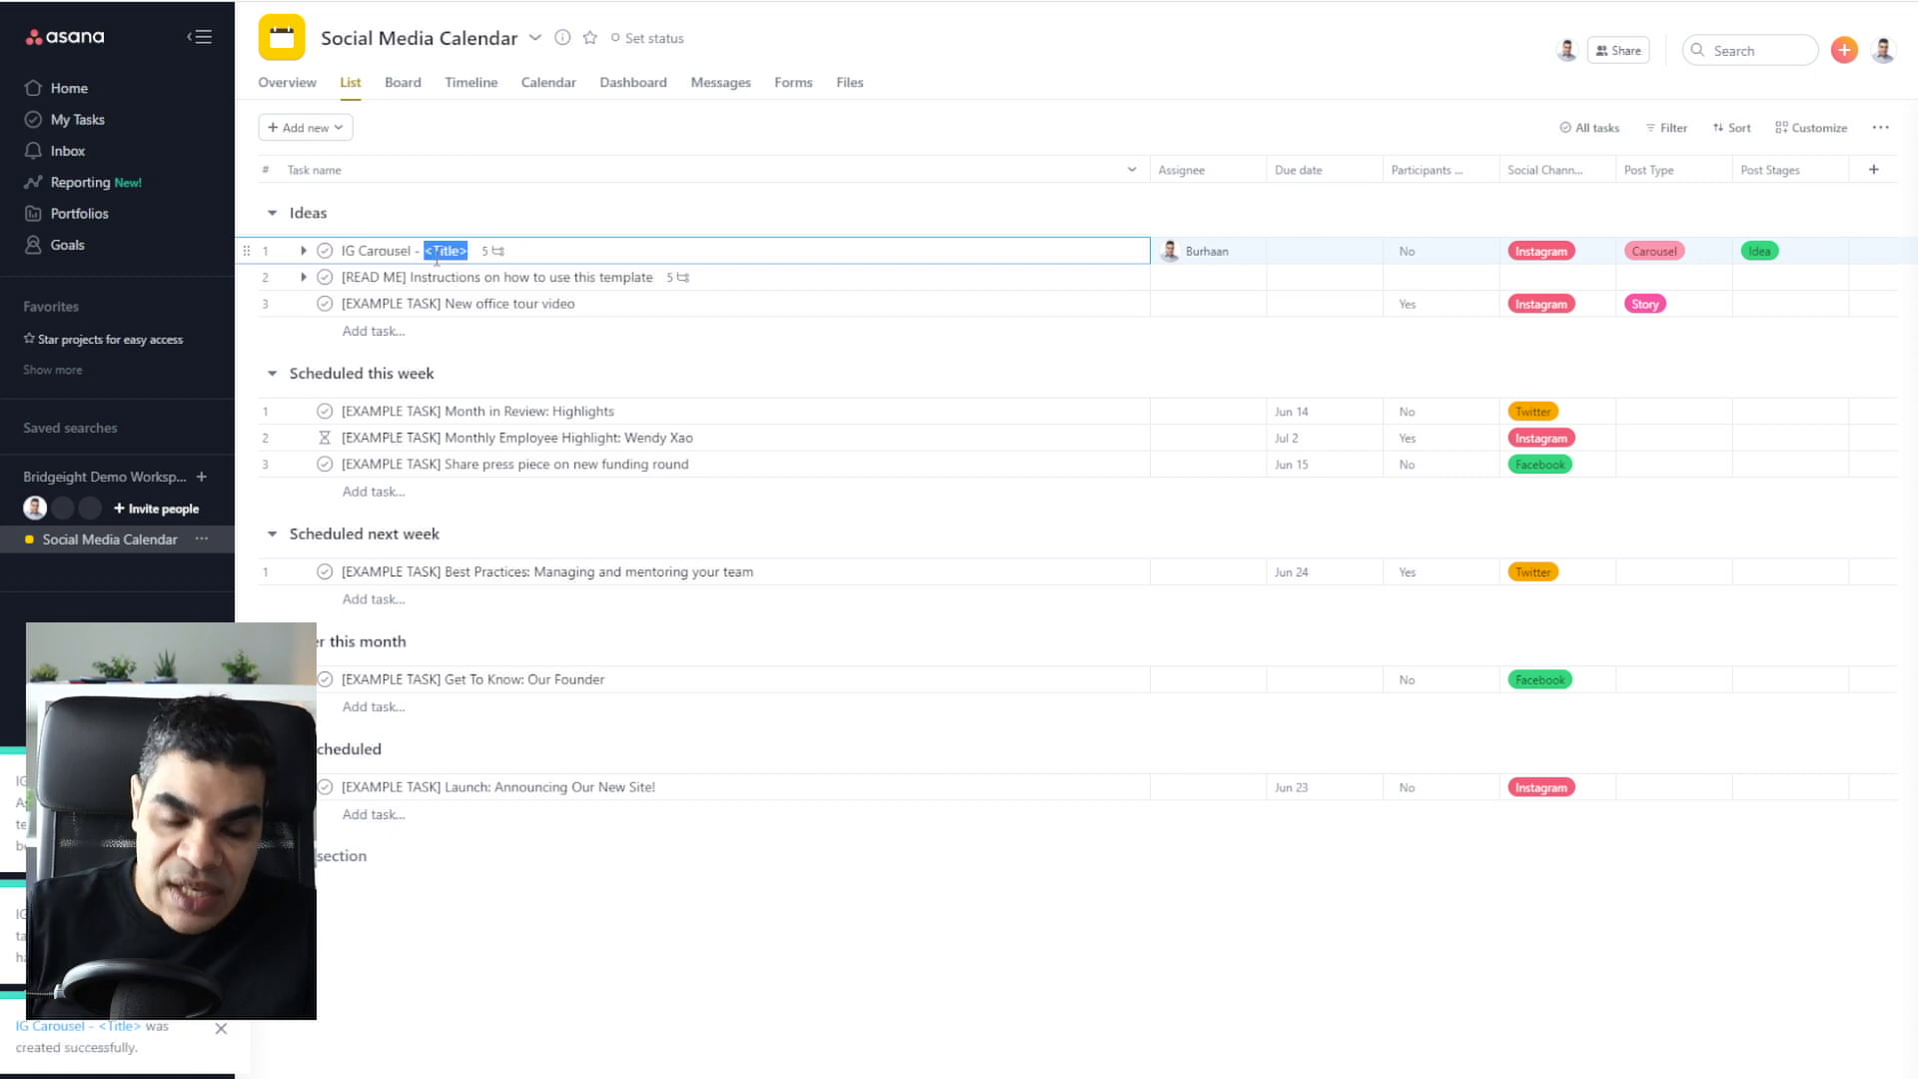
pyautogui.write('9 ways to get more')
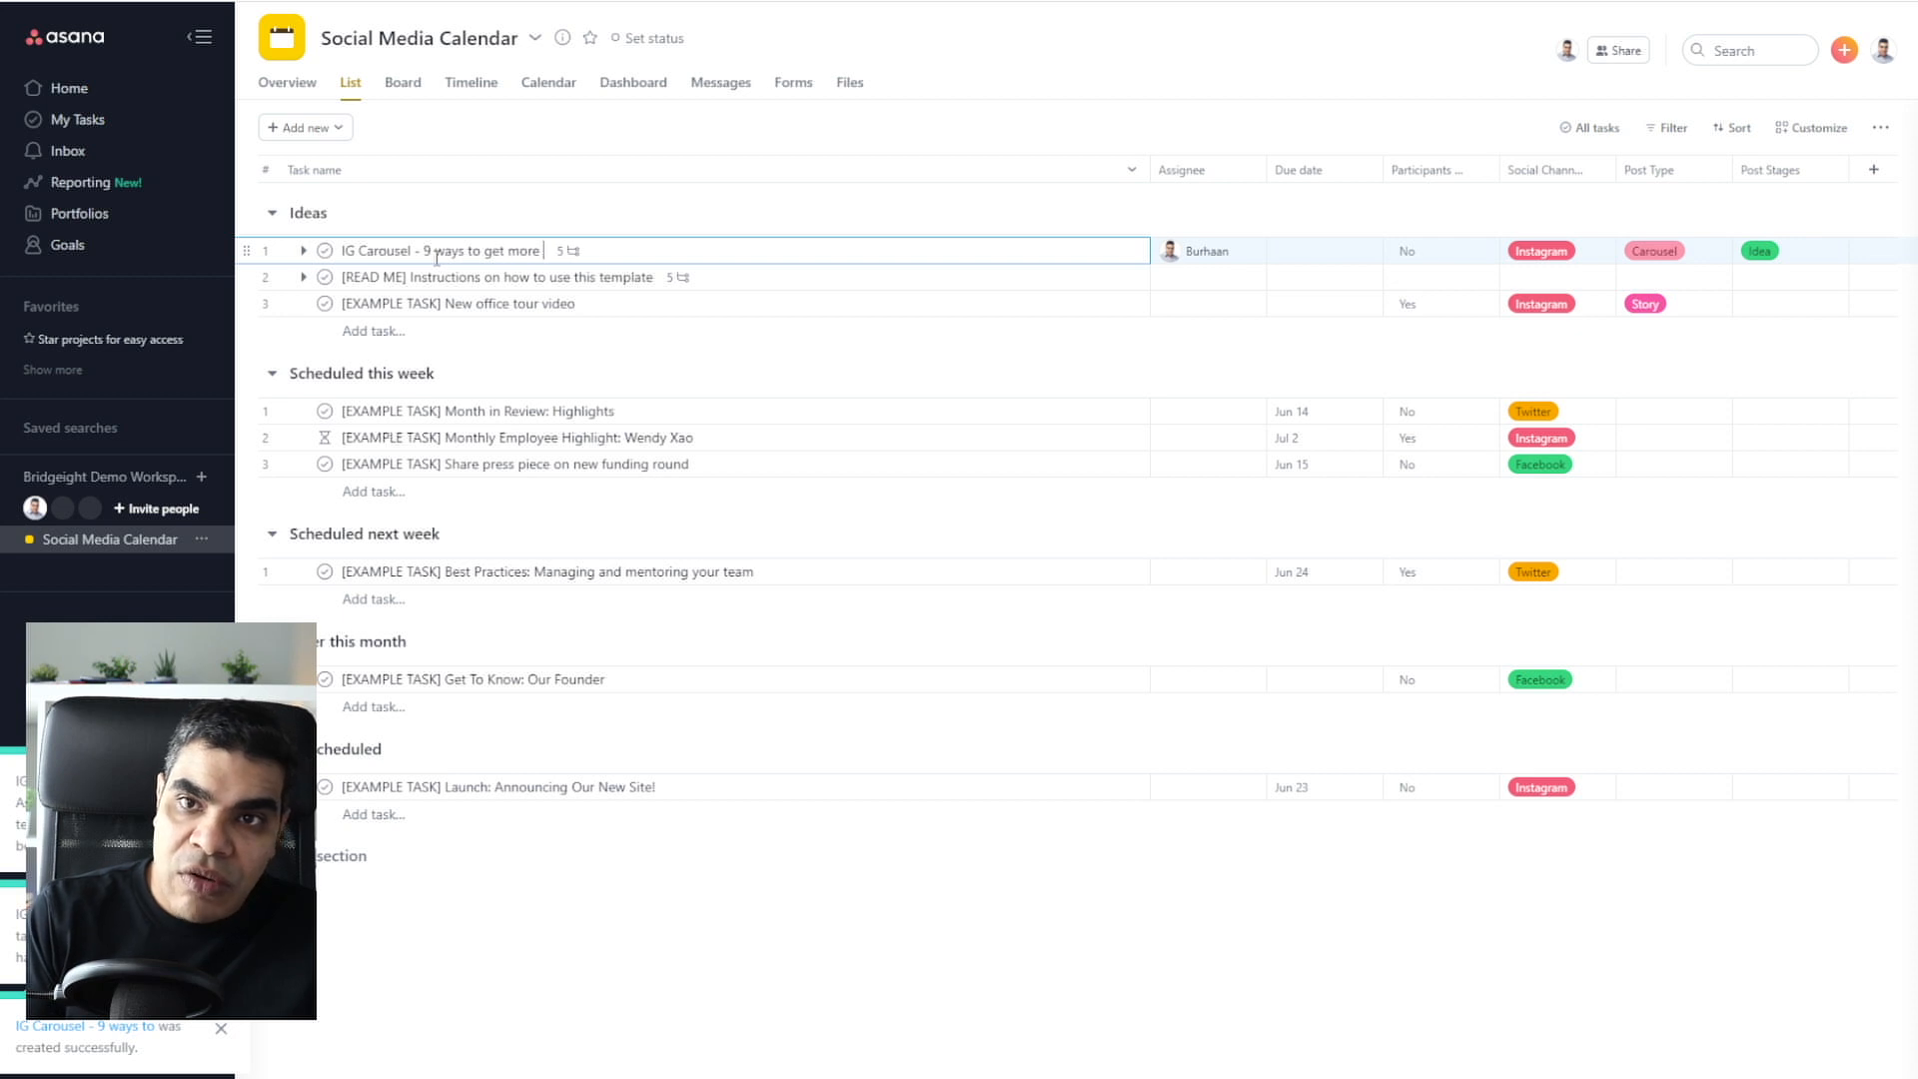
pyautogui.write('followd')
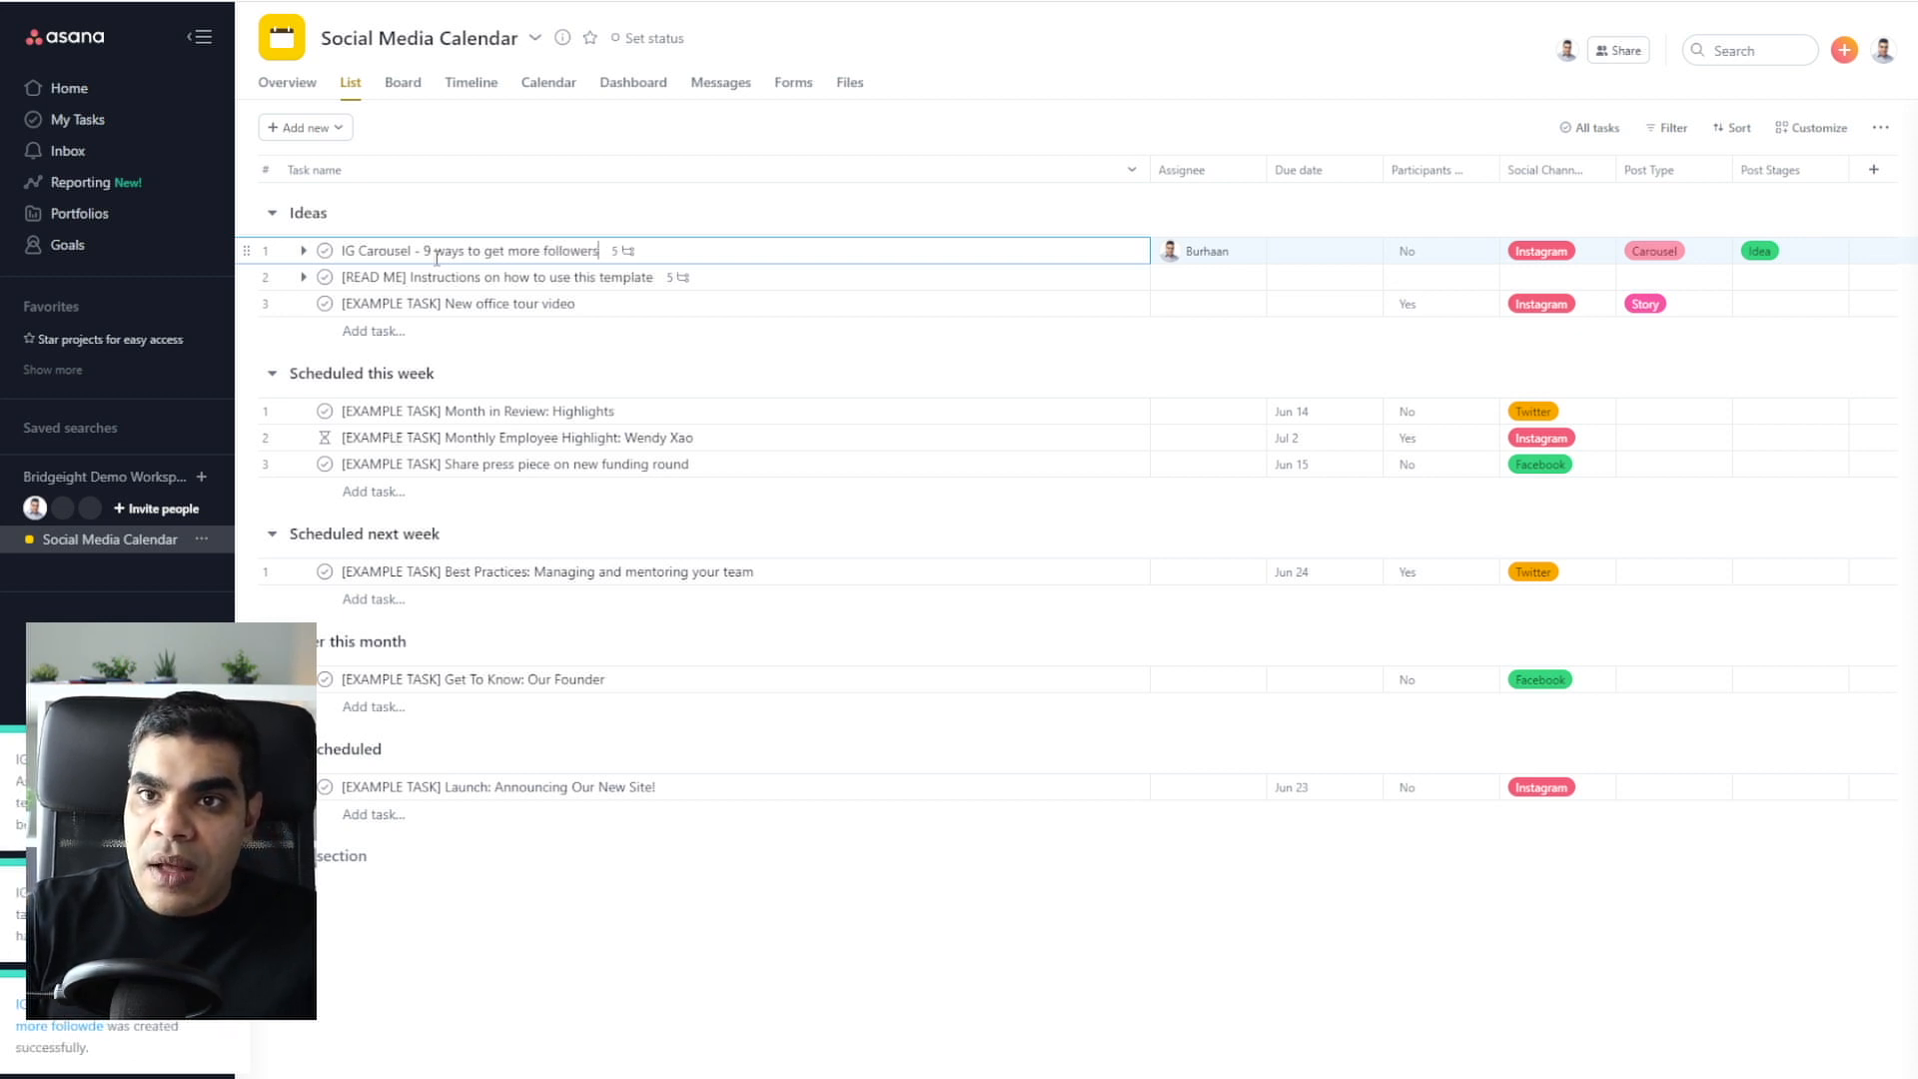
pyautogui.write('using IF')
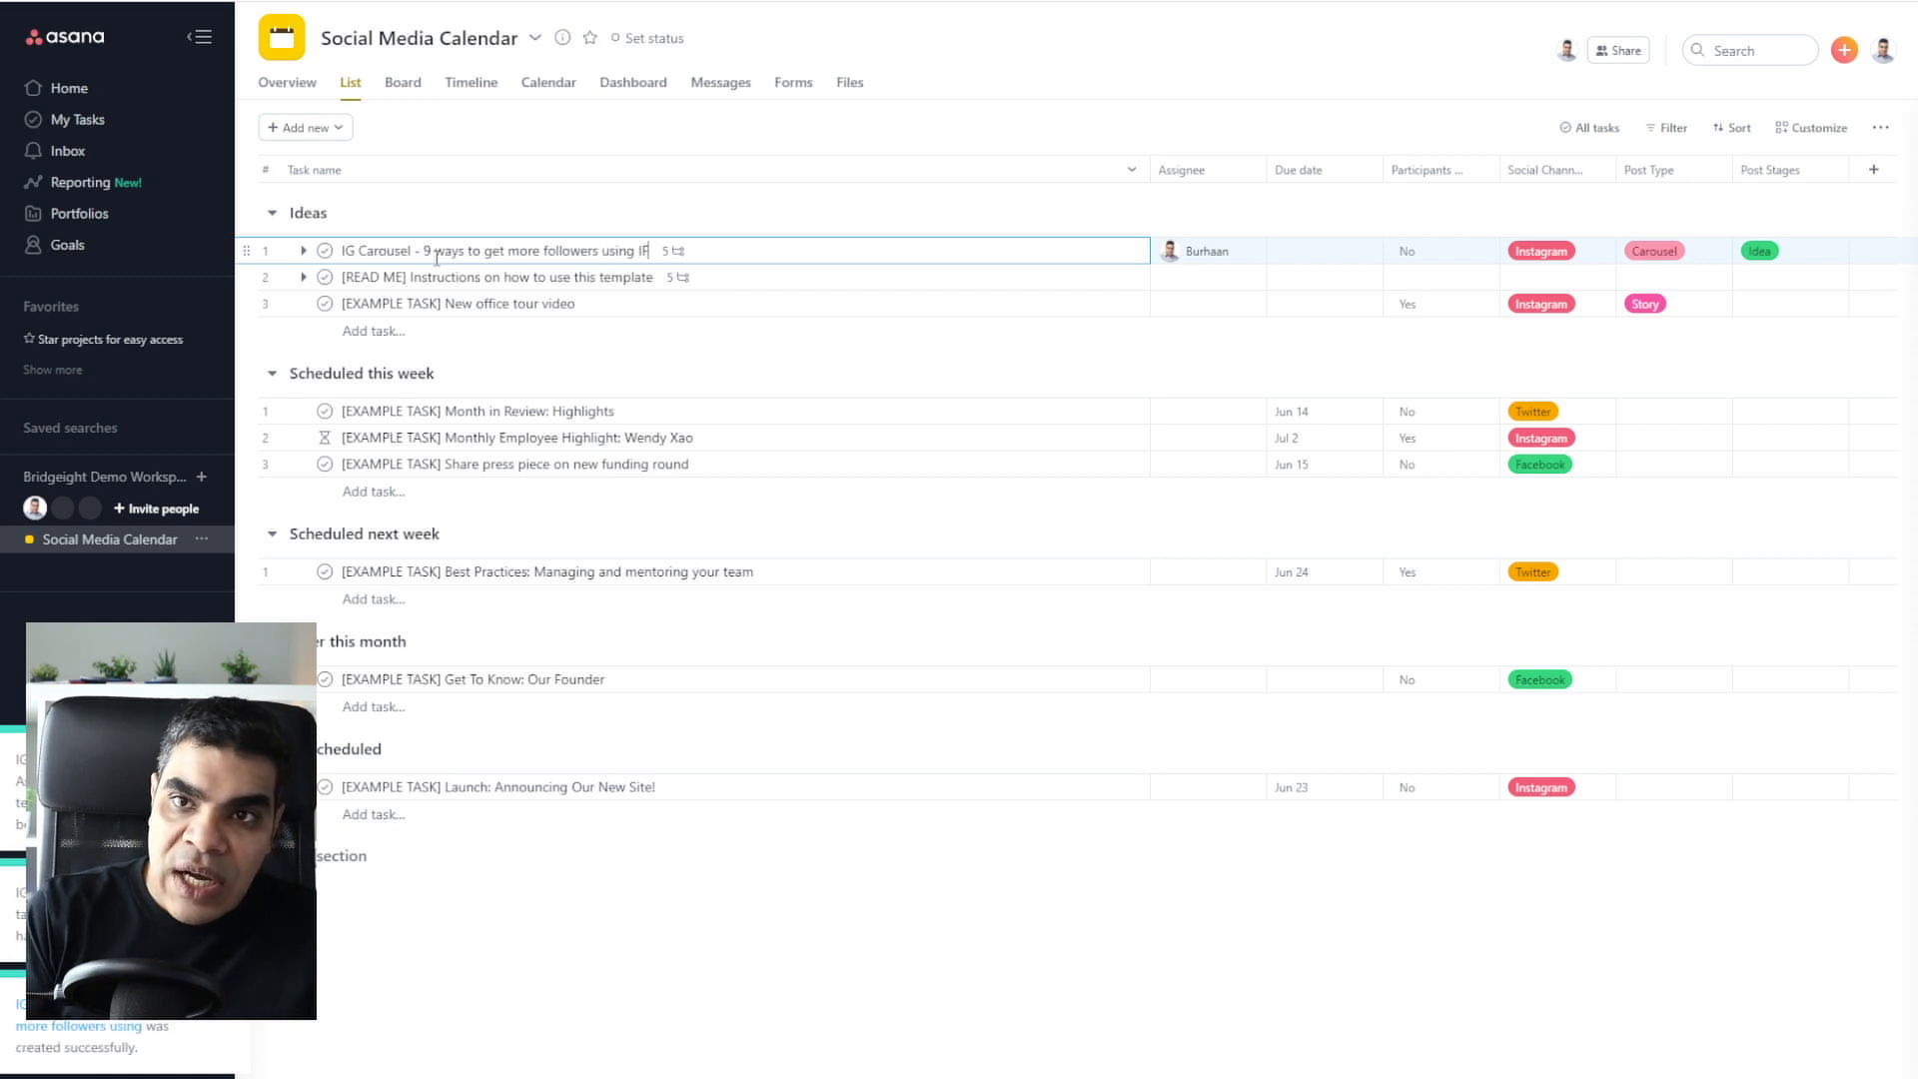
pyautogui.write('G Reels')
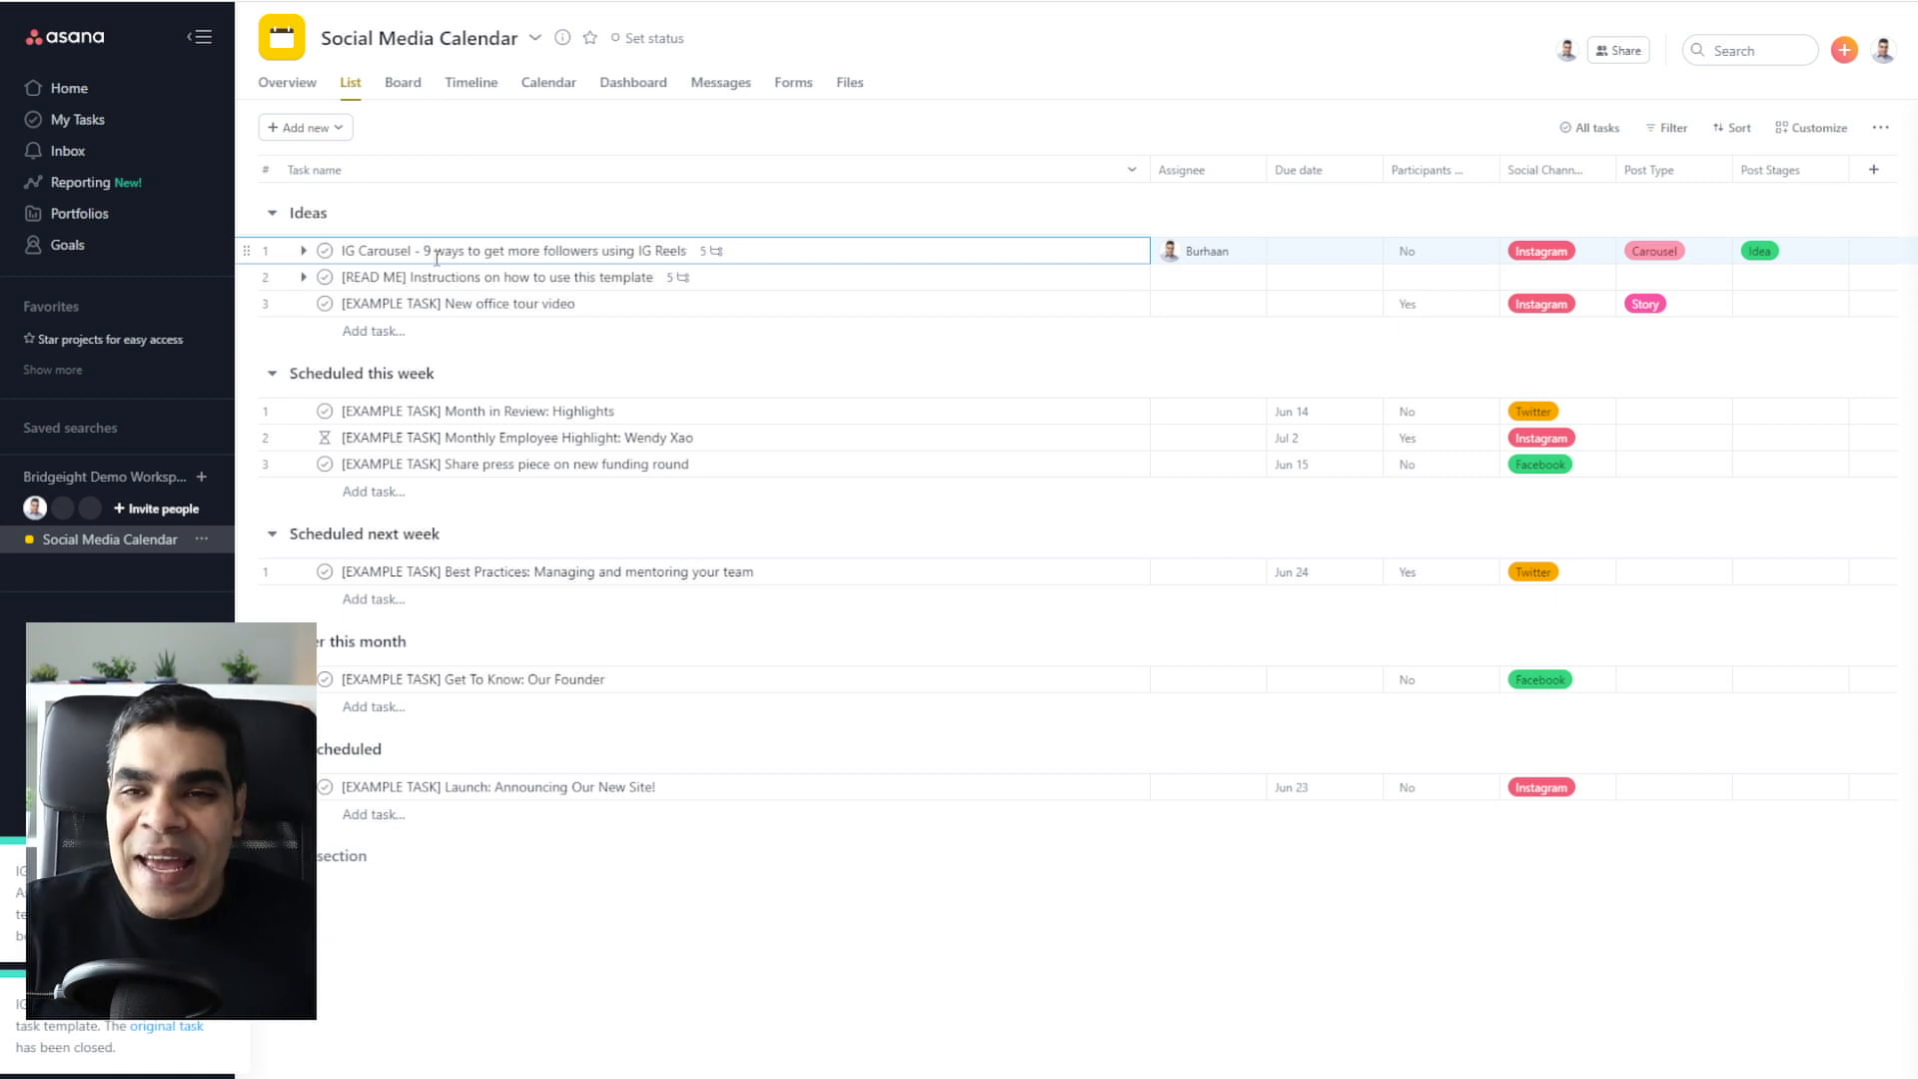
pyautogui.click(503, 251)
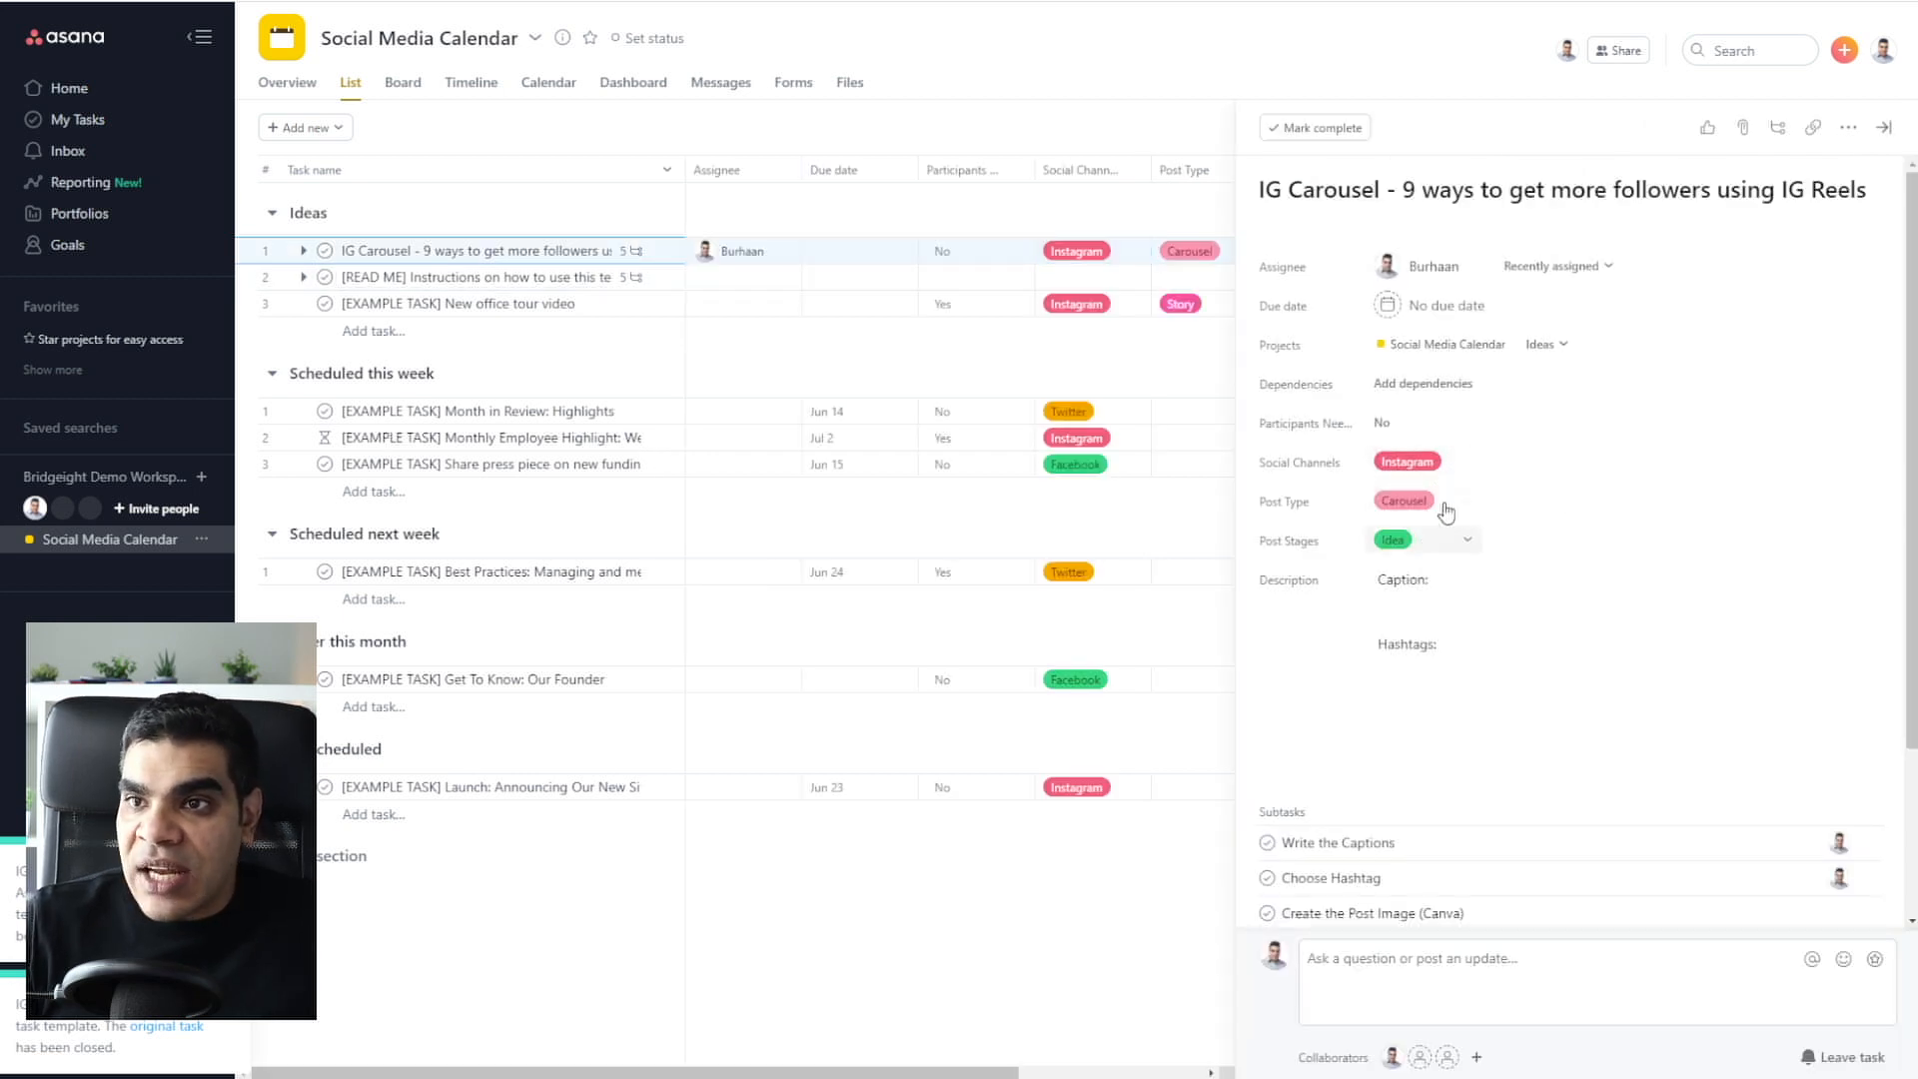
# Step: Review the Reels task's five subtasks, then show both templates under Add new
pyautogui.scroll(-3)
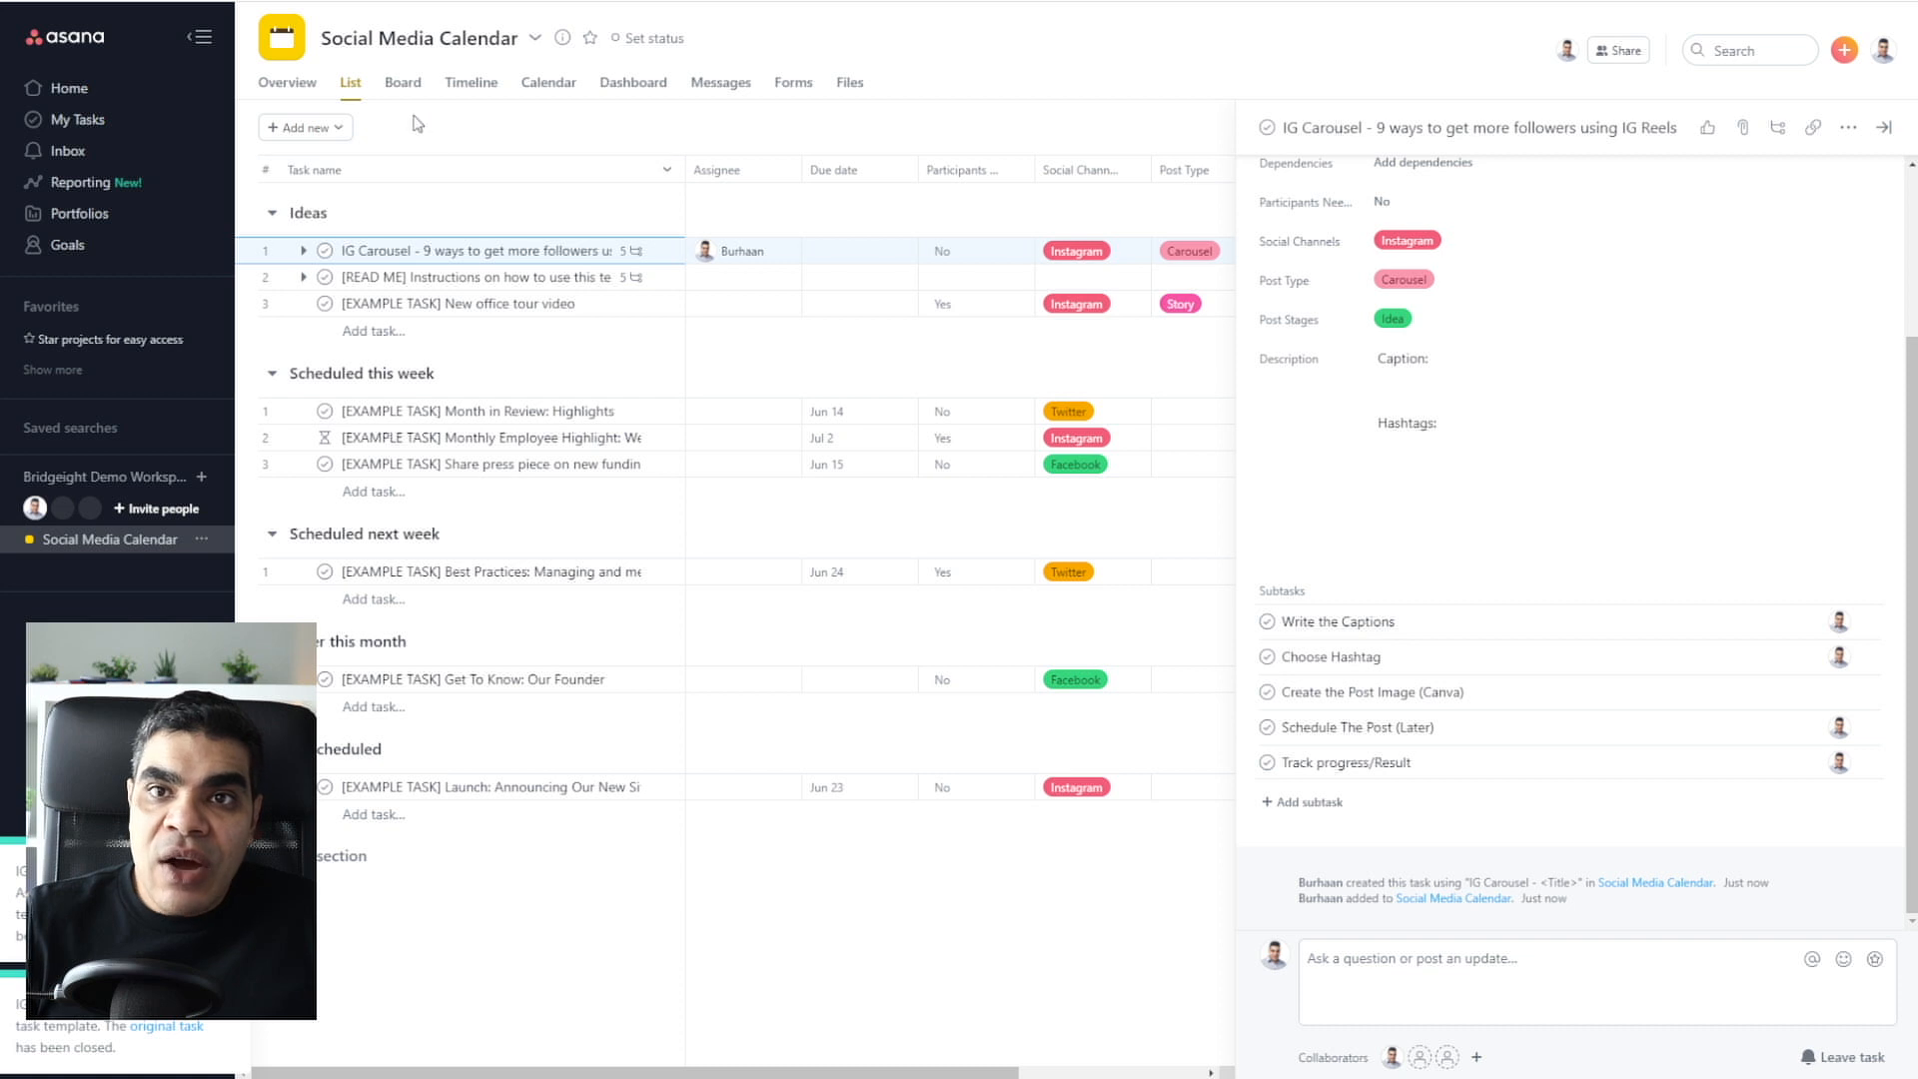
pyautogui.click(304, 128)
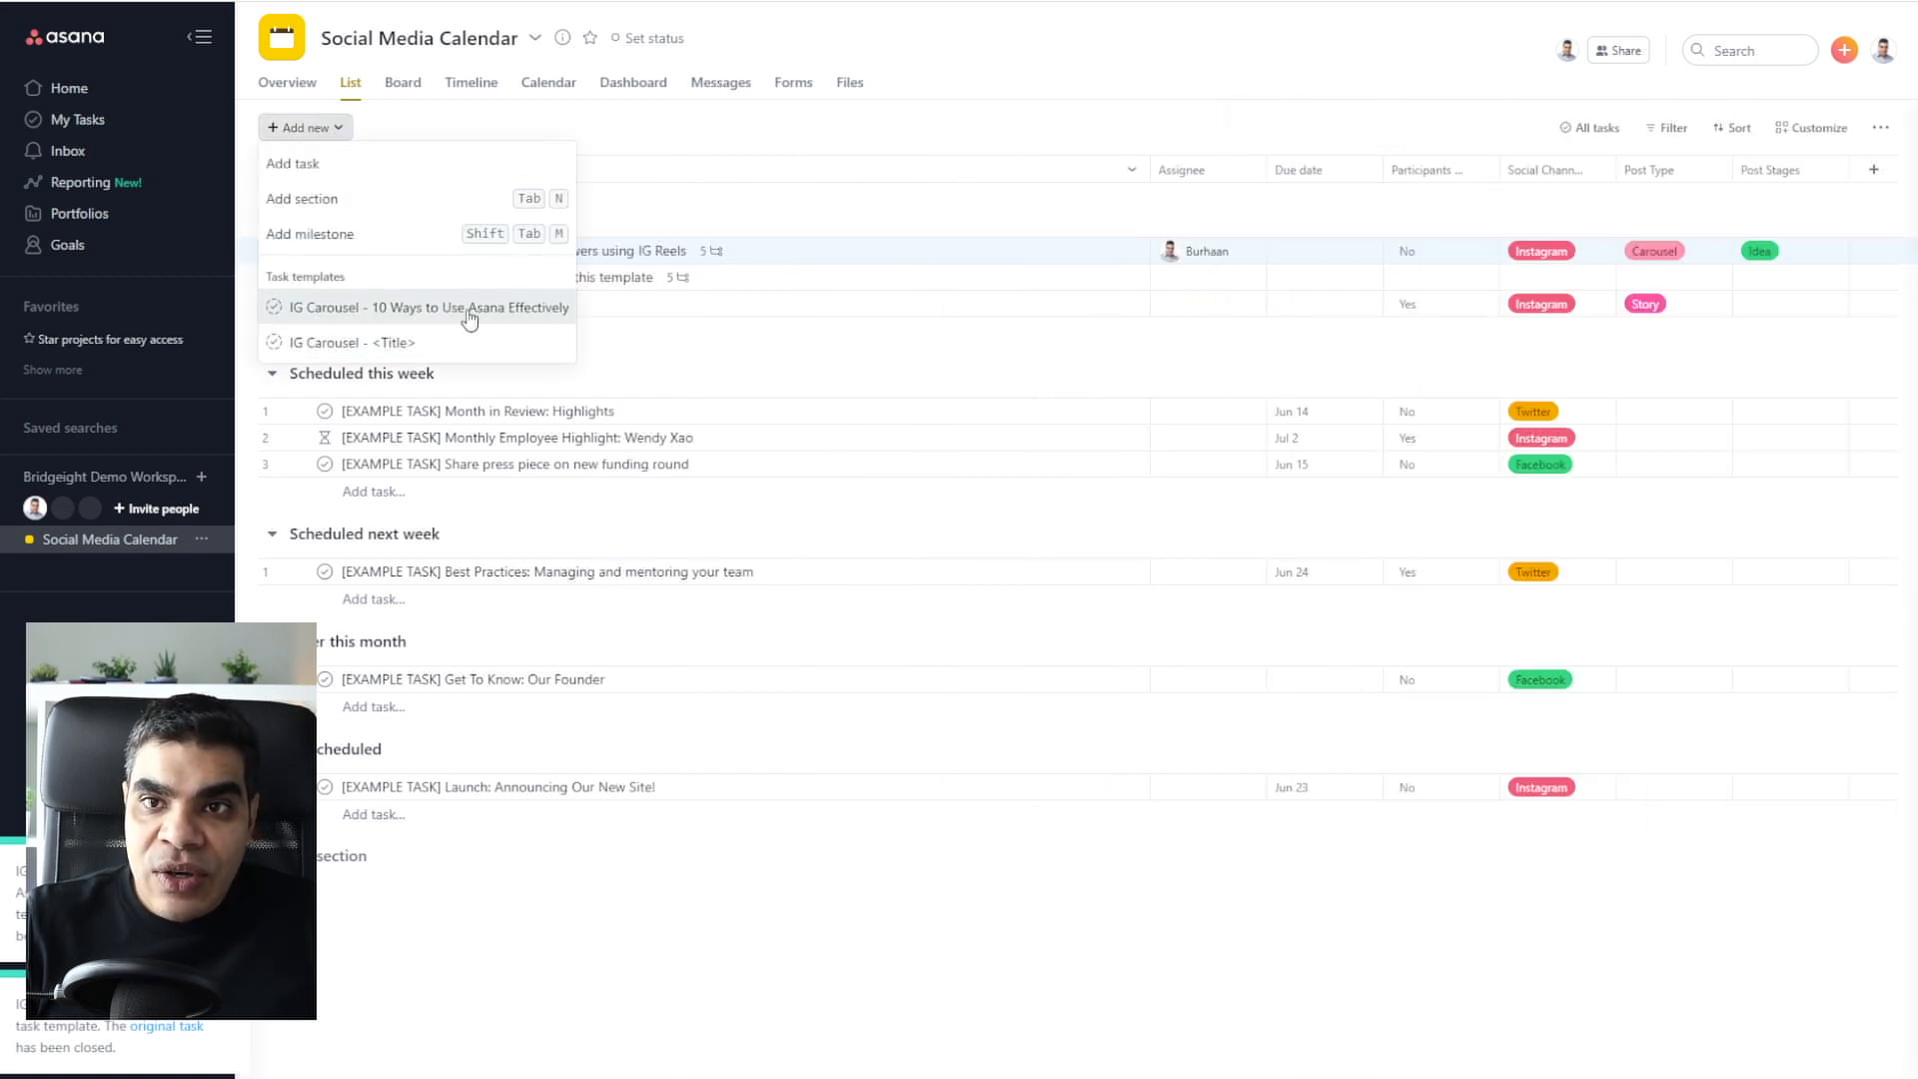
pyautogui.moveTo(1353, 91)
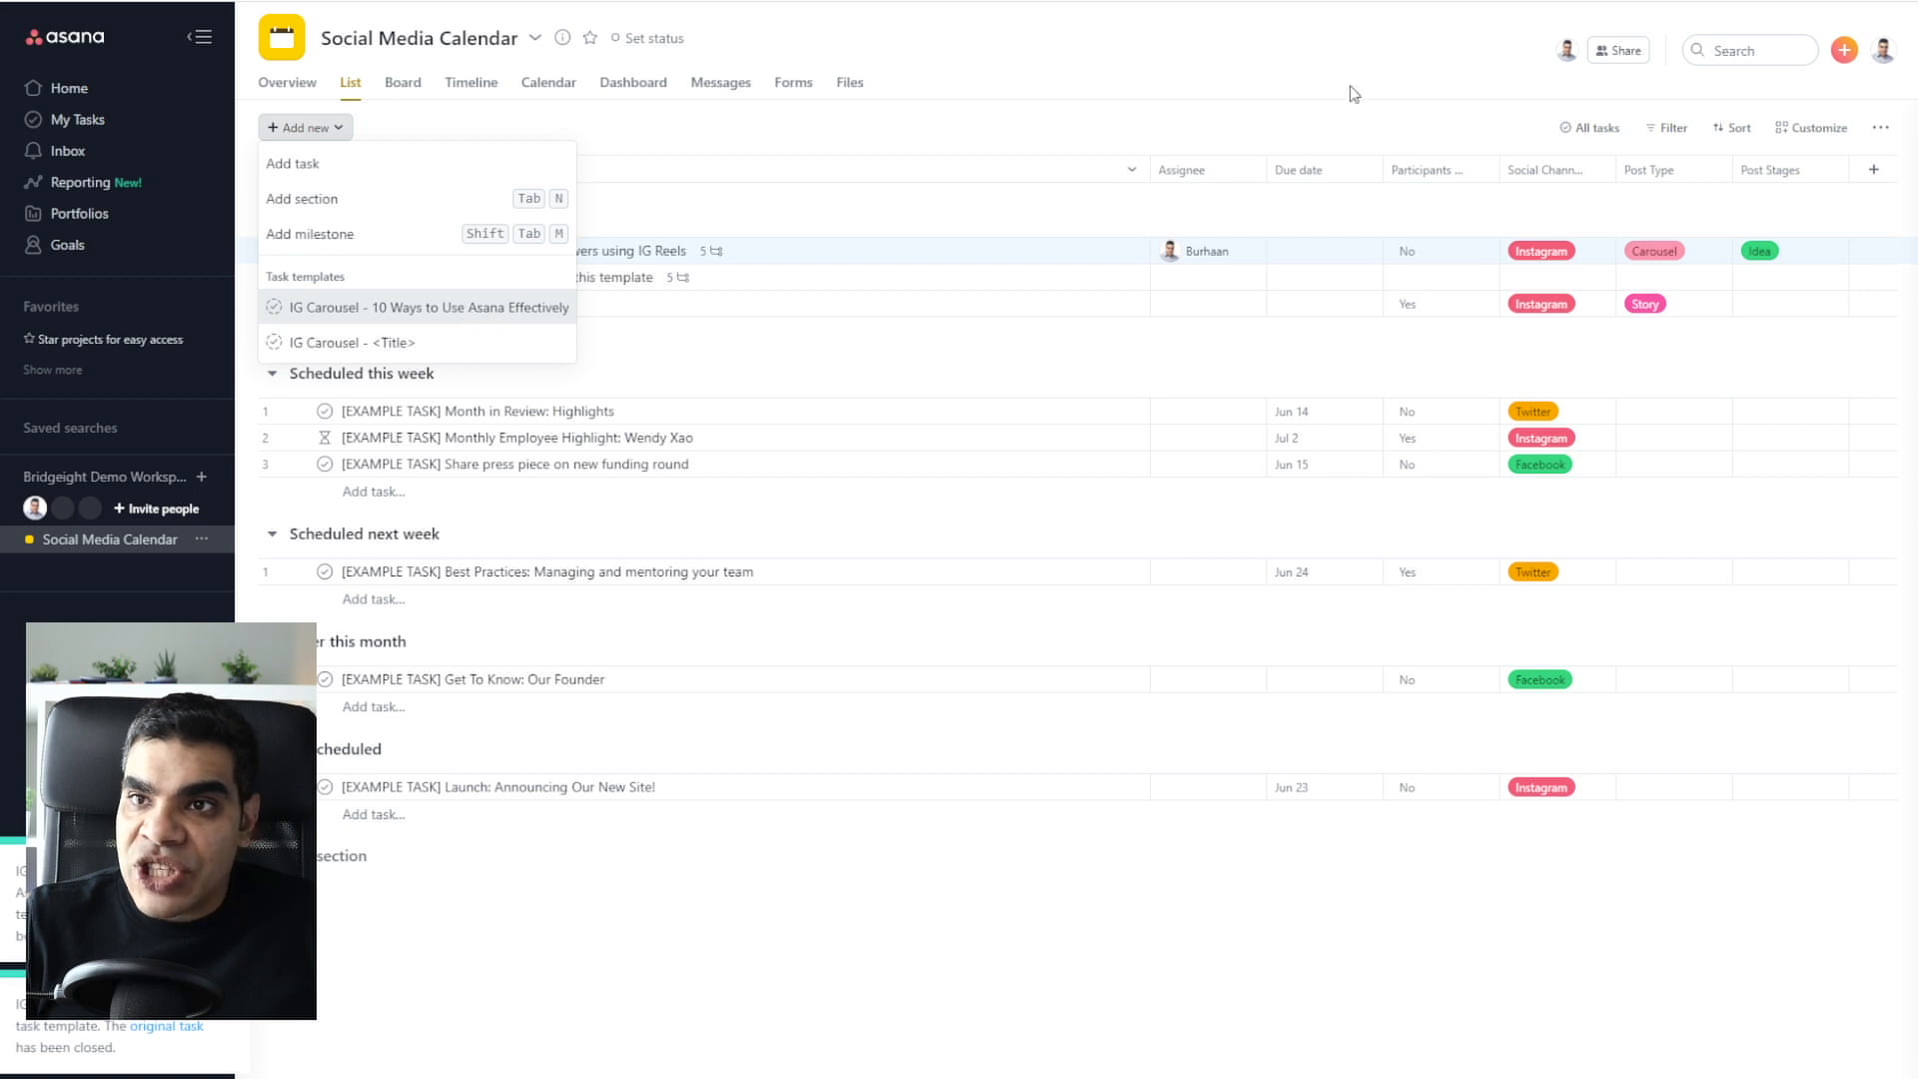
# Step: Open Customize and delete the '10 Ways to Use Asana Effectively' task template
pyautogui.click(1817, 128)
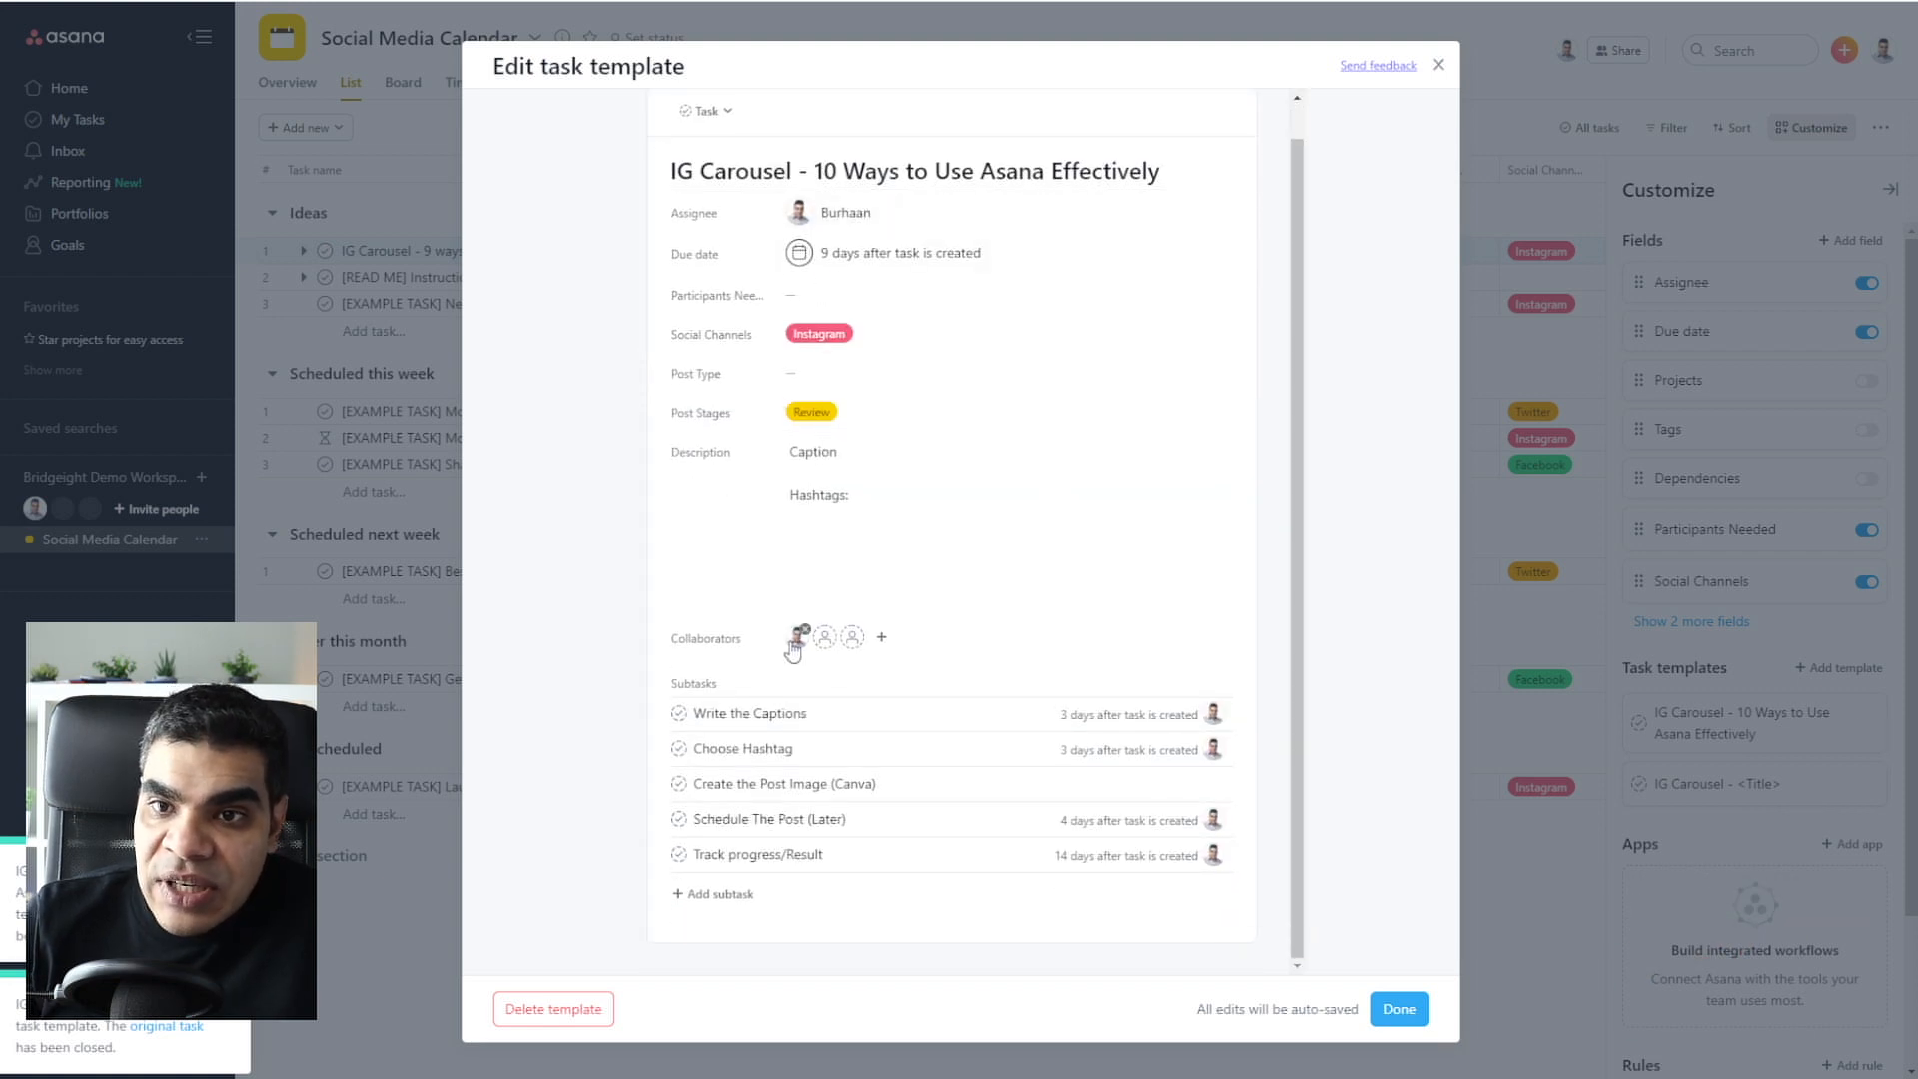
pyautogui.moveTo(459, 1053)
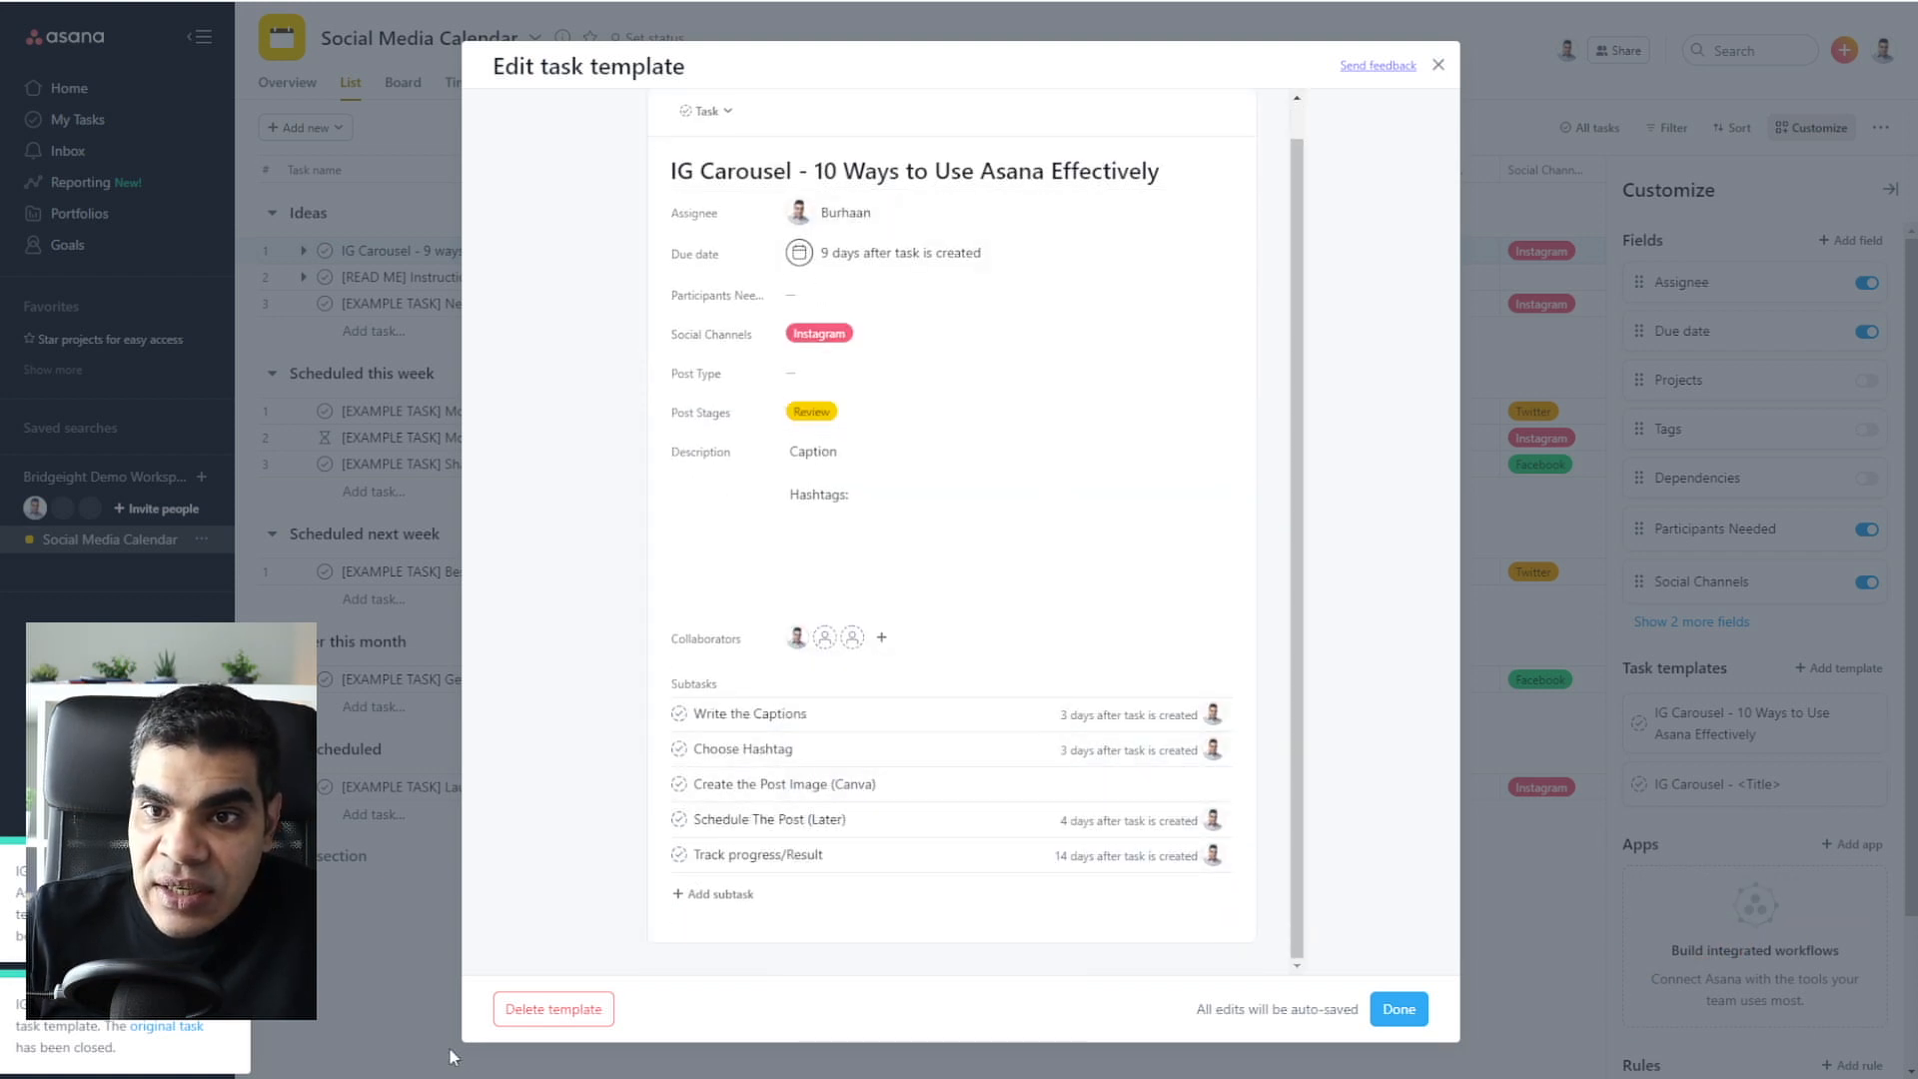
pyautogui.click(1399, 1009)
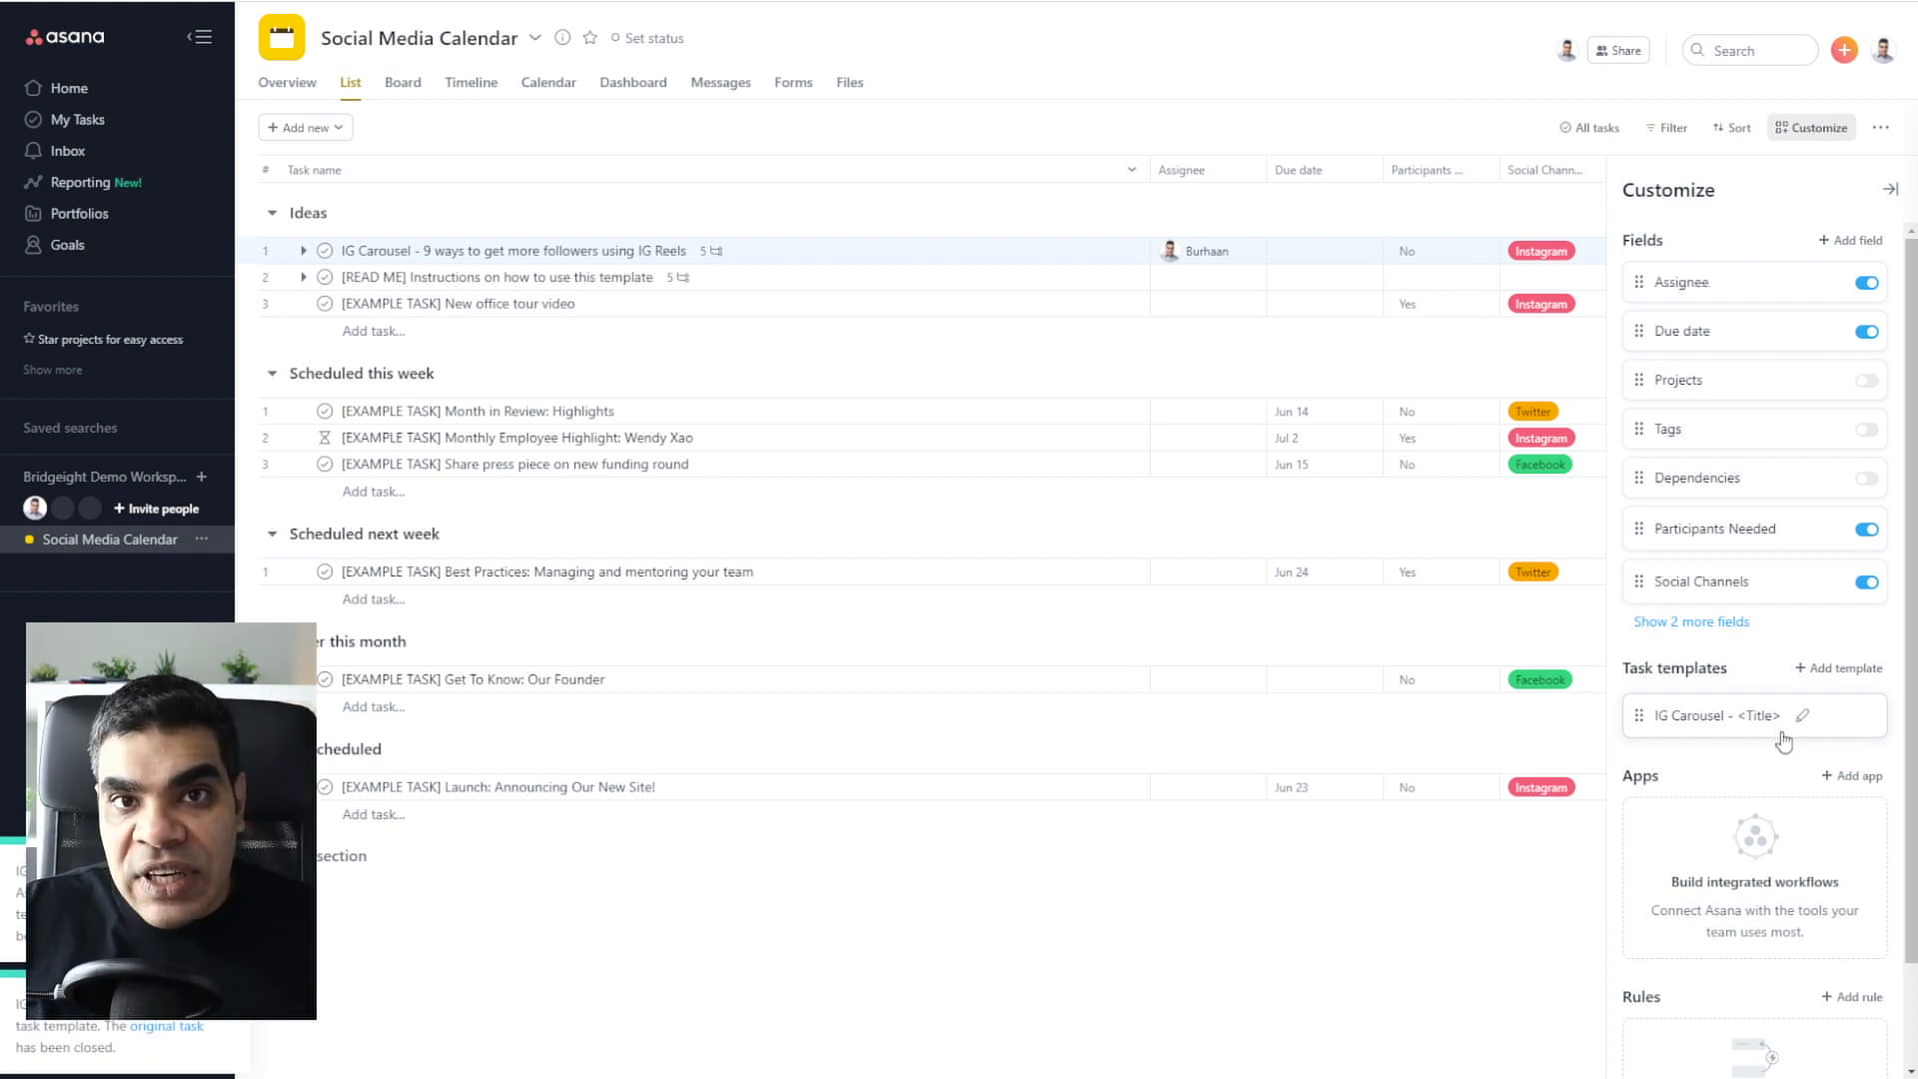
pyautogui.moveTo(1773, 740)
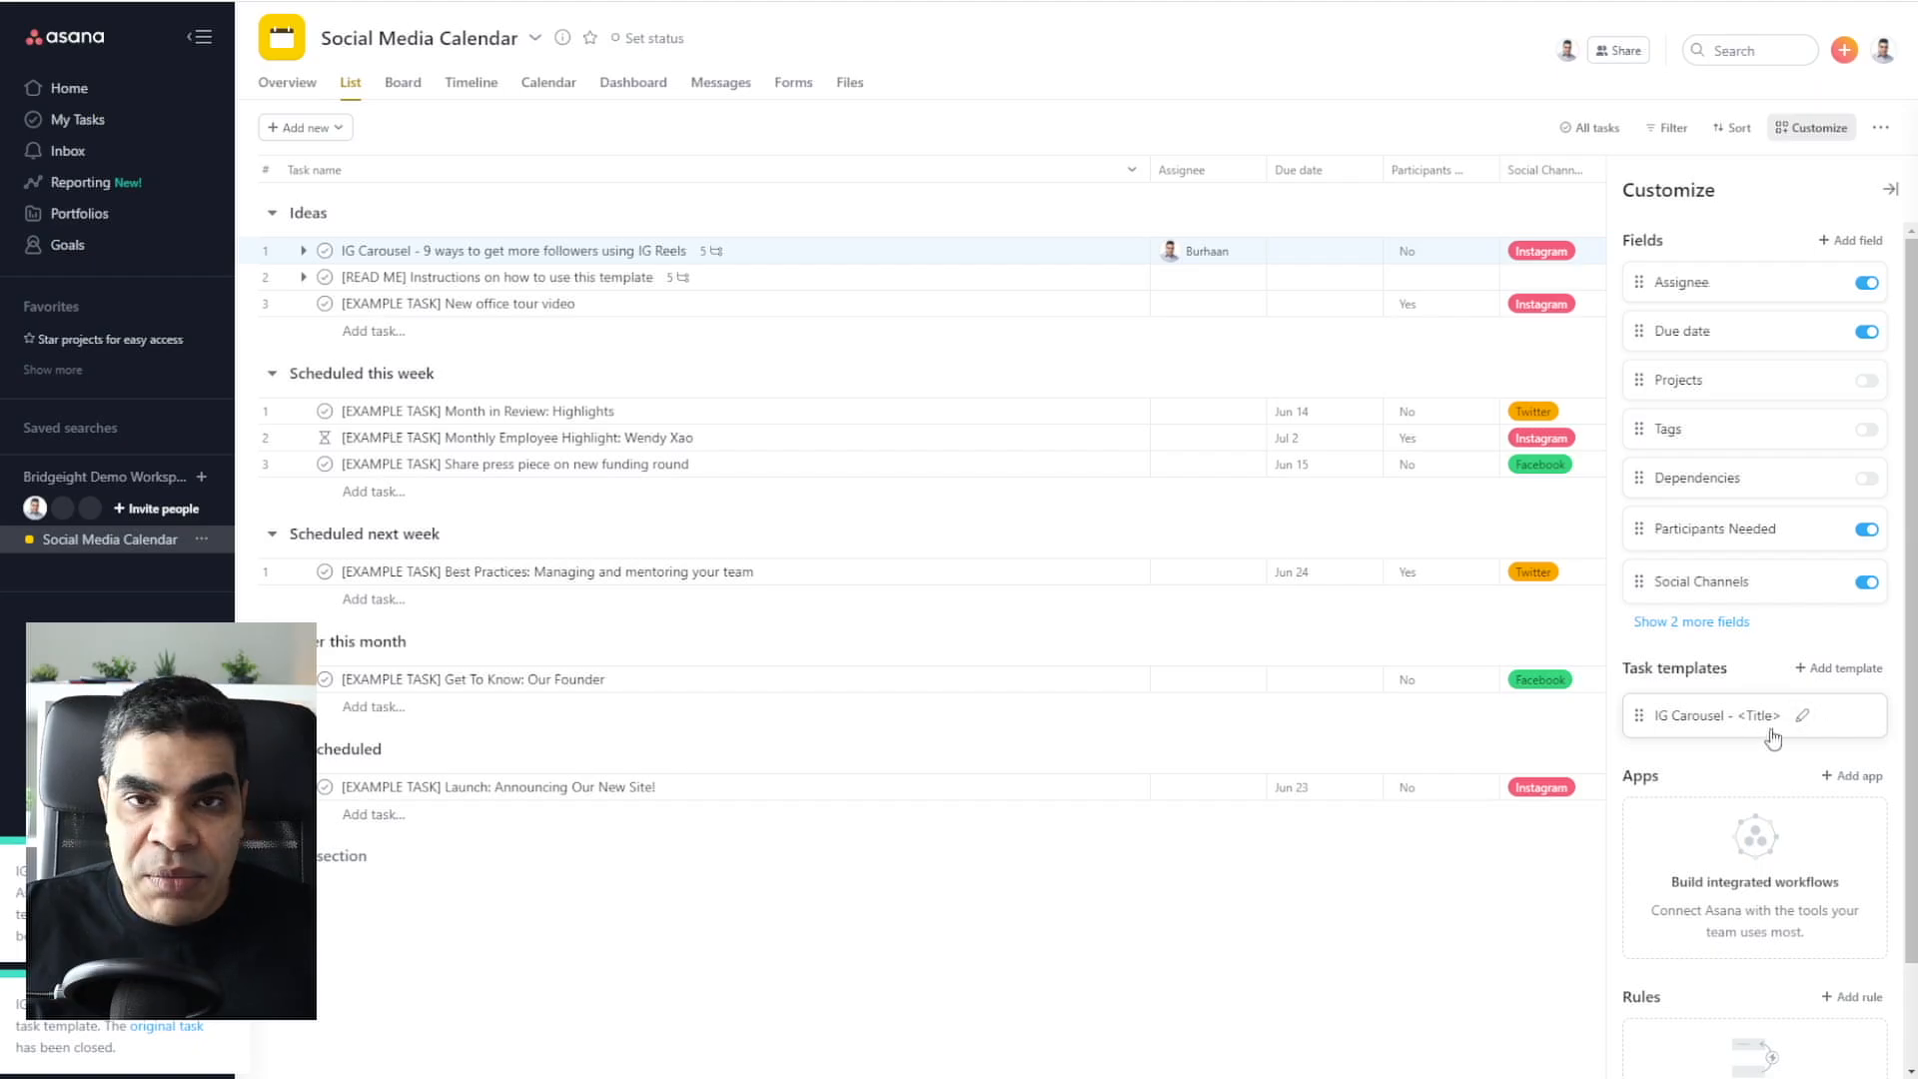